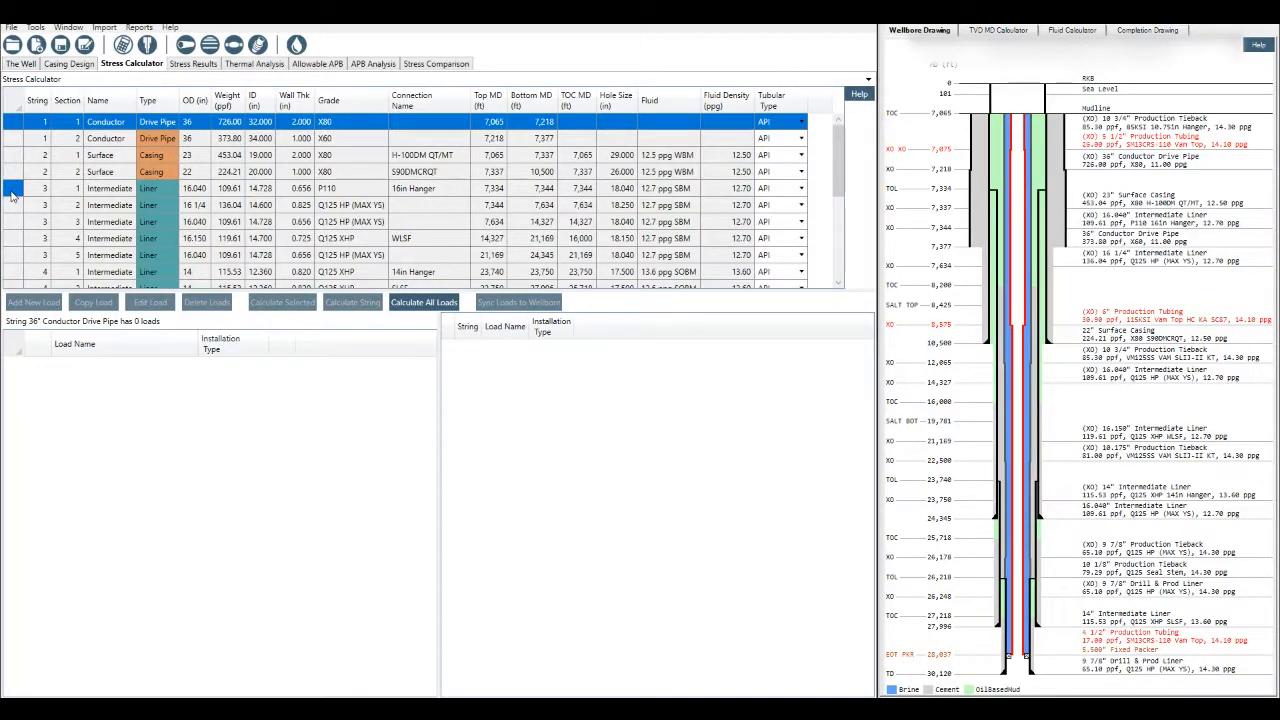
# Step: Scroll to the 9 7/8in Drill & Prod liner and list its 15 loads
pyautogui.scroll(-3)
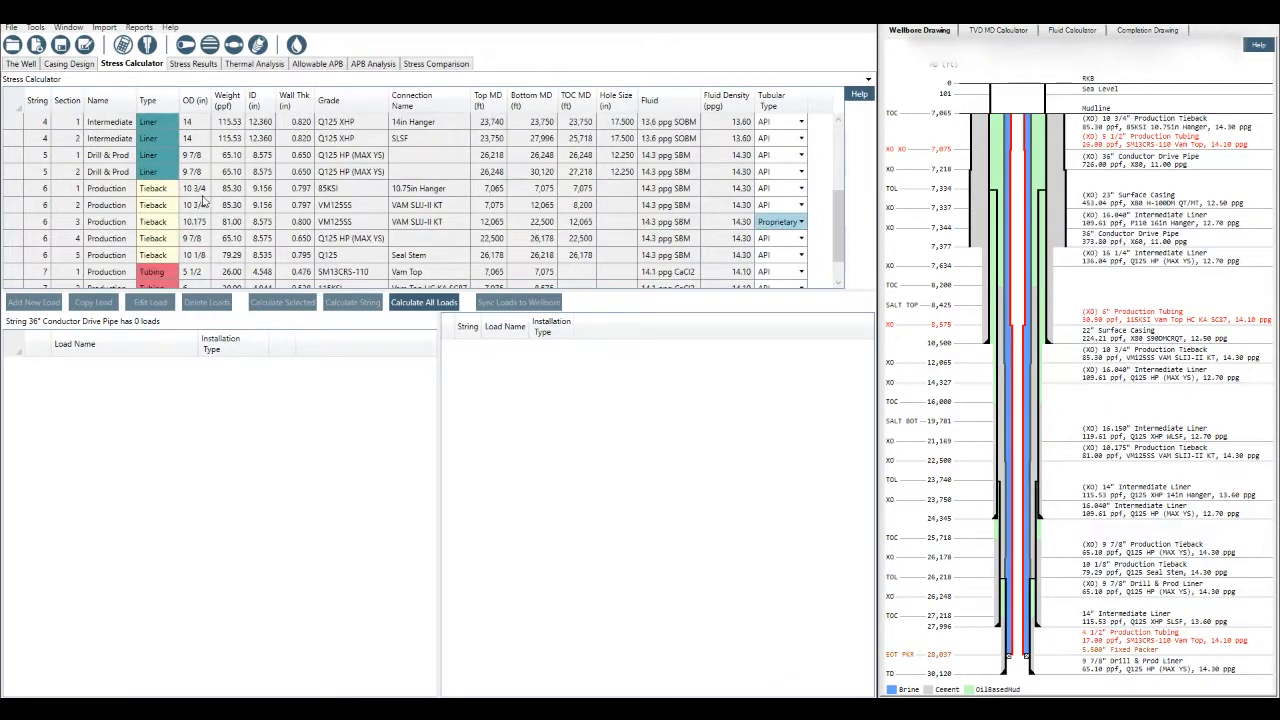
pyautogui.click(107, 238)
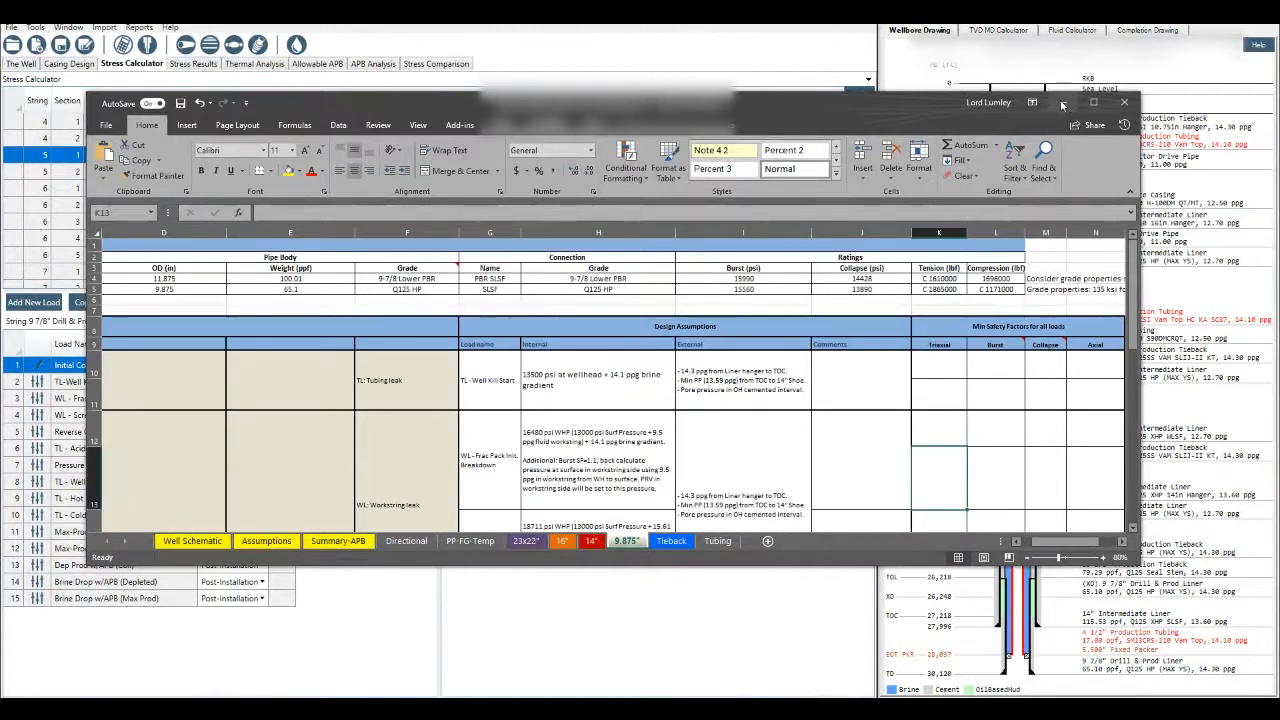
pyautogui.moveTo(1062, 108)
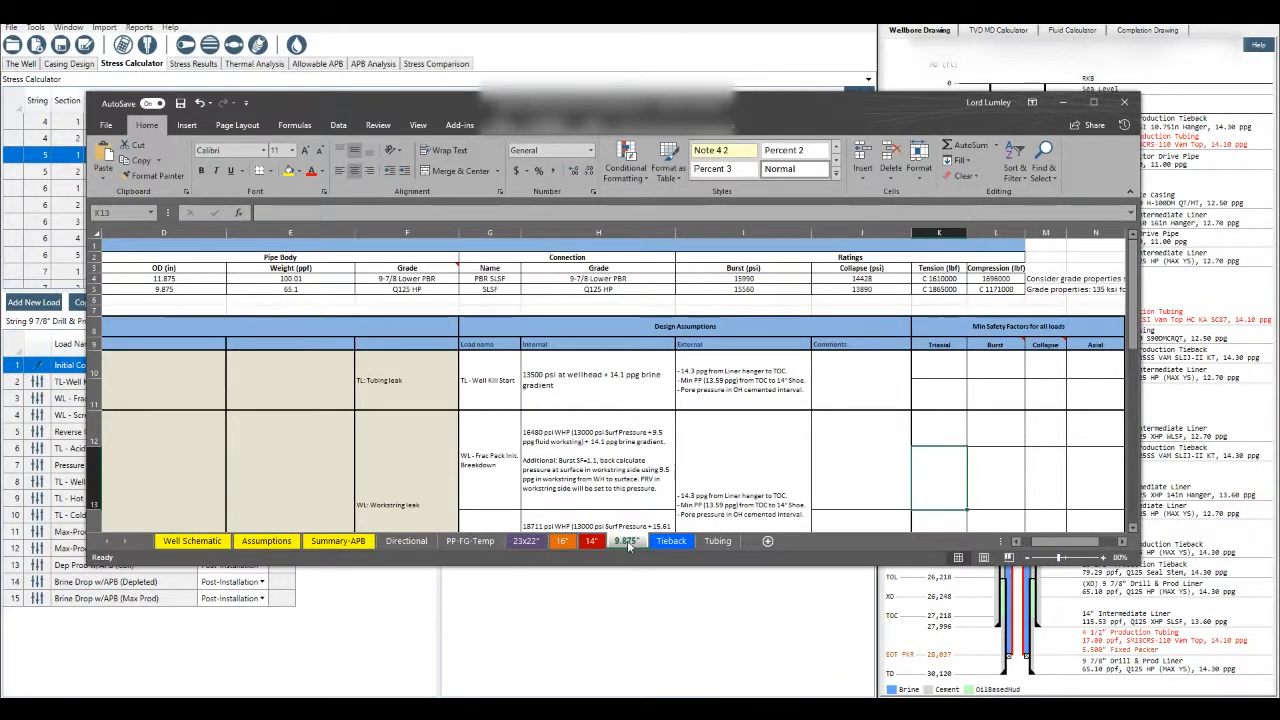
# Step: Review the 9.875in liner sheet's design assumptions and minimum safety factors in Excel
pyautogui.click(266, 541)
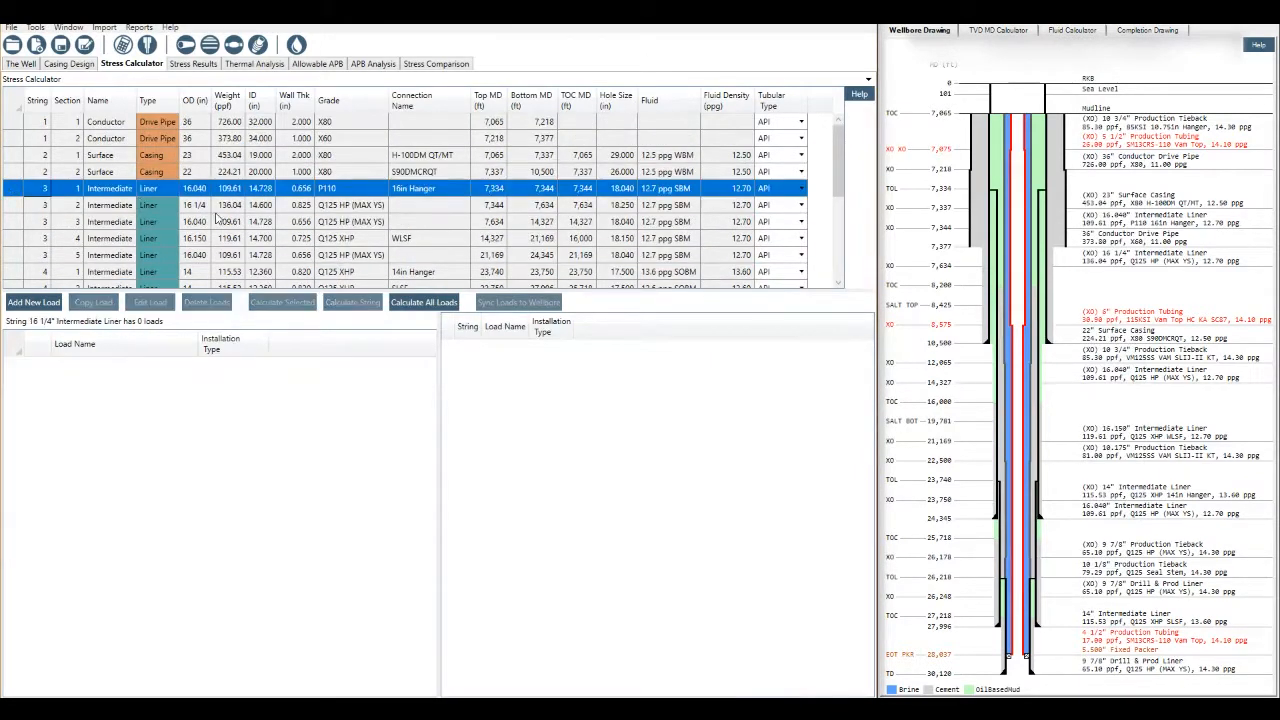
pyautogui.moveTo(351, 354)
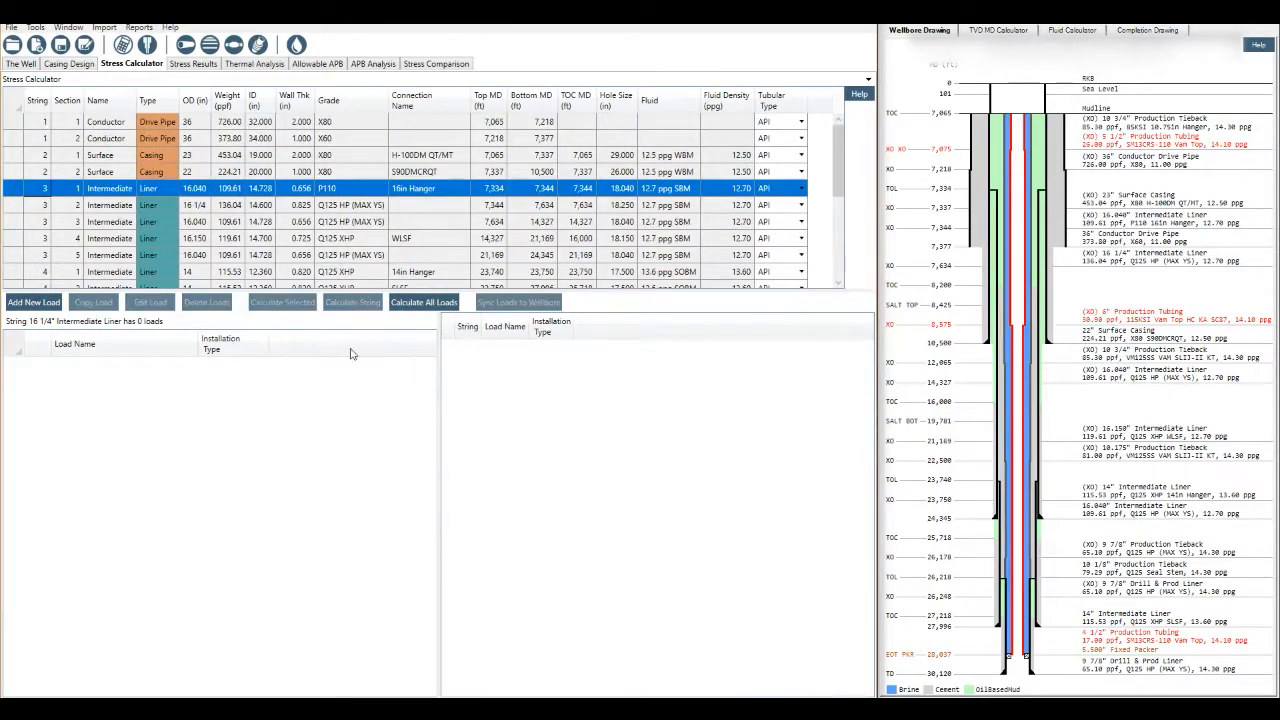
# Step: Start a new load on the 16 1/4in Intermediate Liner to see predefined load types
pyautogui.click(33, 302)
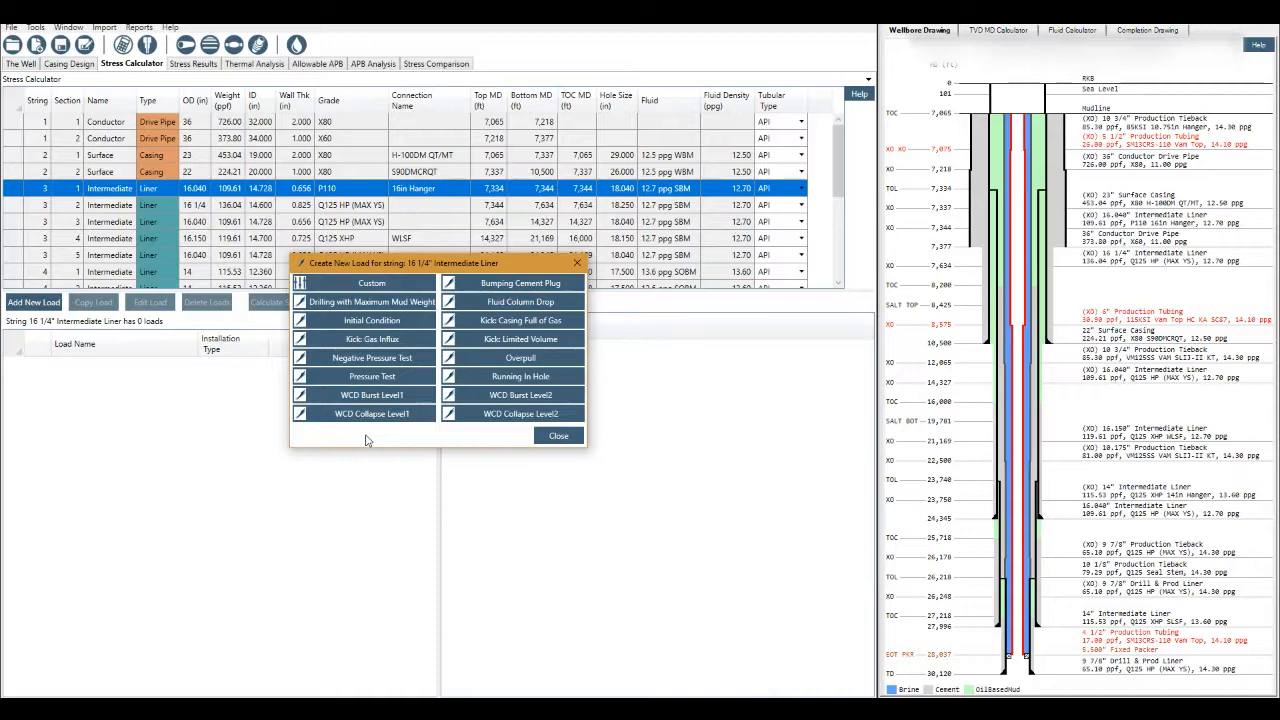
pyautogui.moveTo(437, 425)
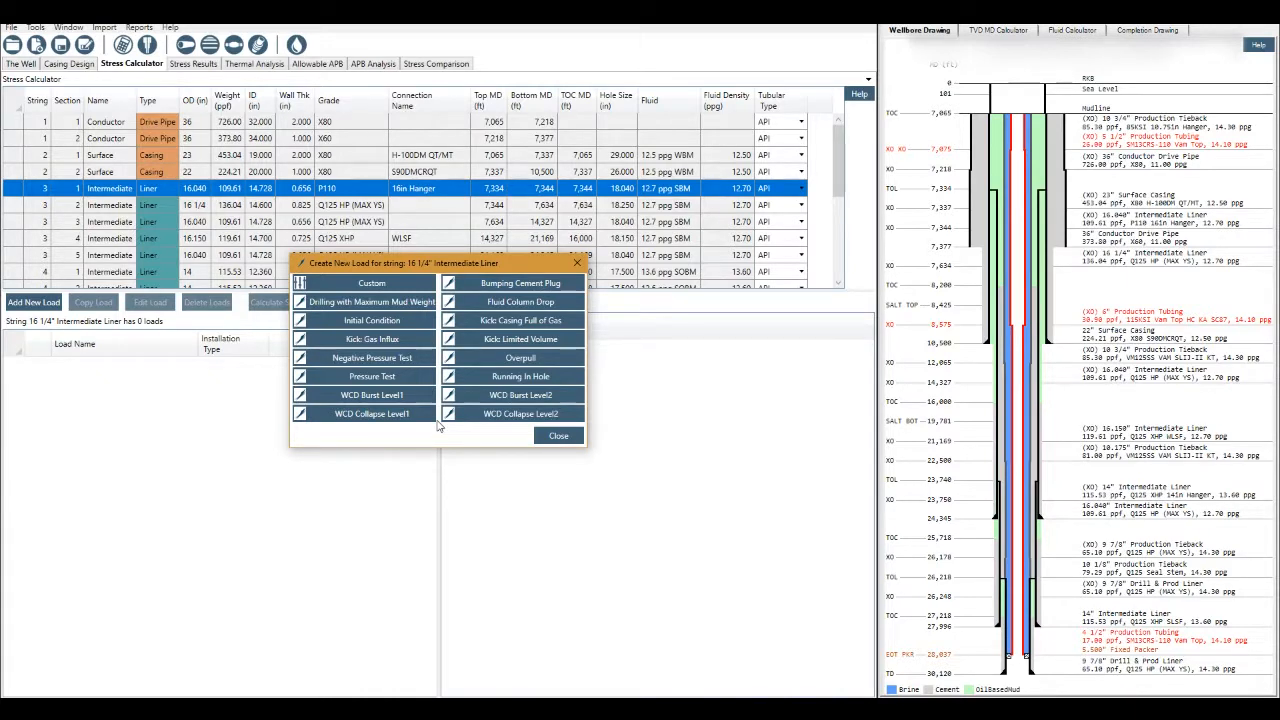
pyautogui.moveTo(371, 283)
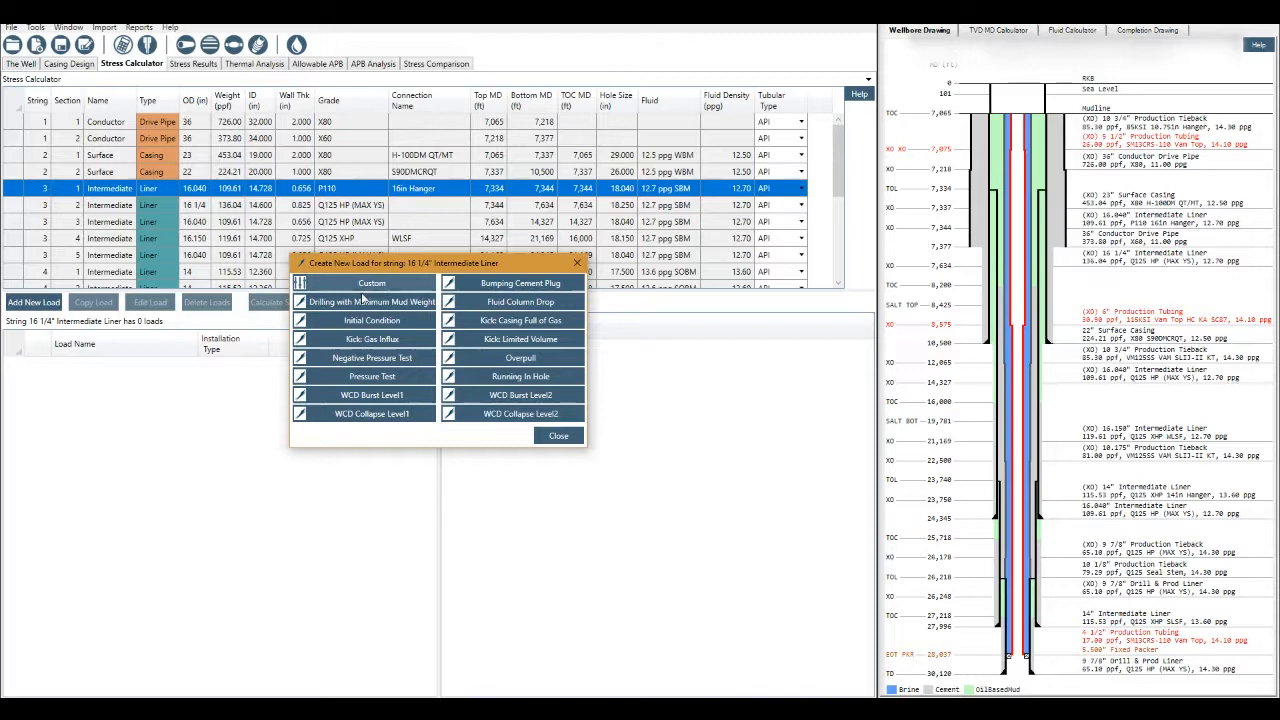
pyautogui.moveTo(420, 436)
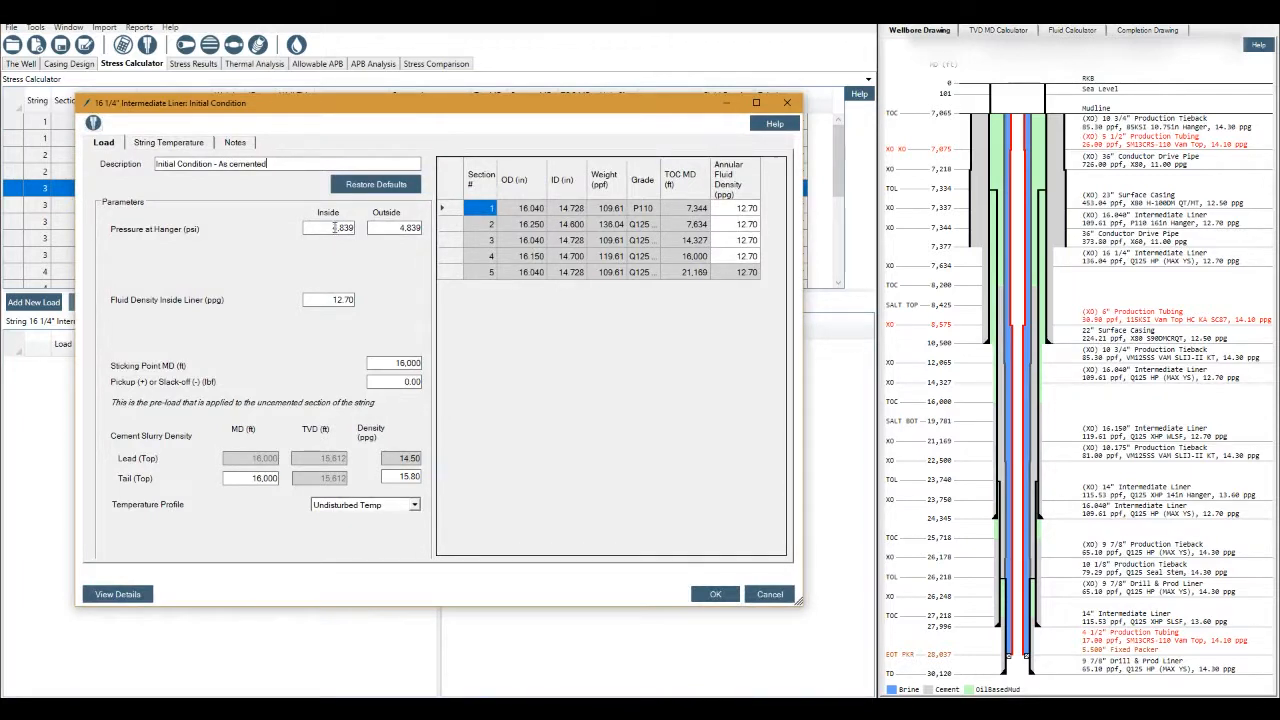
# Step: Add an 'Initial Condition - As cemented' load and enter 4,839 in its parameters
pyautogui.write('4,839')
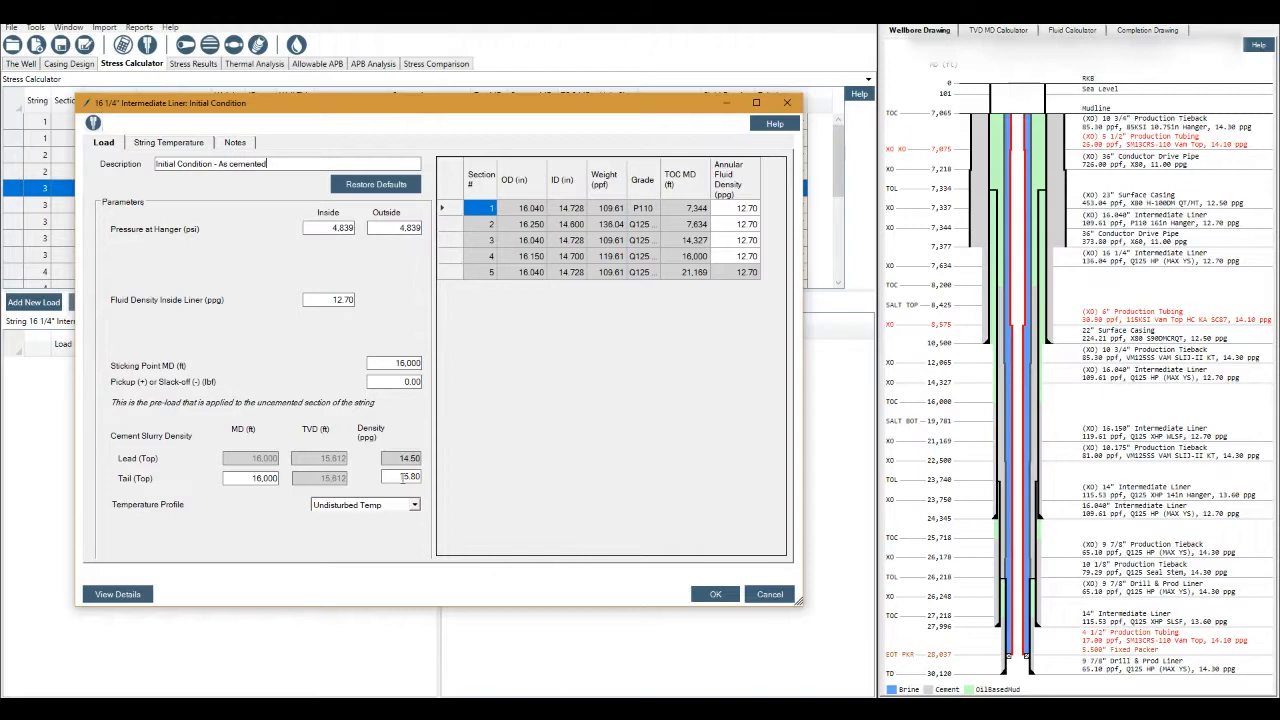
pyautogui.moveTo(557, 343)
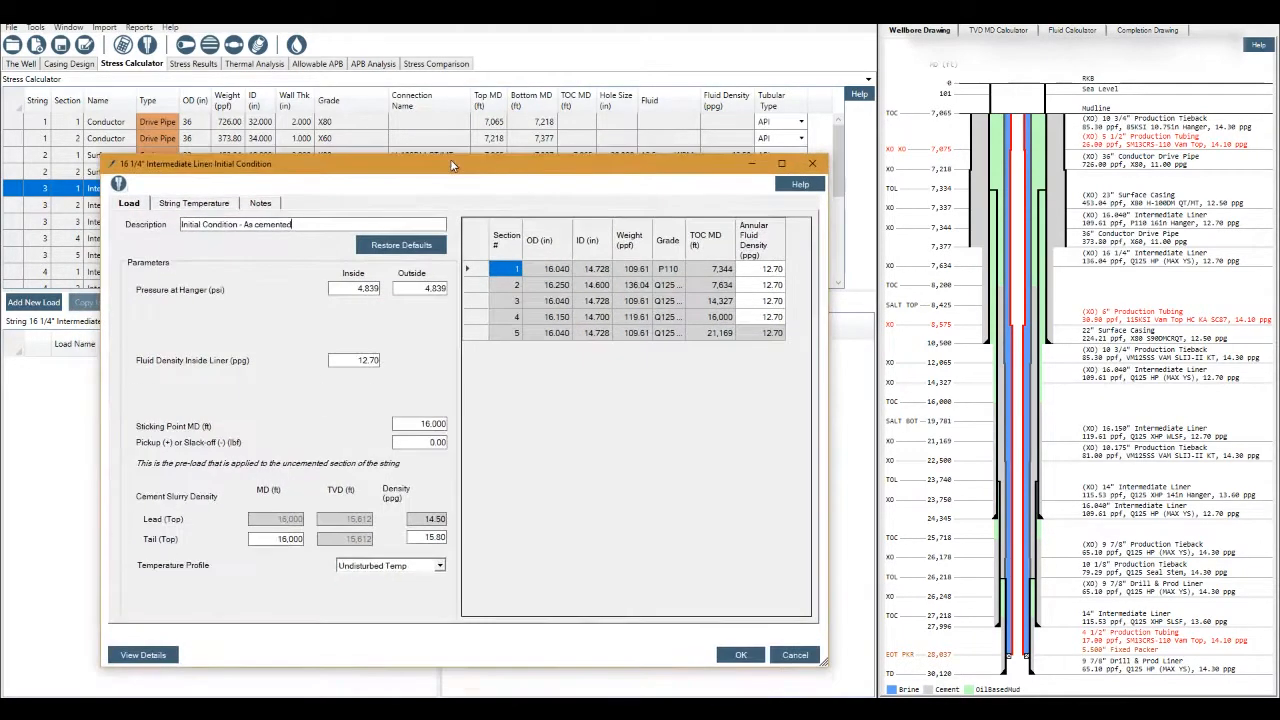
pyautogui.moveTo(451, 163); pyautogui.dragTo(303, 158)
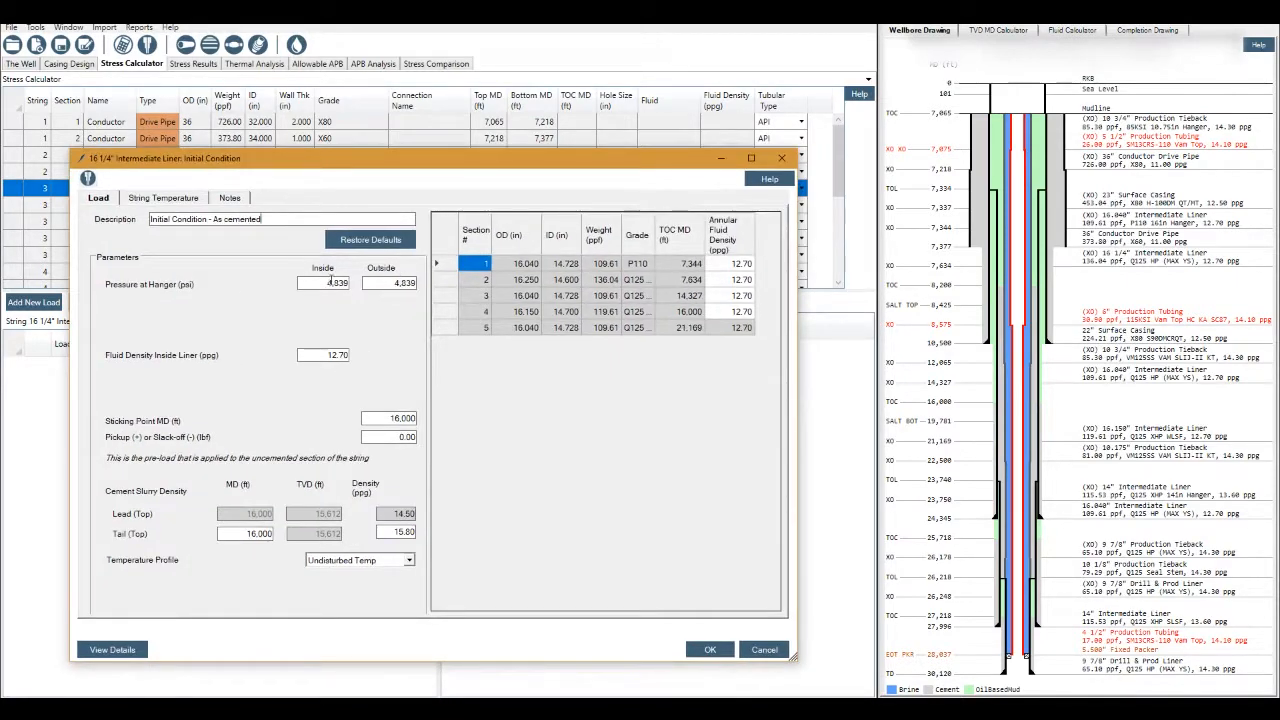
pyautogui.write('500')
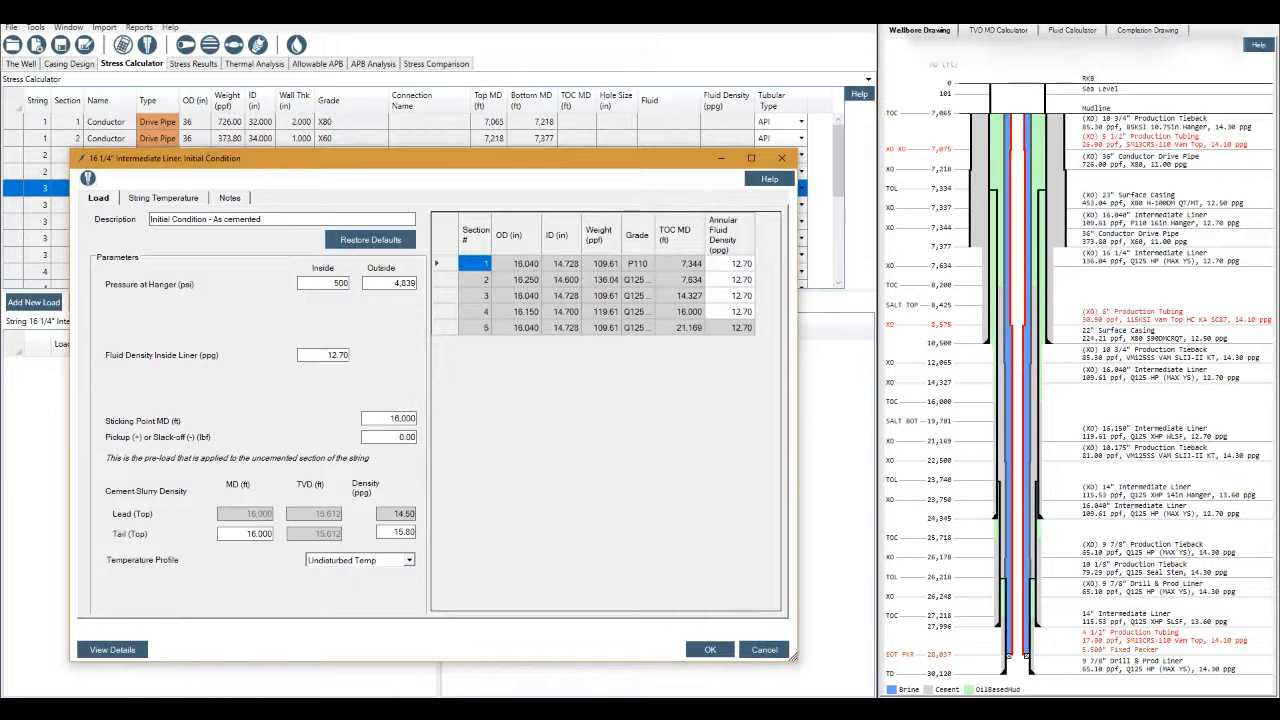
pyautogui.write('5000')
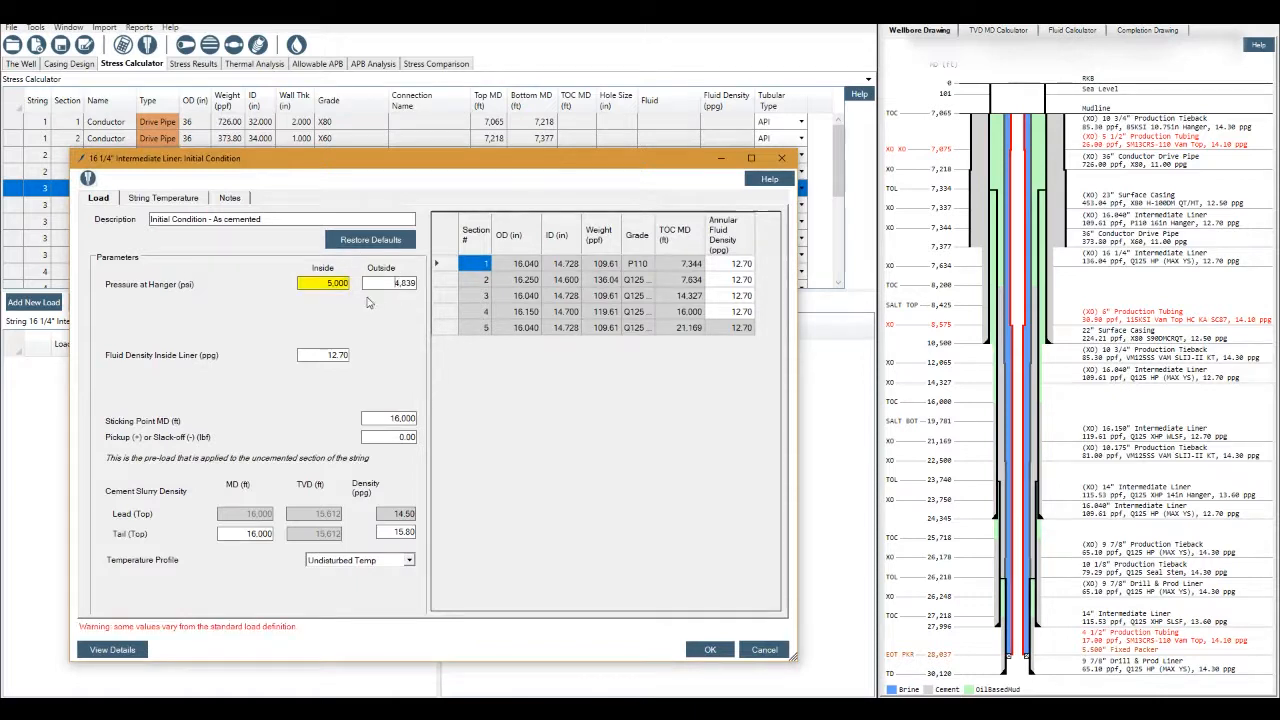
pyautogui.write('1,000')
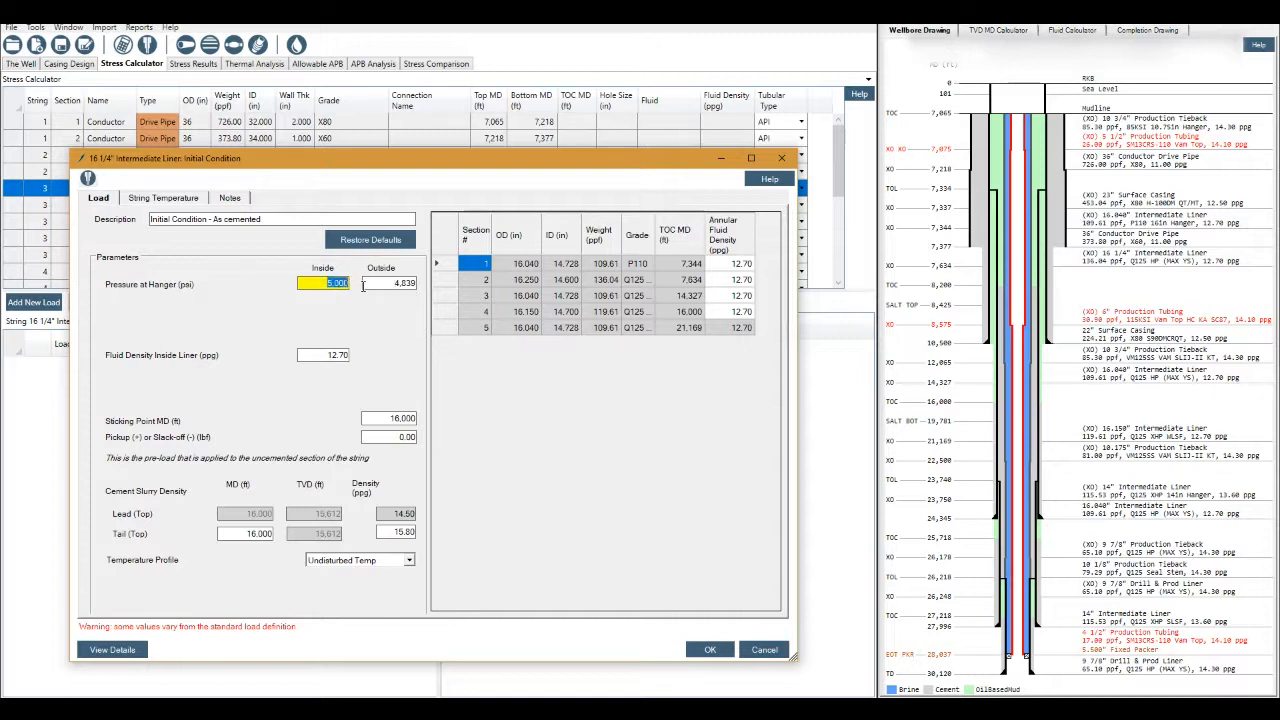
pyautogui.write('0.839')
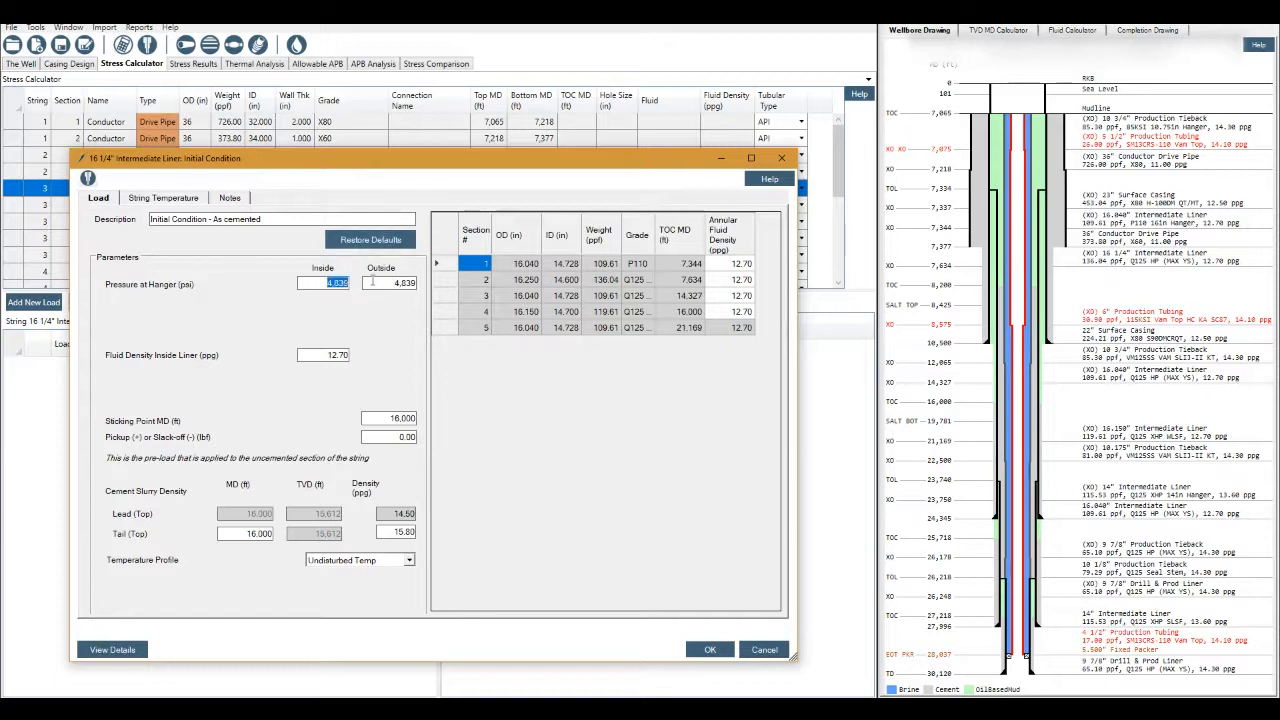
pyautogui.write('5000')
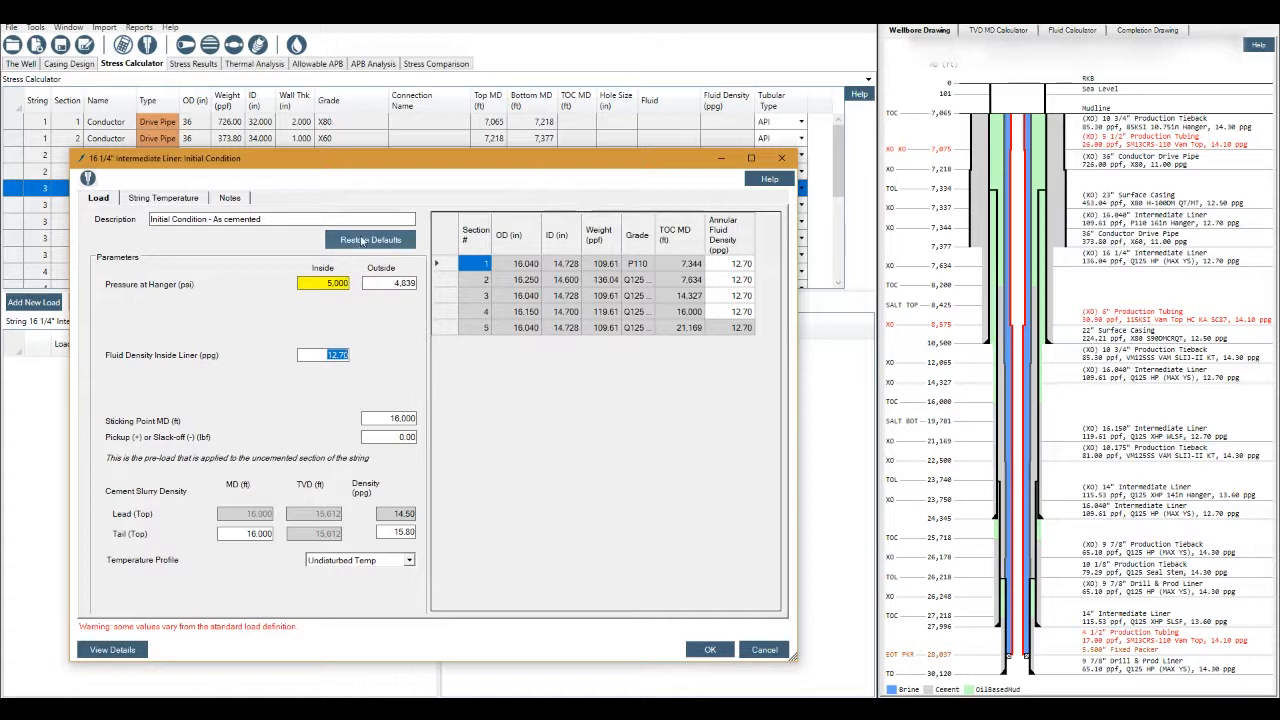
pyautogui.click(370, 239)
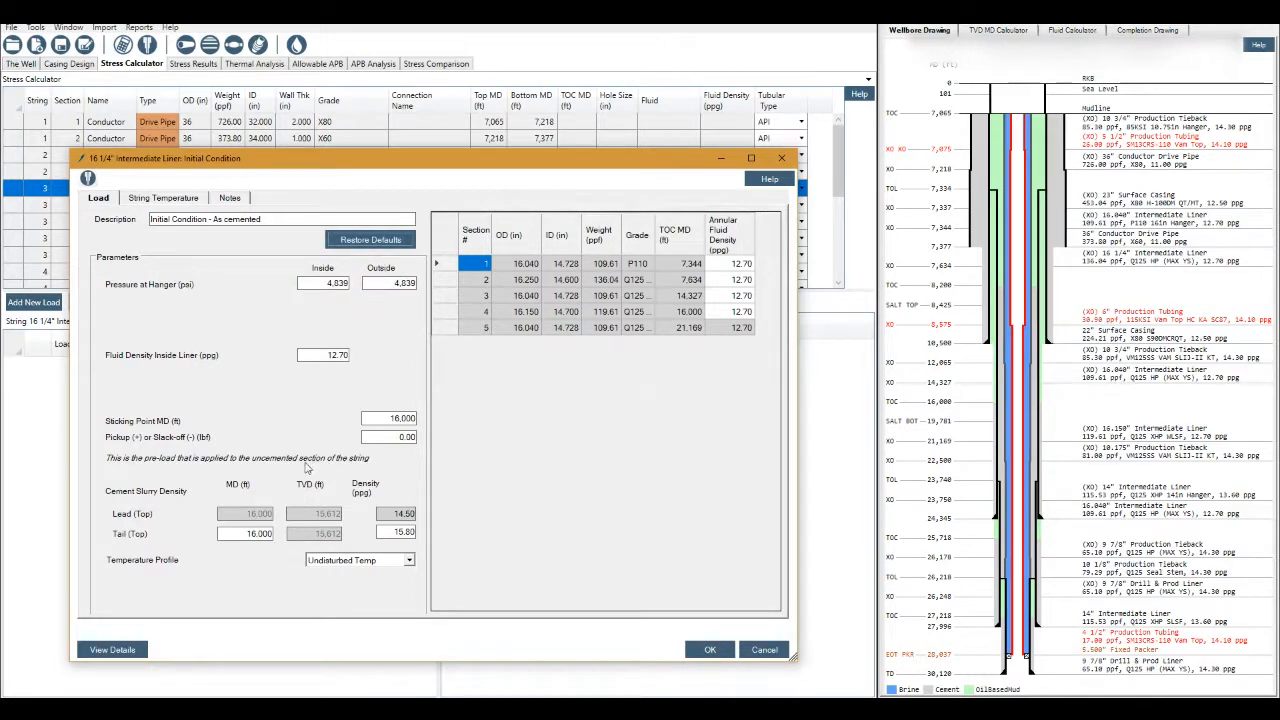
pyautogui.moveTo(393, 547)
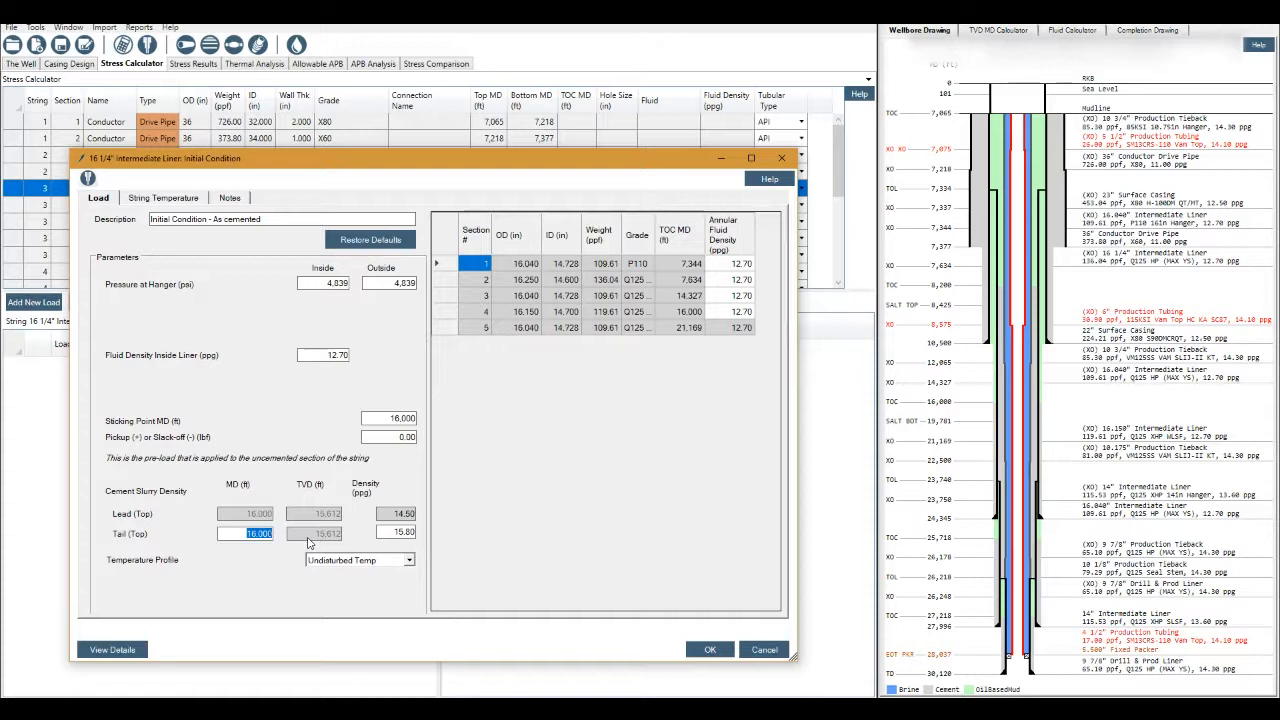
# Step: Enter the tail cement top MD, correcting 15800 to 16200 ft
pyautogui.write('15800')
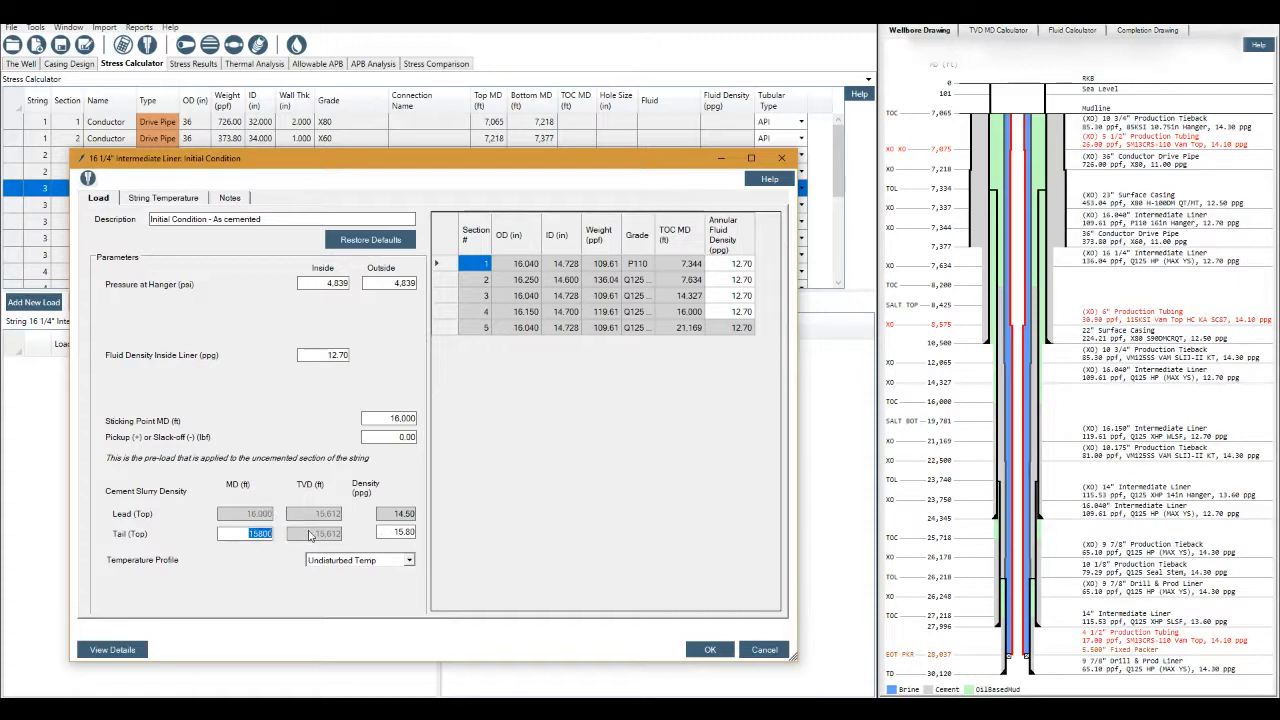
pyautogui.write('16200')
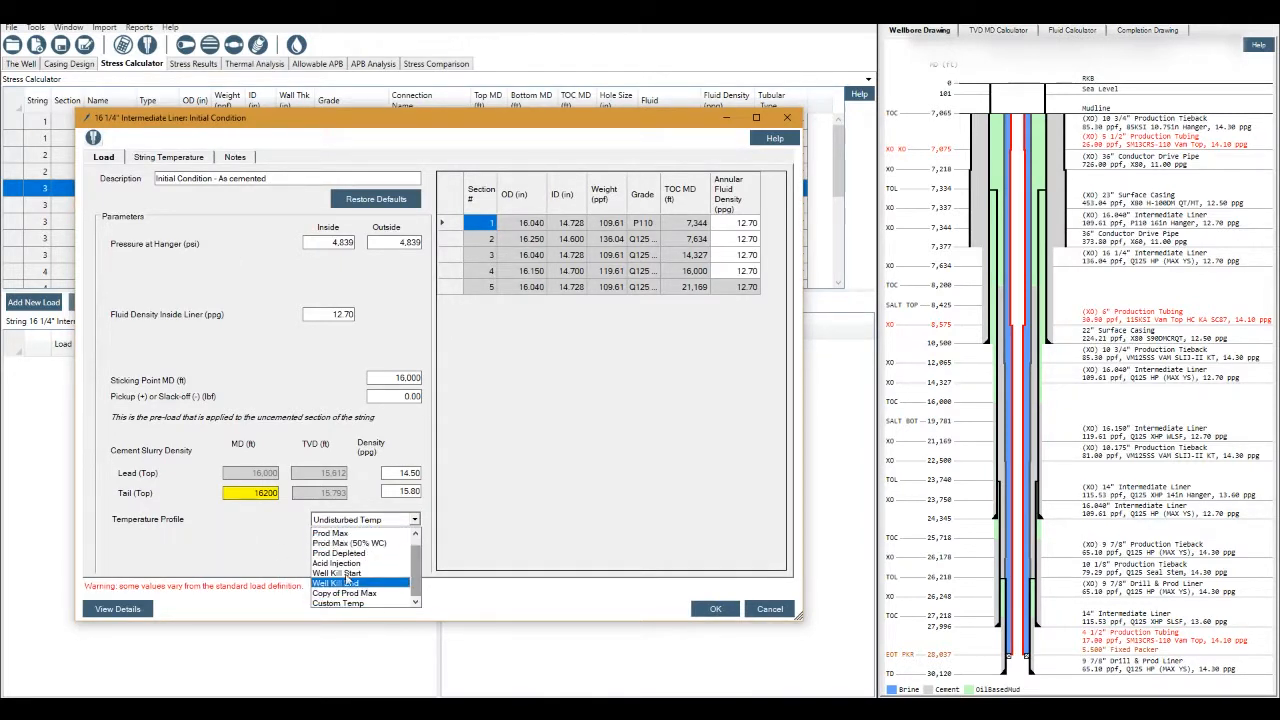
# Step: Inspect the undisturbed string temperature profile, then set Temperature Profile to Custom Temp
pyautogui.click(348, 519)
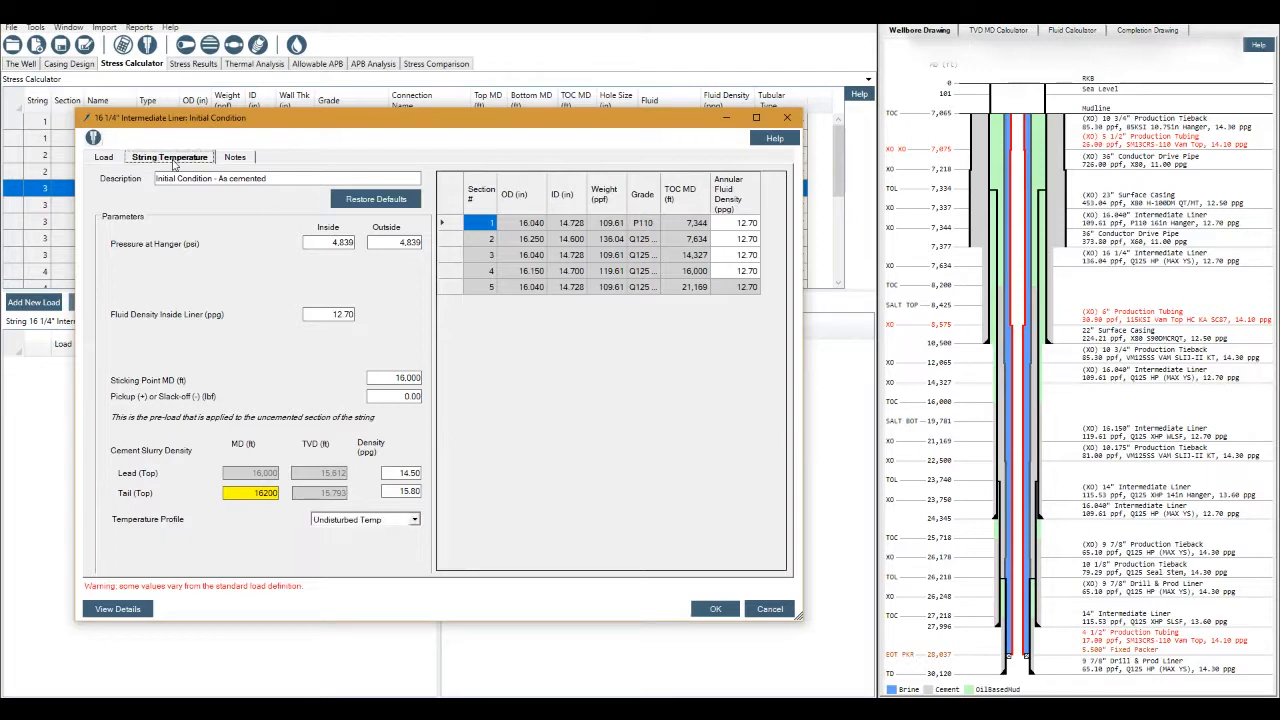
pyautogui.click(169, 157)
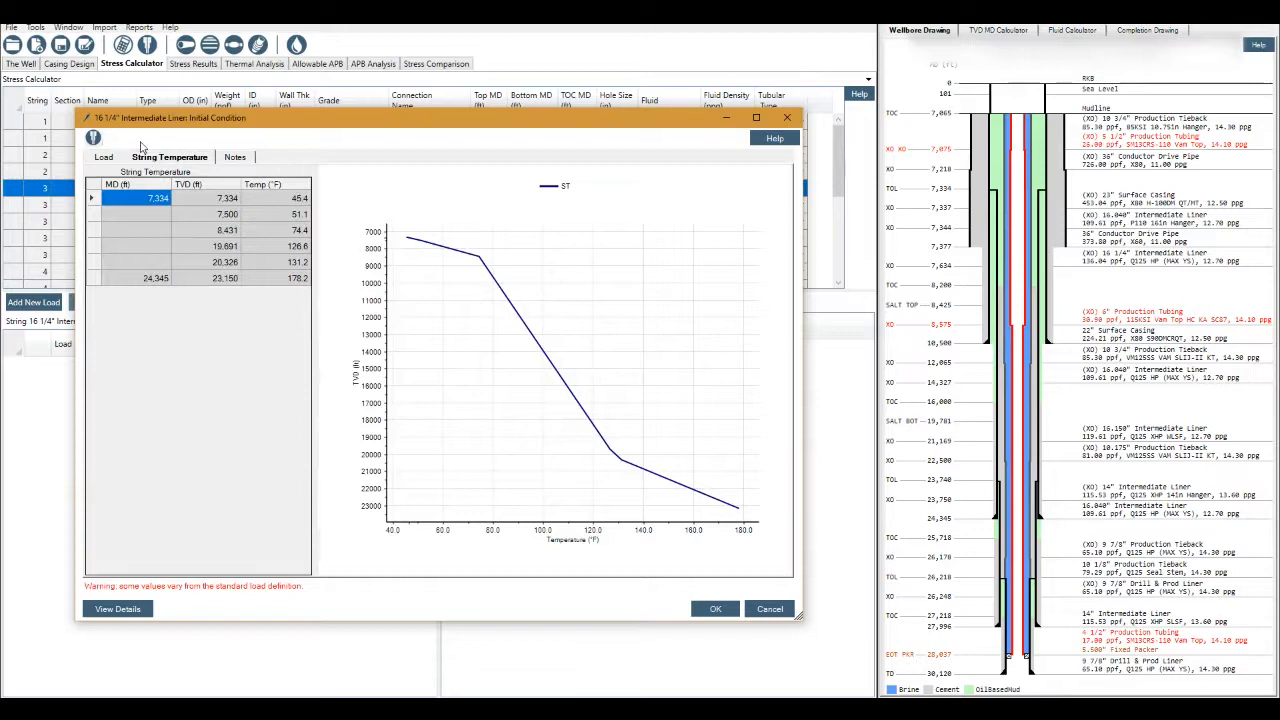
pyautogui.click(103, 157)
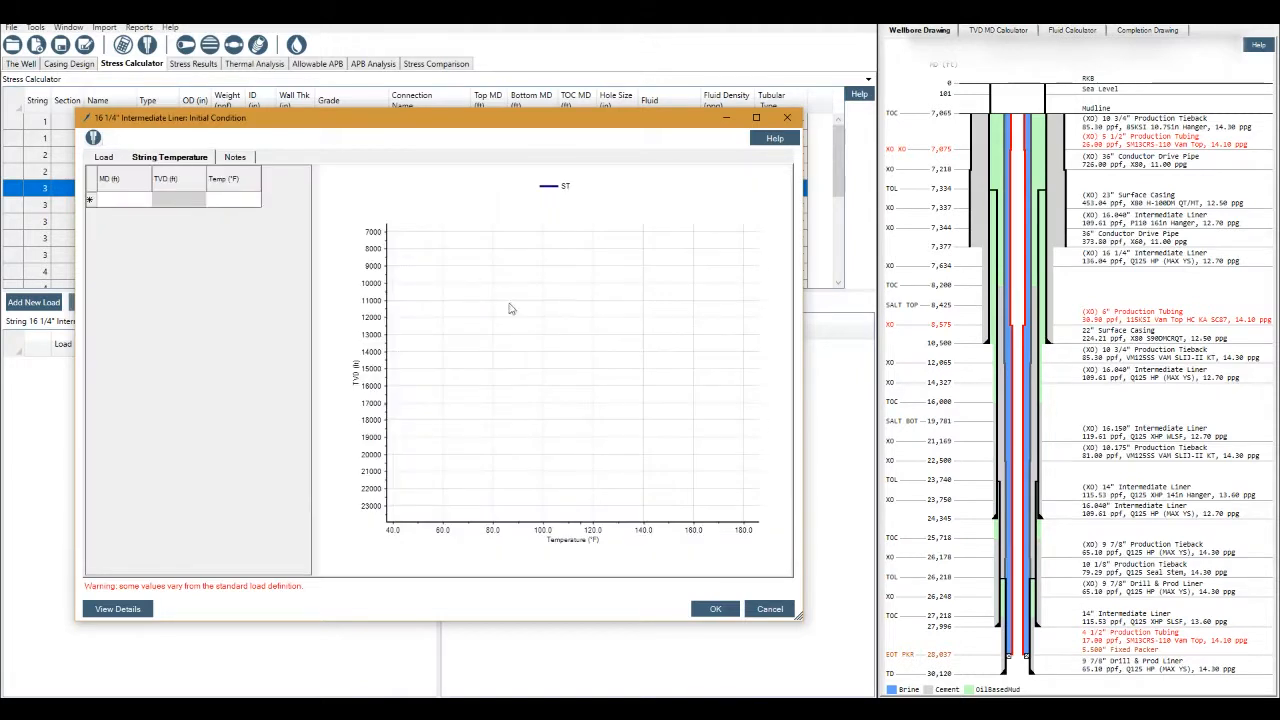
pyautogui.click(122, 200)
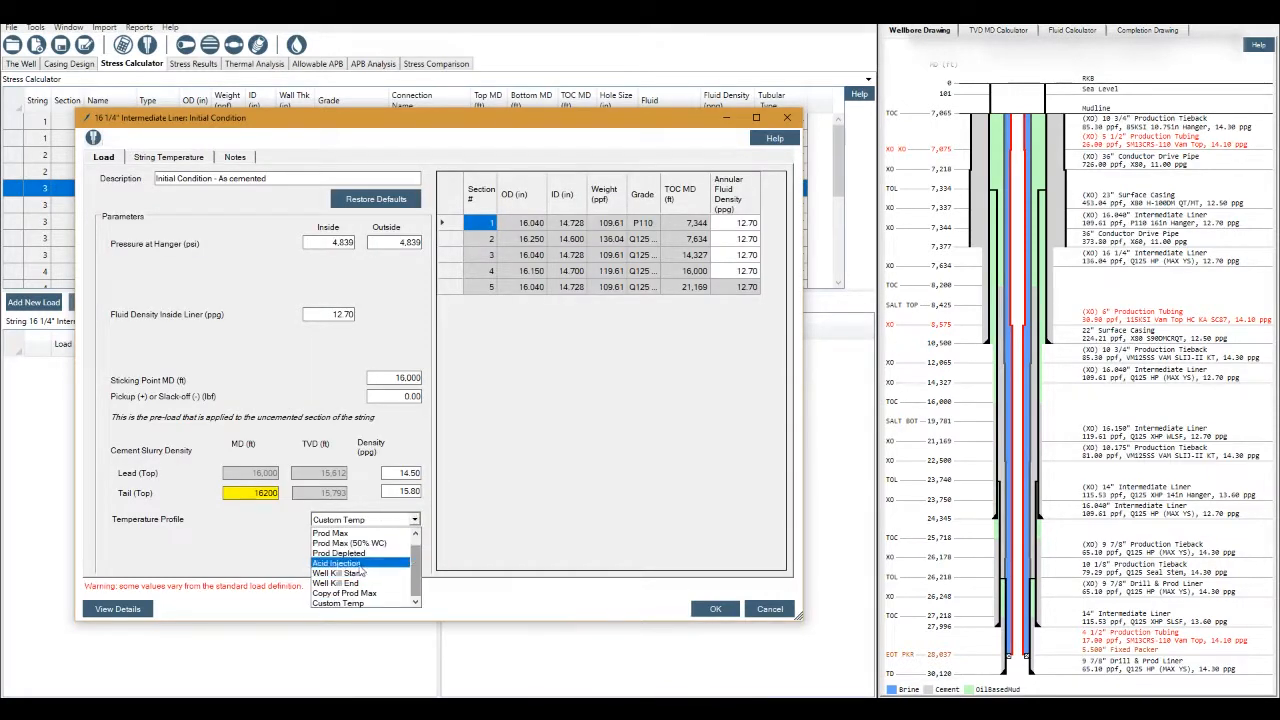
# Step: Preview Prod Max temperatures, save the Initial Condition load with Undisturbed Temp, and start another load
pyautogui.click(330, 532)
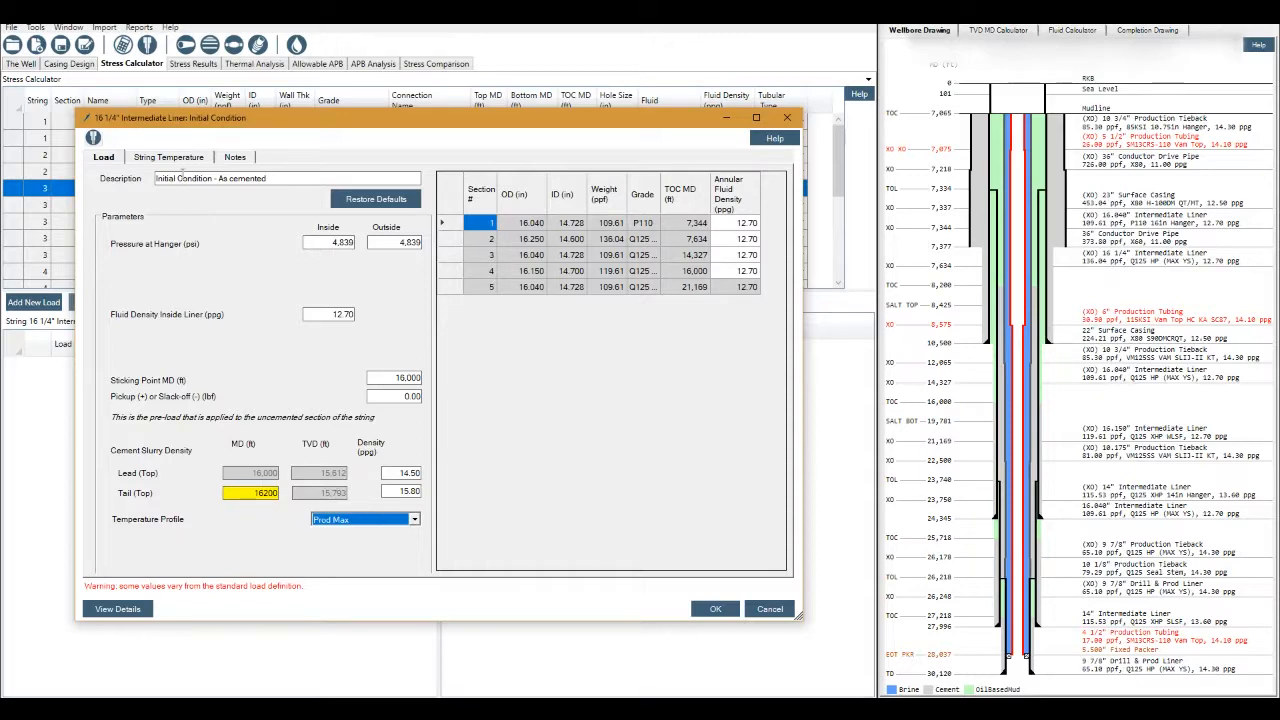
pyautogui.click(169, 157)
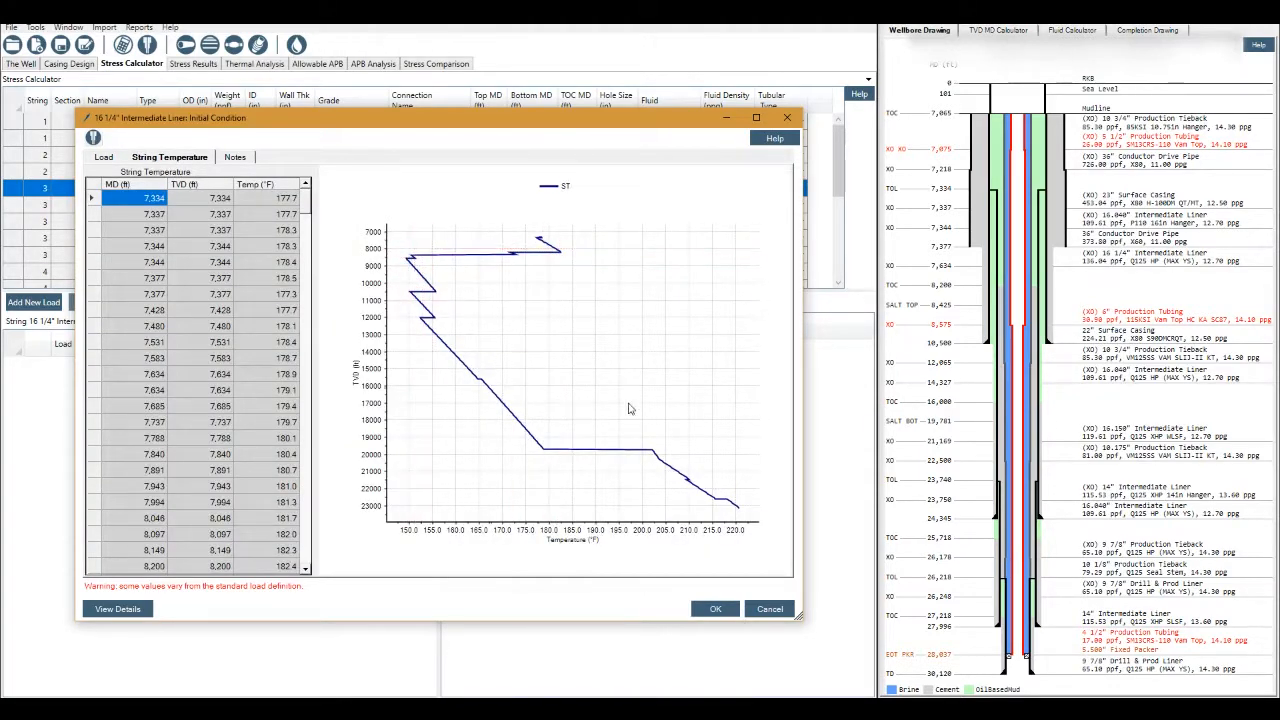
pyautogui.moveTo(458, 330)
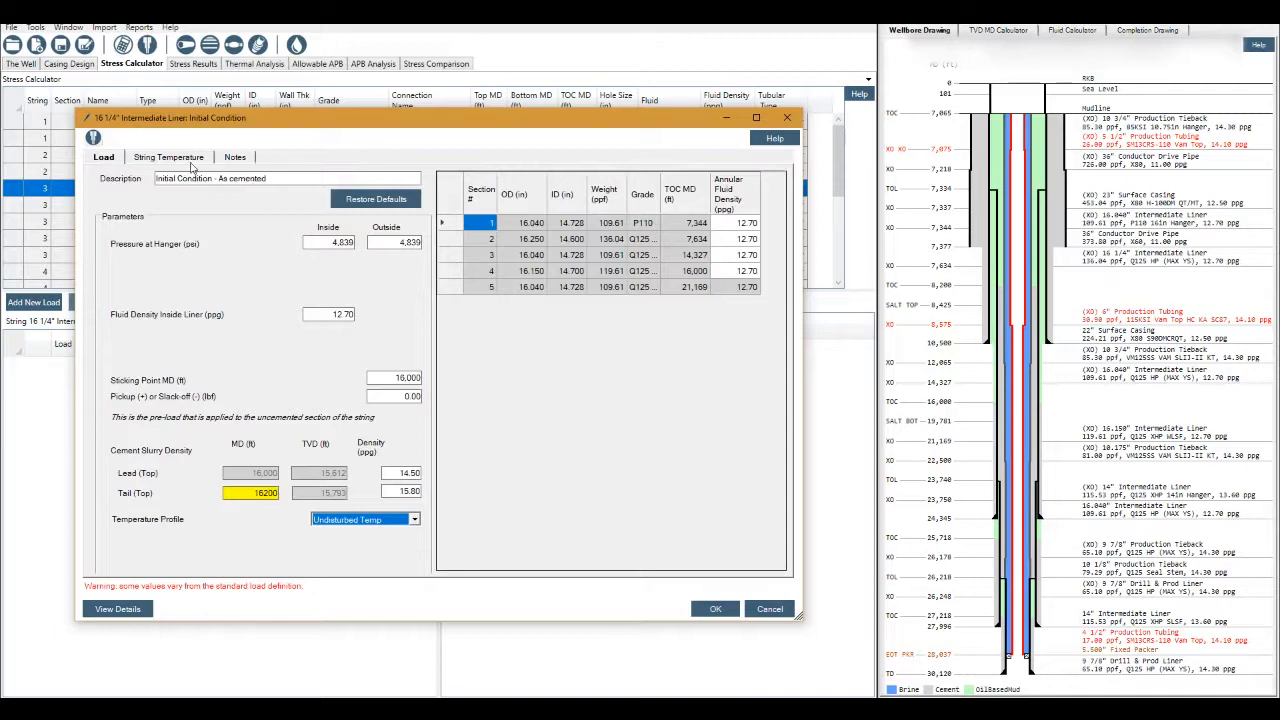
pyautogui.moveTo(633, 158)
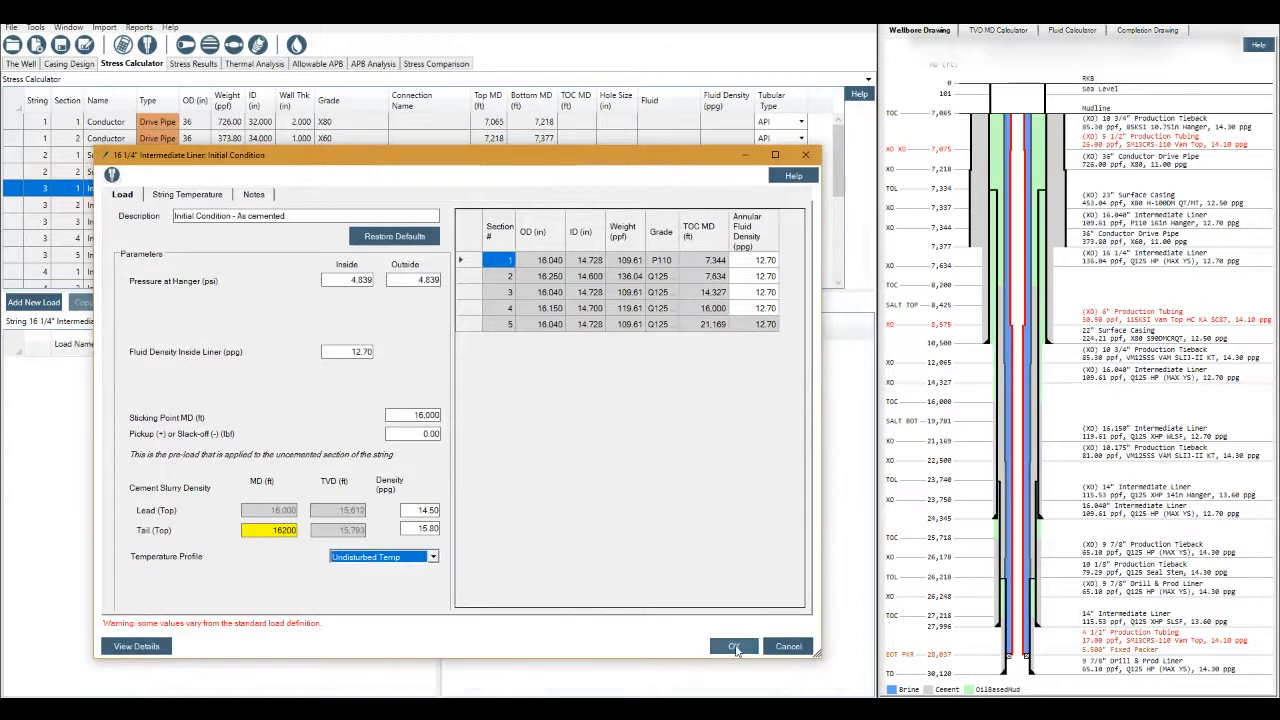
pyautogui.click(733, 646)
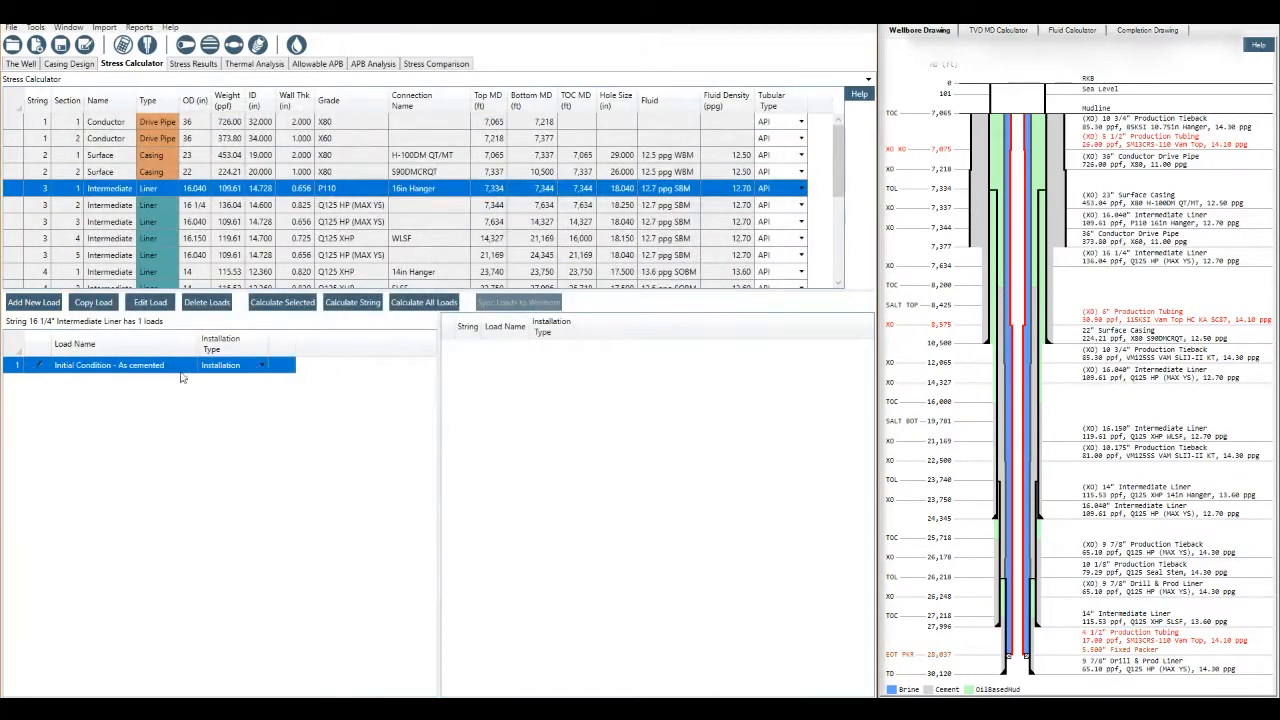
pyautogui.moveTo(259, 388)
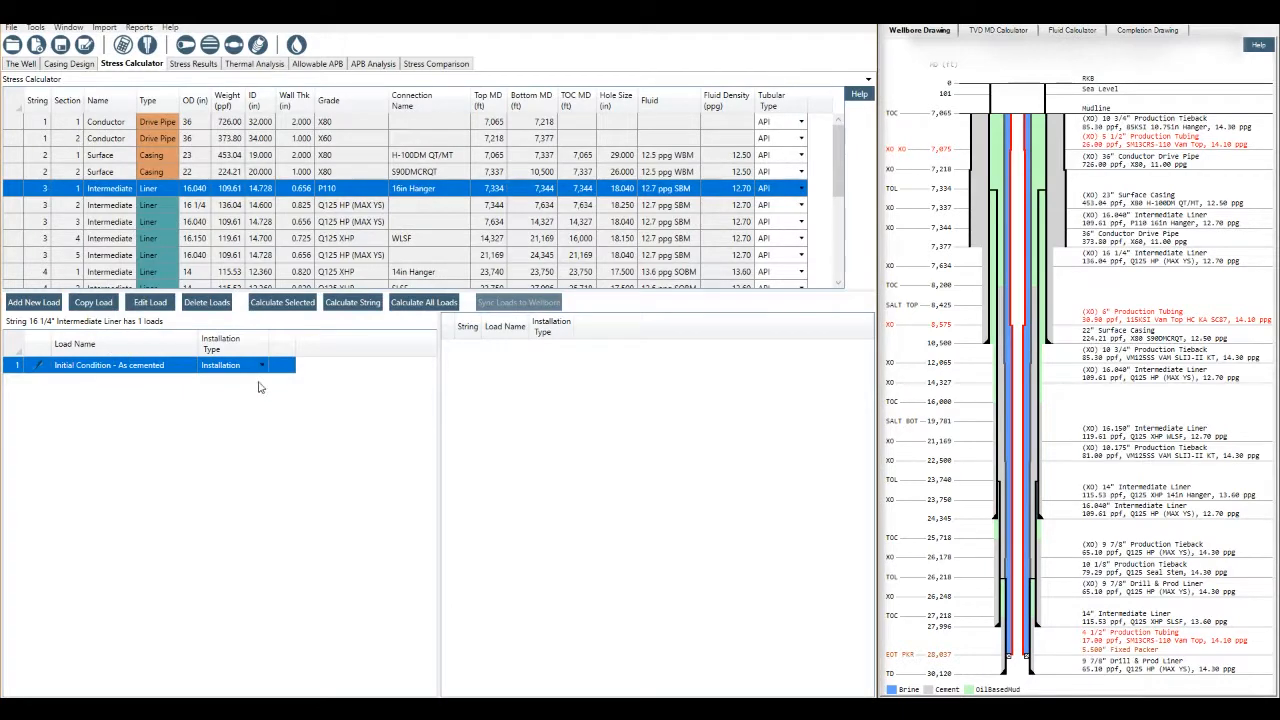
pyautogui.click(33, 302)
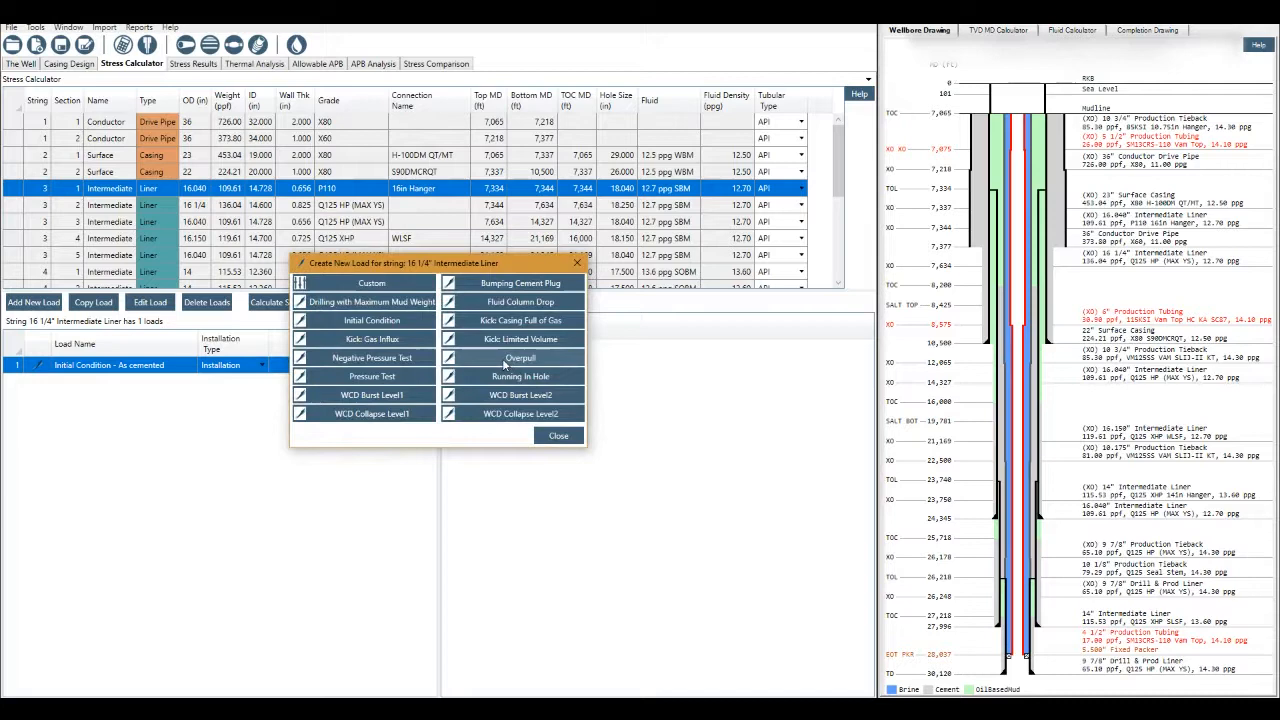
# Step: Create an Overpull load with 100,000 lbf overpull and view its notes
pyautogui.click(520, 358)
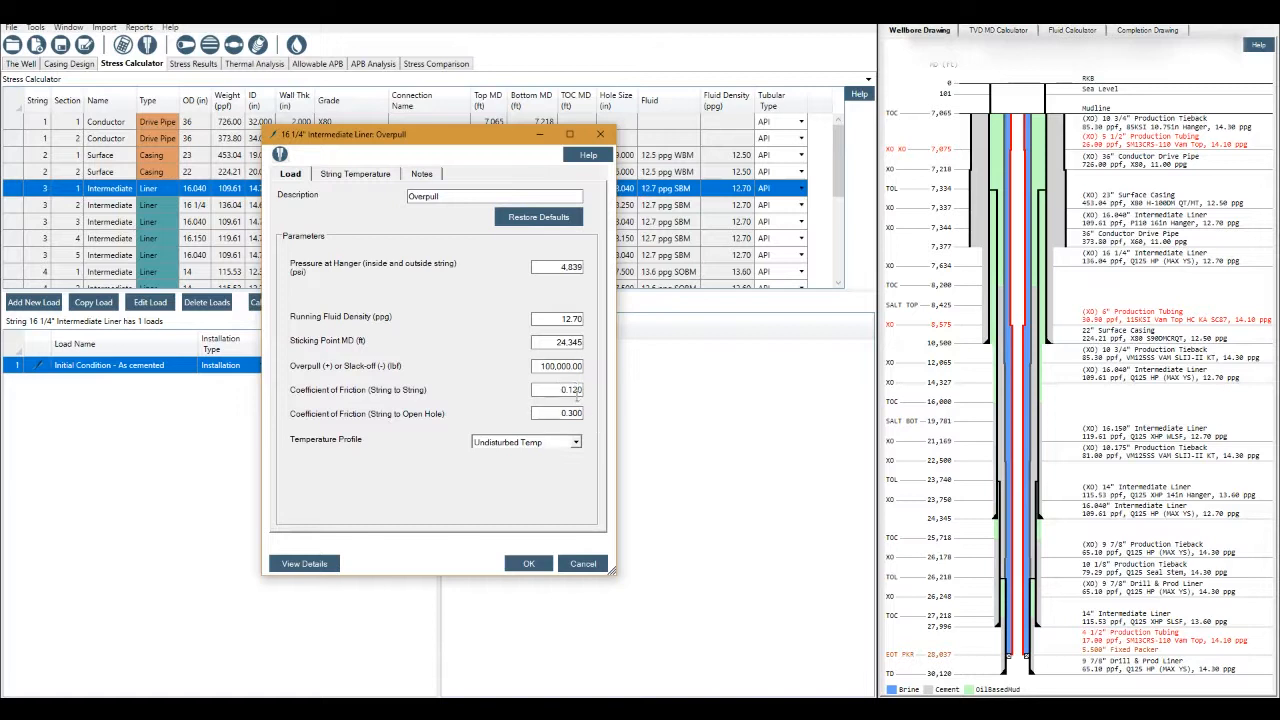
pyautogui.click(525, 441)
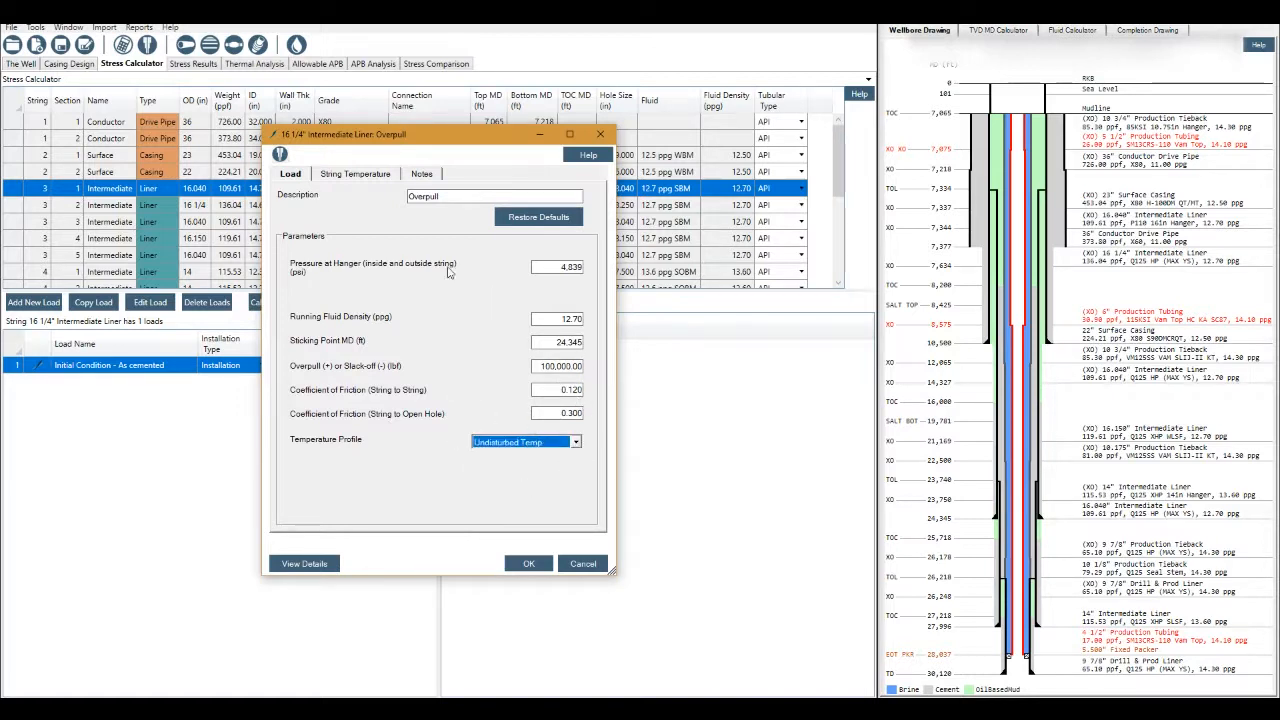
pyautogui.click(421, 173)
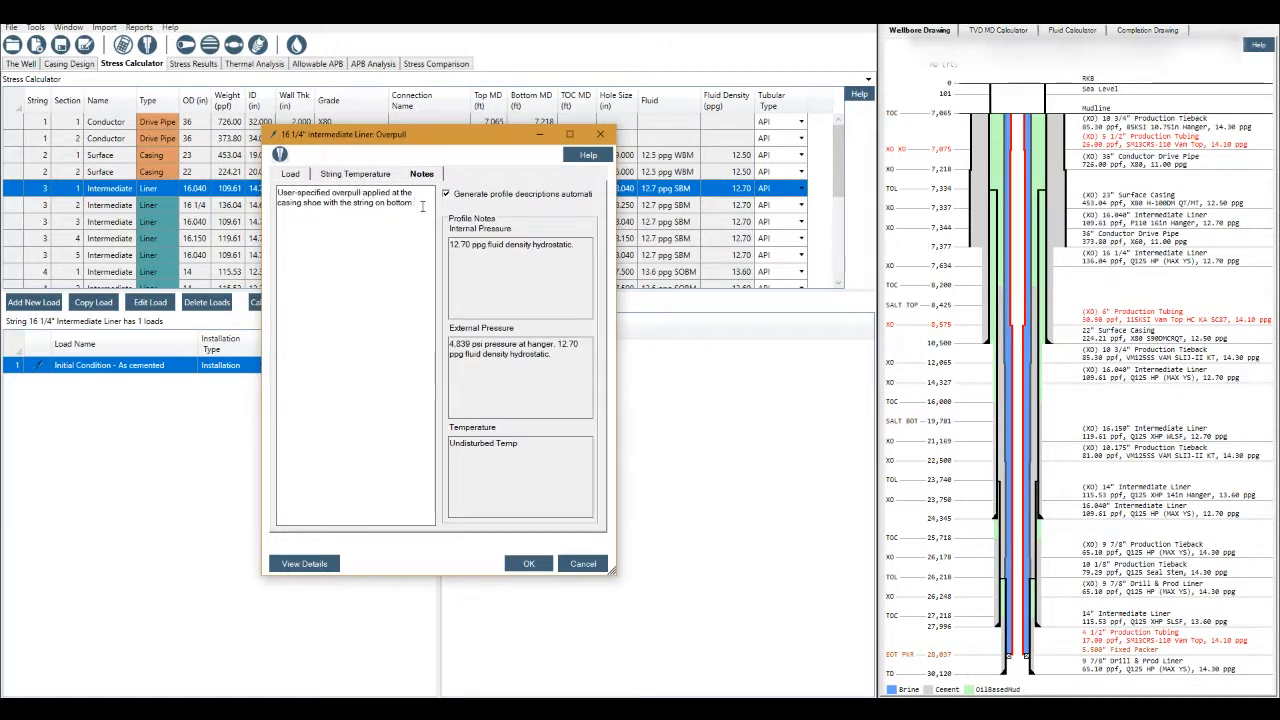
# Step: Append '100klbs' to the Overpull load's notes and return to its parameters
pyautogui.write('100klbs')
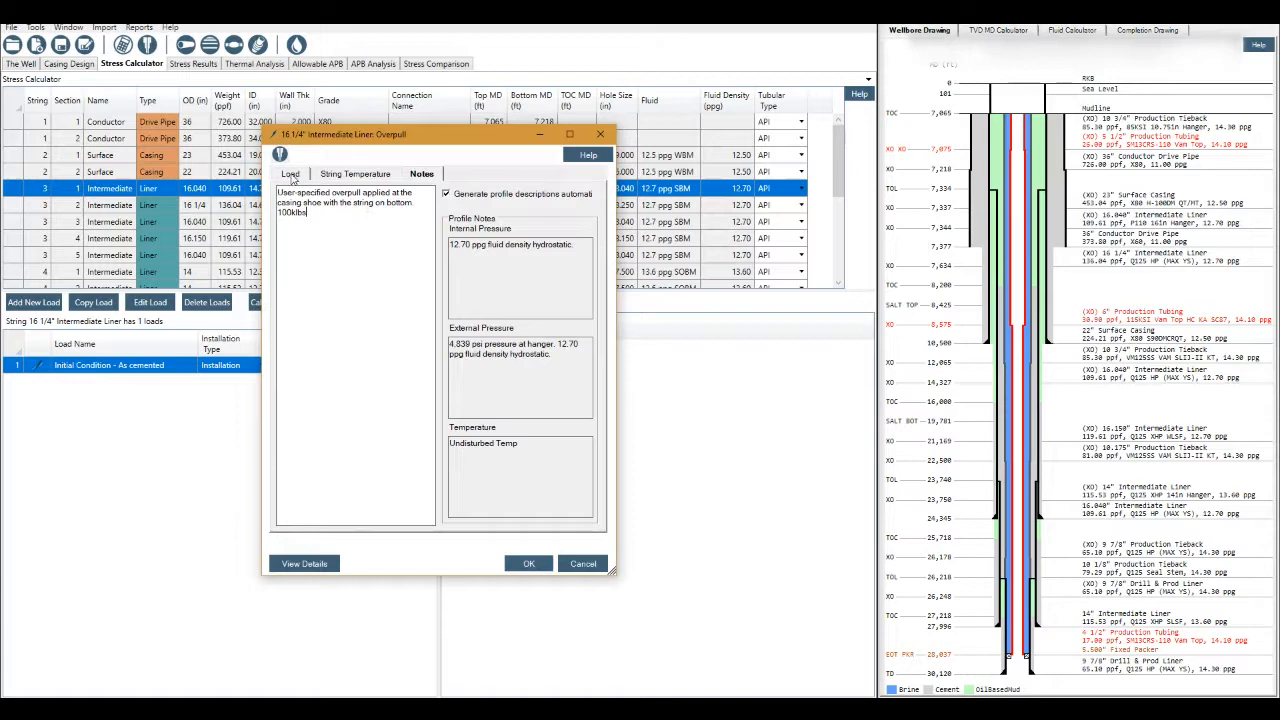
pyautogui.click(290, 173)
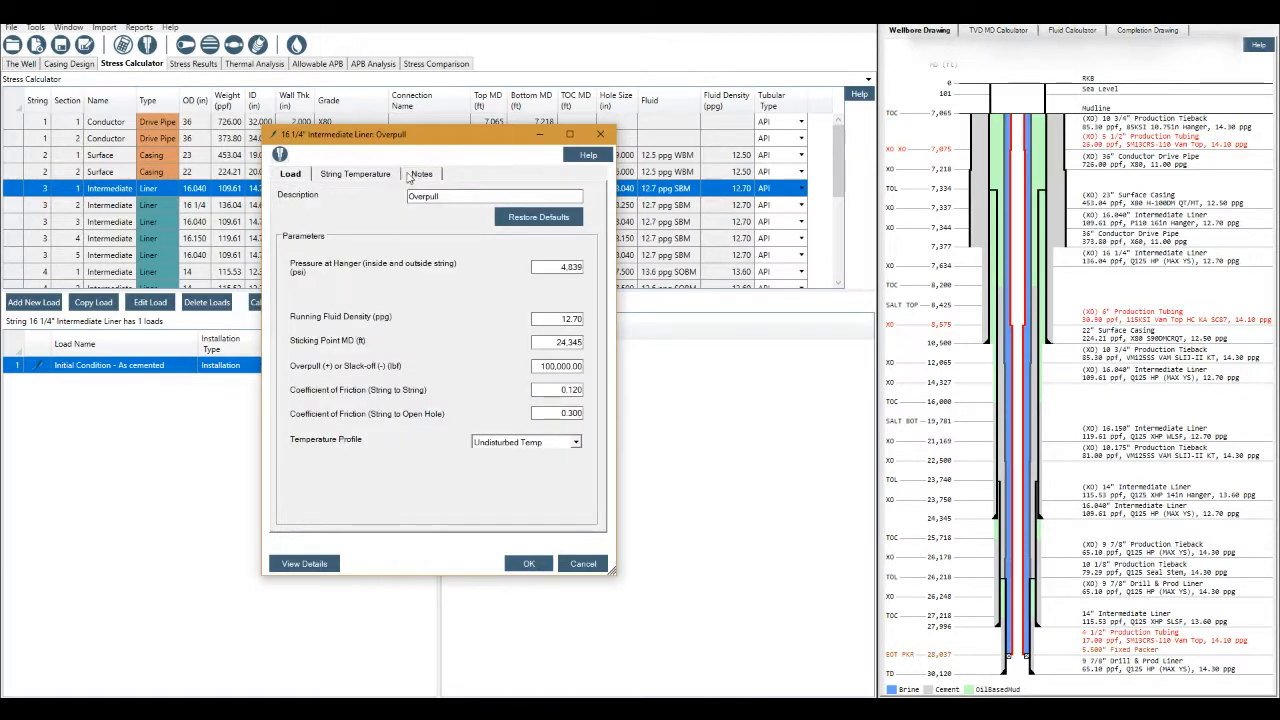
pyautogui.moveTo(422, 458)
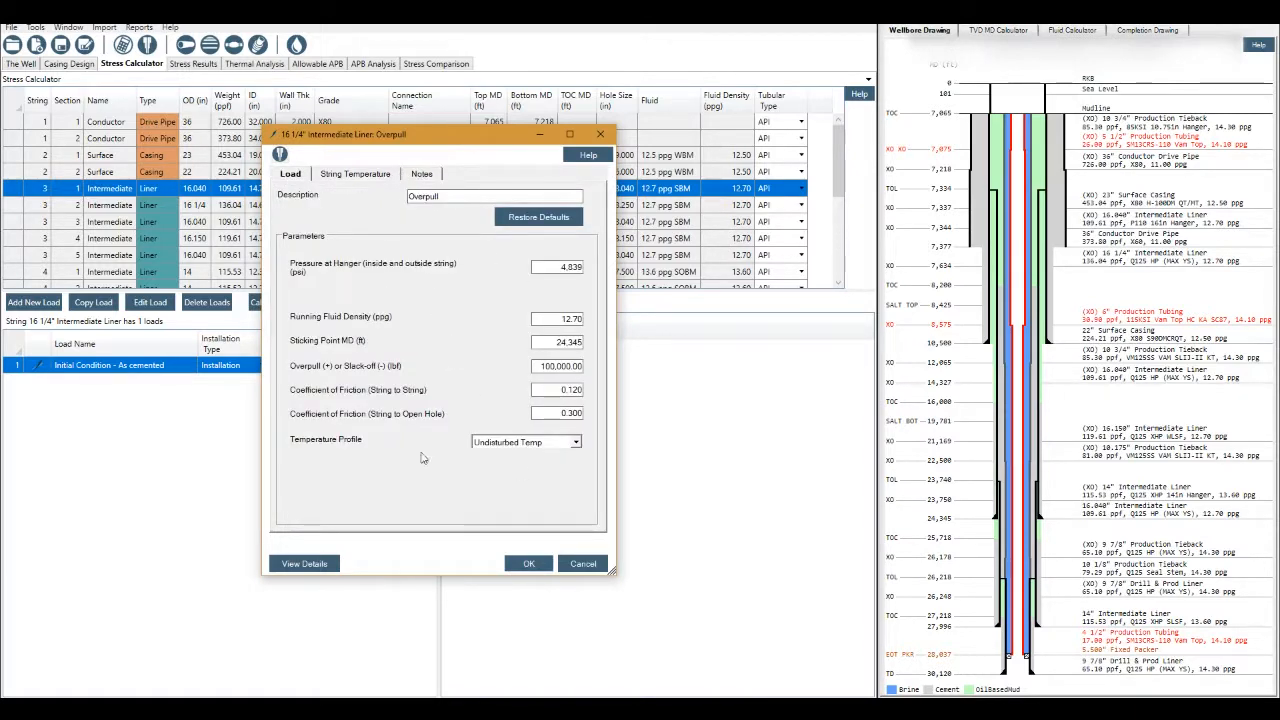
# Step: Show the Overpull load's internal and external pressure details, 4,839 to 15,273 psi
pyautogui.click(304, 563)
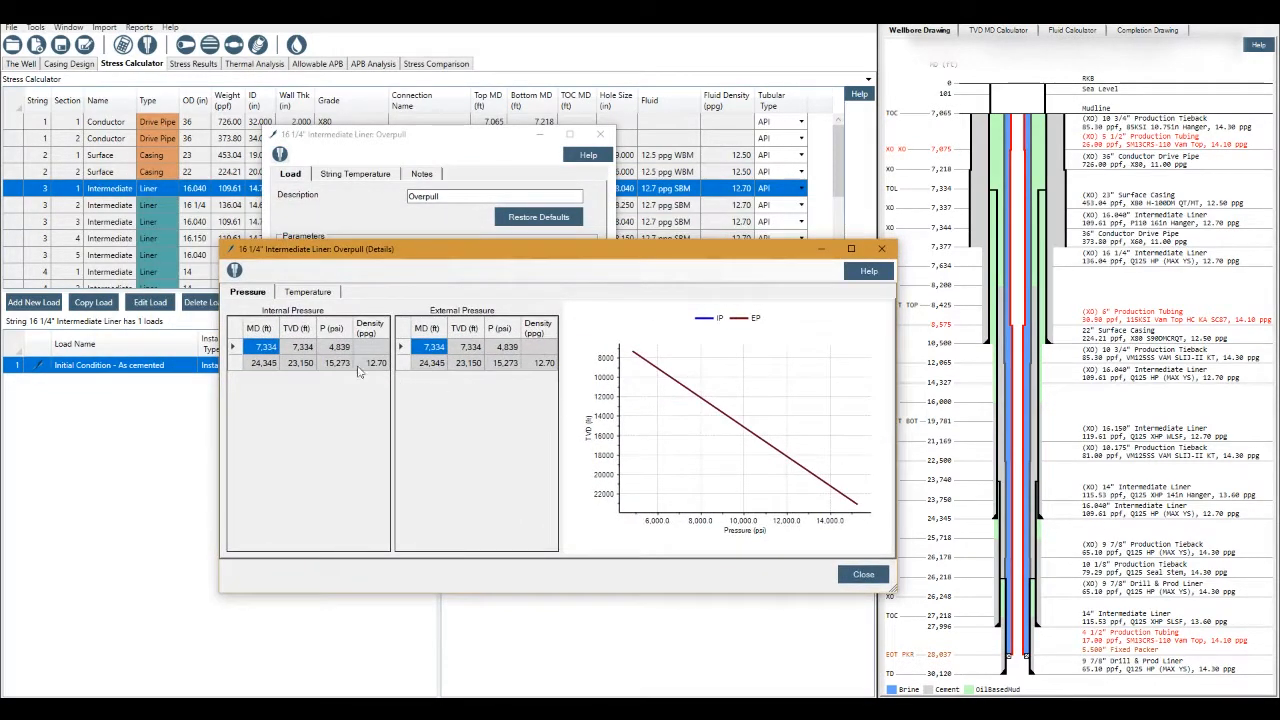
pyautogui.moveTo(635, 355)
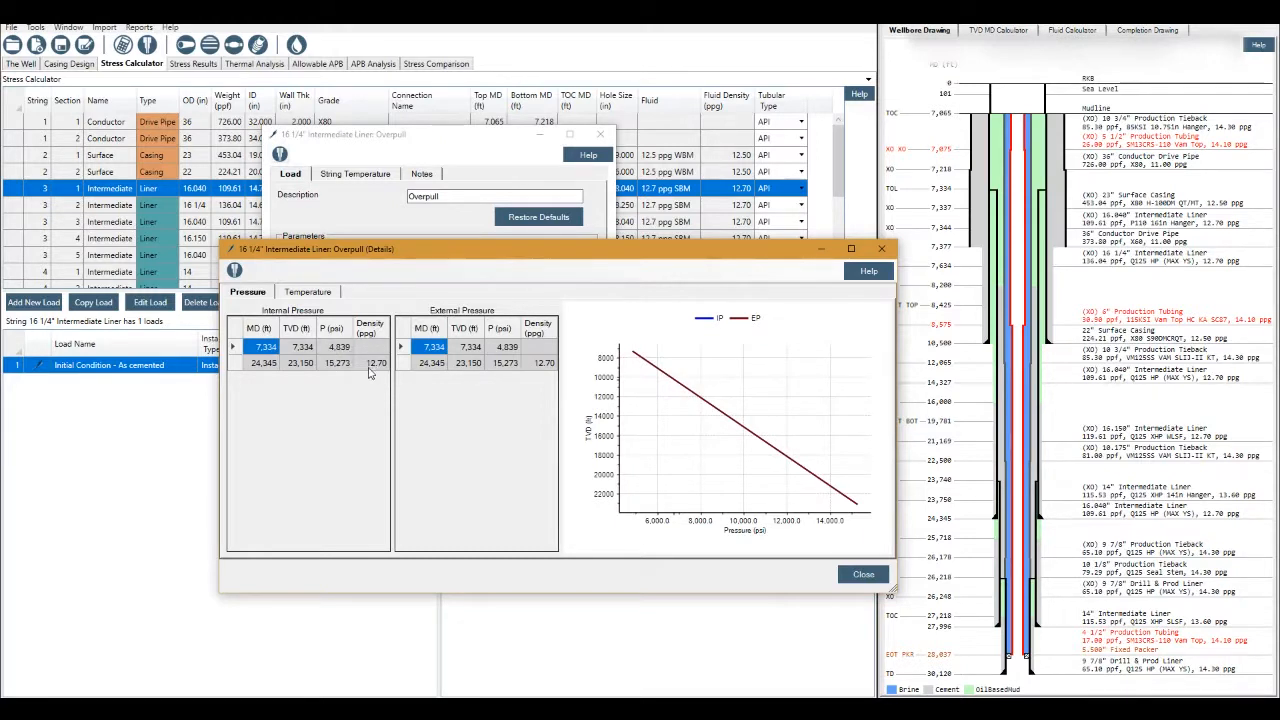
pyautogui.moveTo(638, 362)
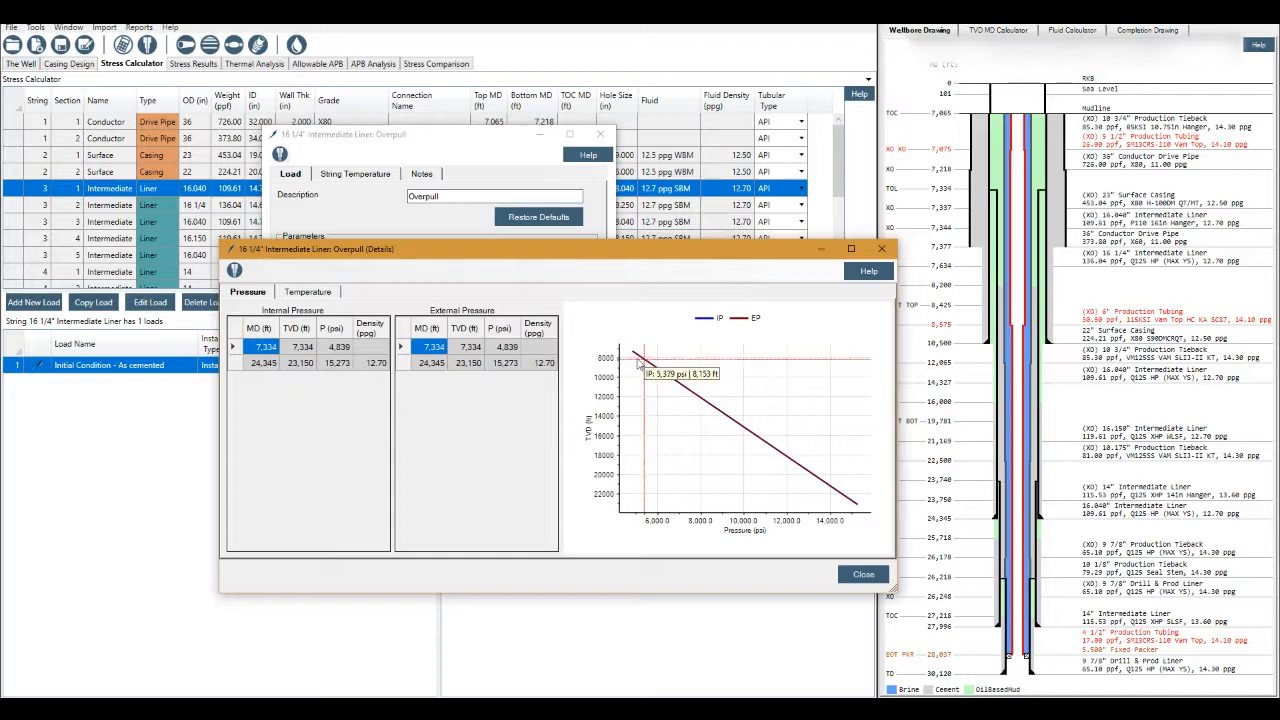
pyautogui.moveTo(835, 498)
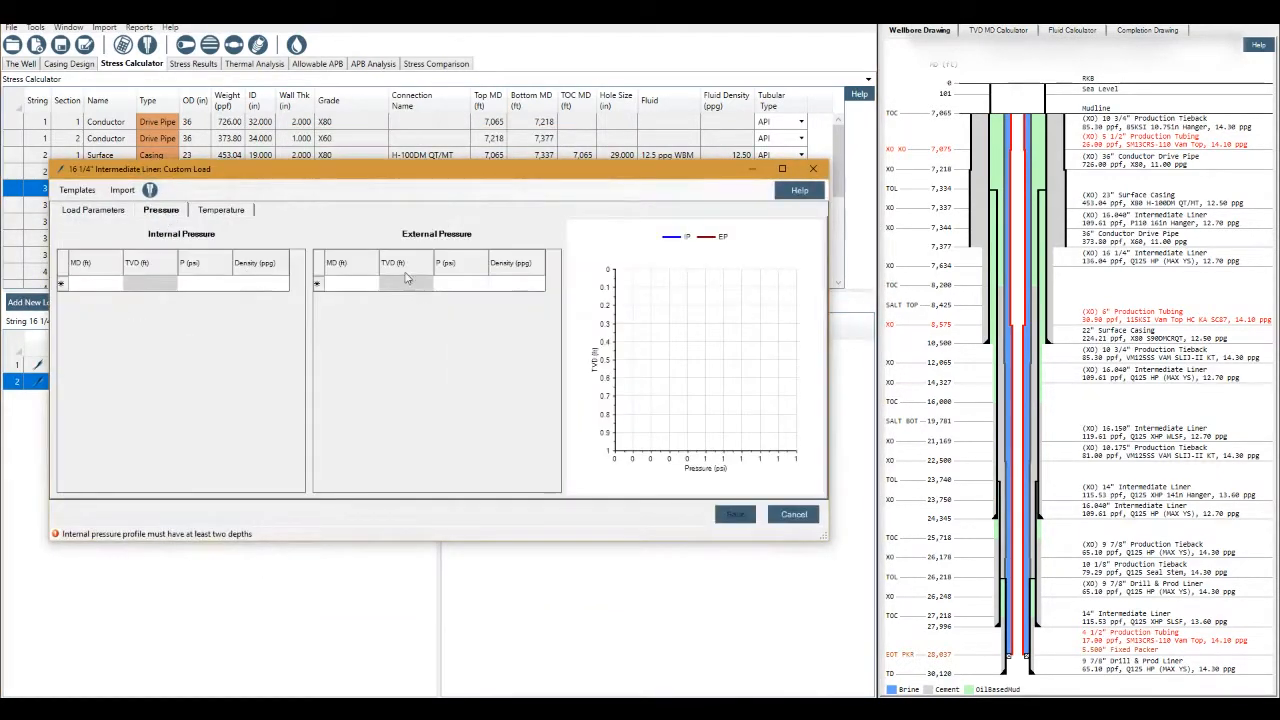
pyautogui.moveTo(462, 290)
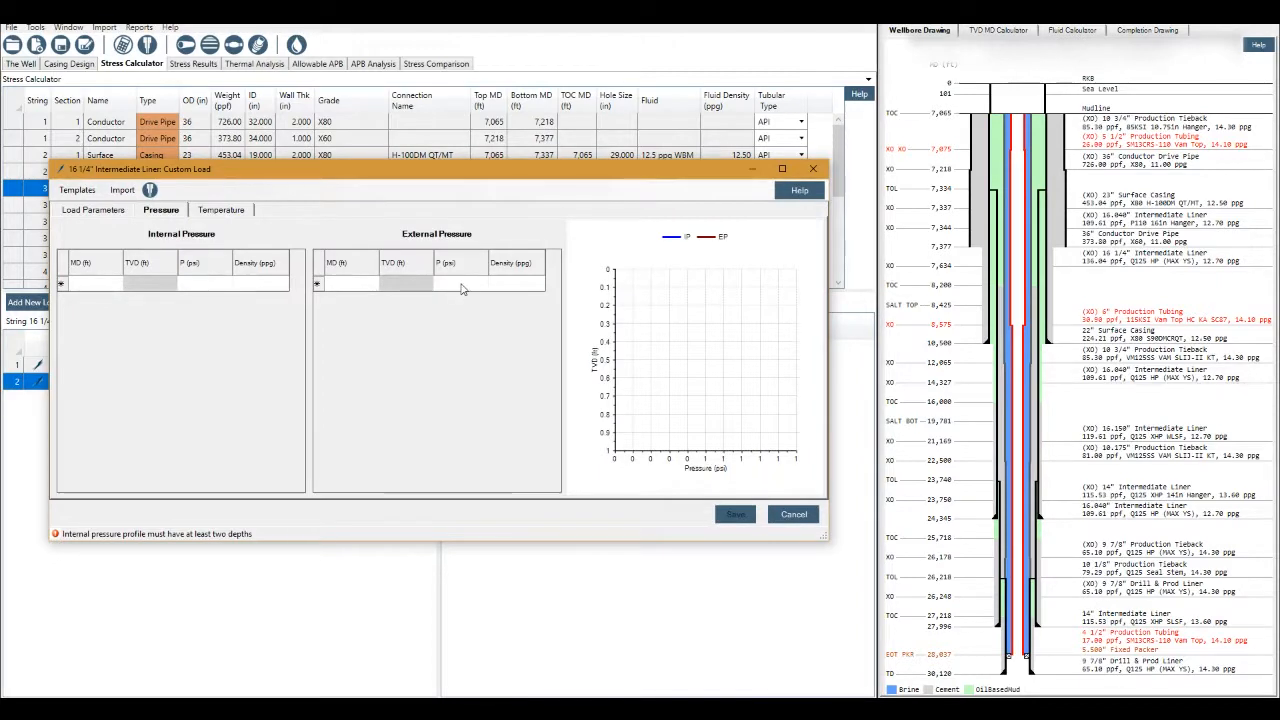
# Step: Check the new custom load's Load Parameters, return to the empty Pressure profiles, and show Templates
pyautogui.click(93, 209)
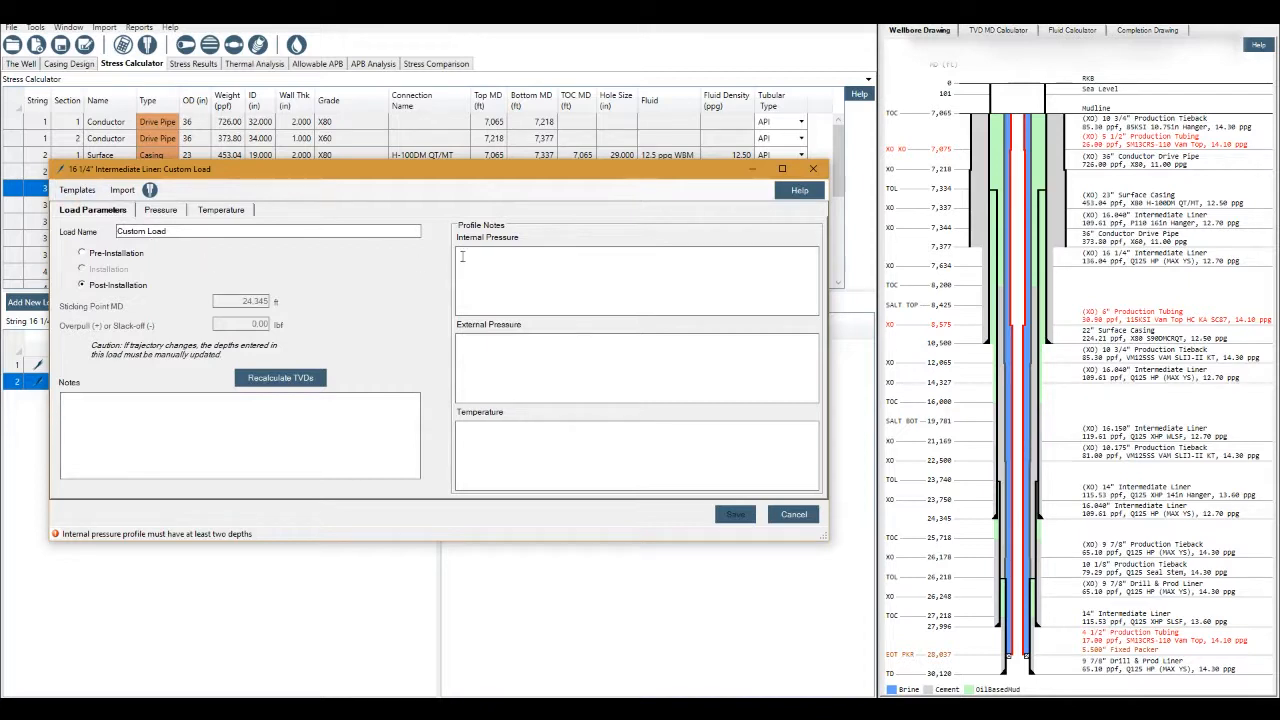
pyautogui.click(160, 210)
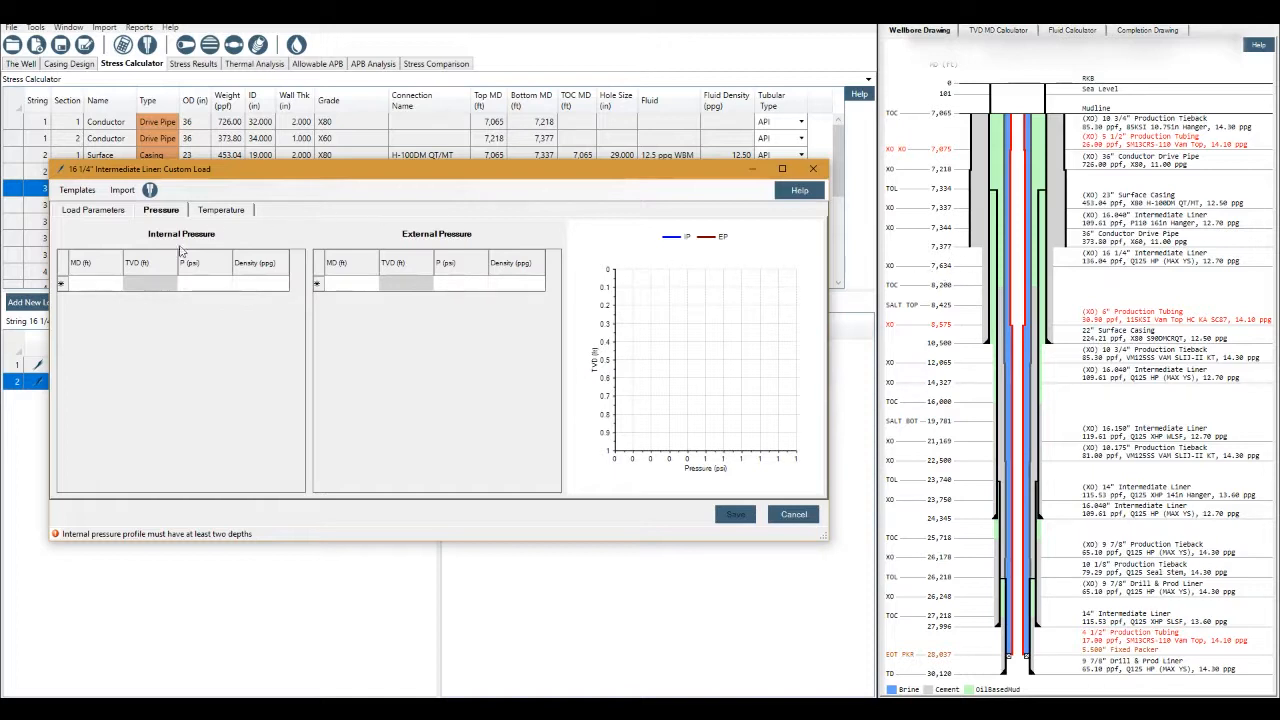
pyautogui.moveTo(281, 298)
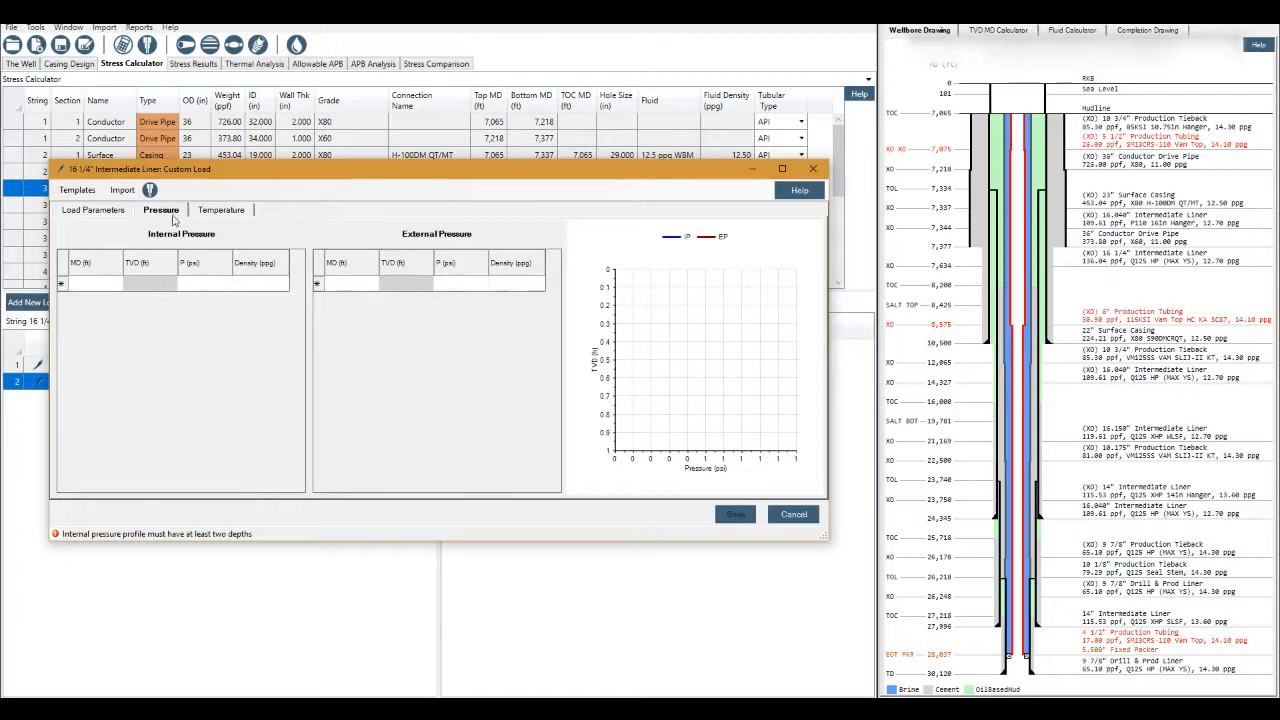
pyautogui.click(77, 190)
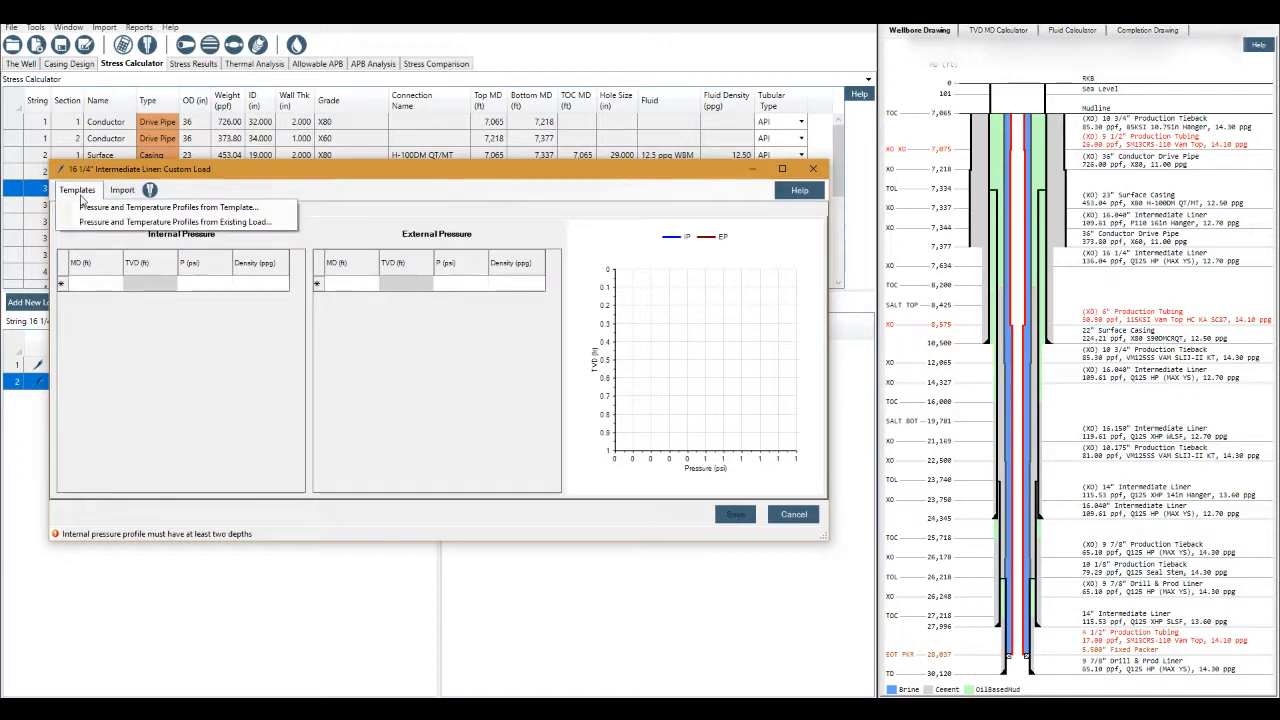
pyautogui.moveTo(167, 207)
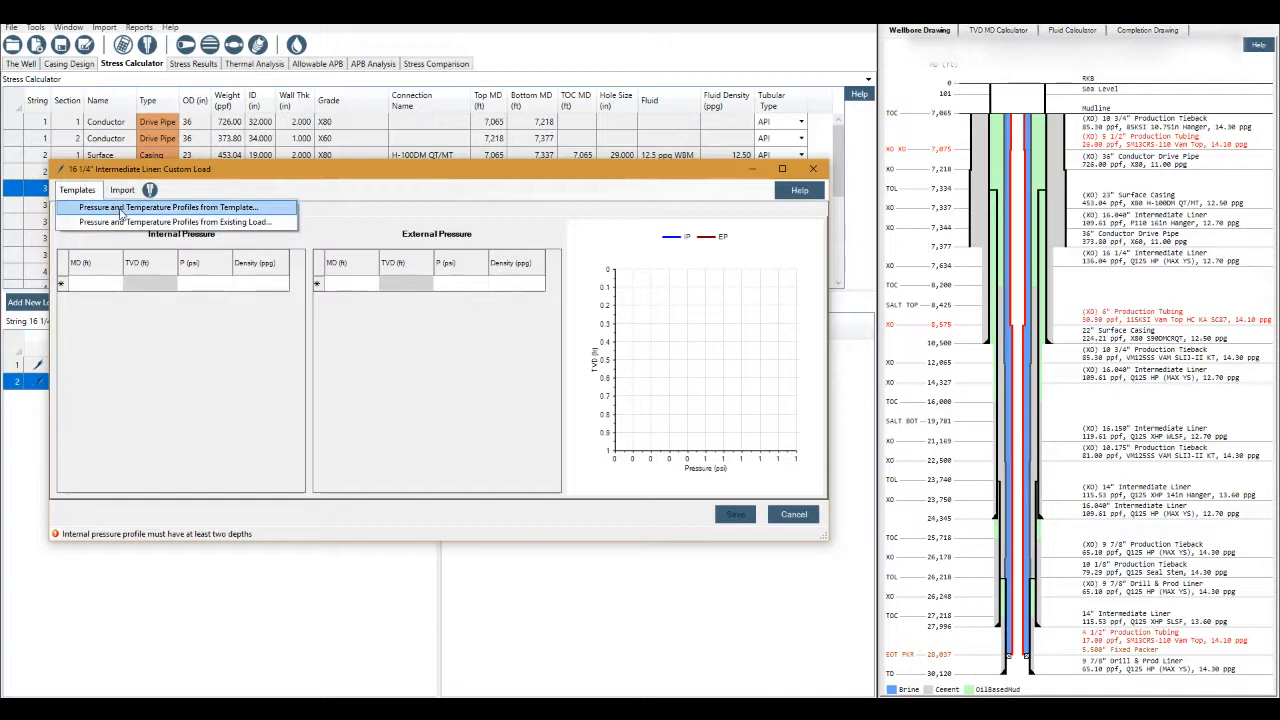
# Step: Copy pressure profiles from an existing liner load, giving internal pressure 4,839–15,273 psi
pyautogui.click(167, 207)
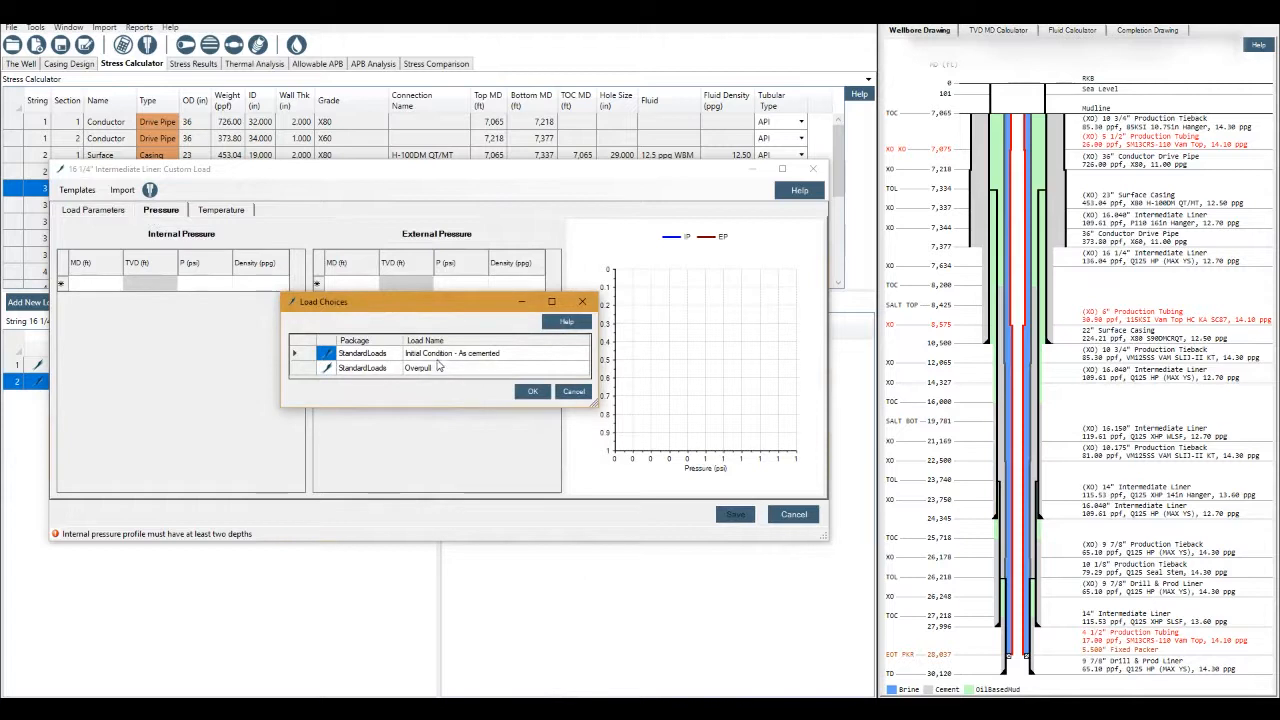
pyautogui.click(532, 391)
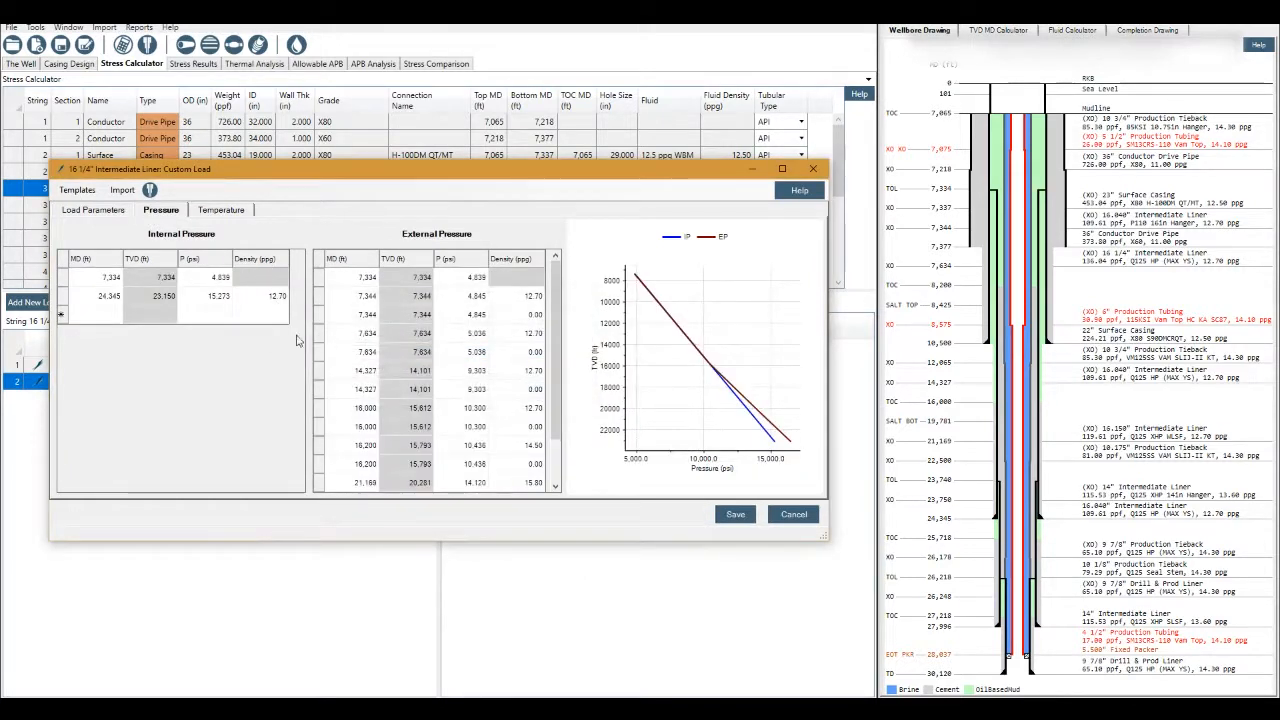
pyautogui.moveTo(435, 287)
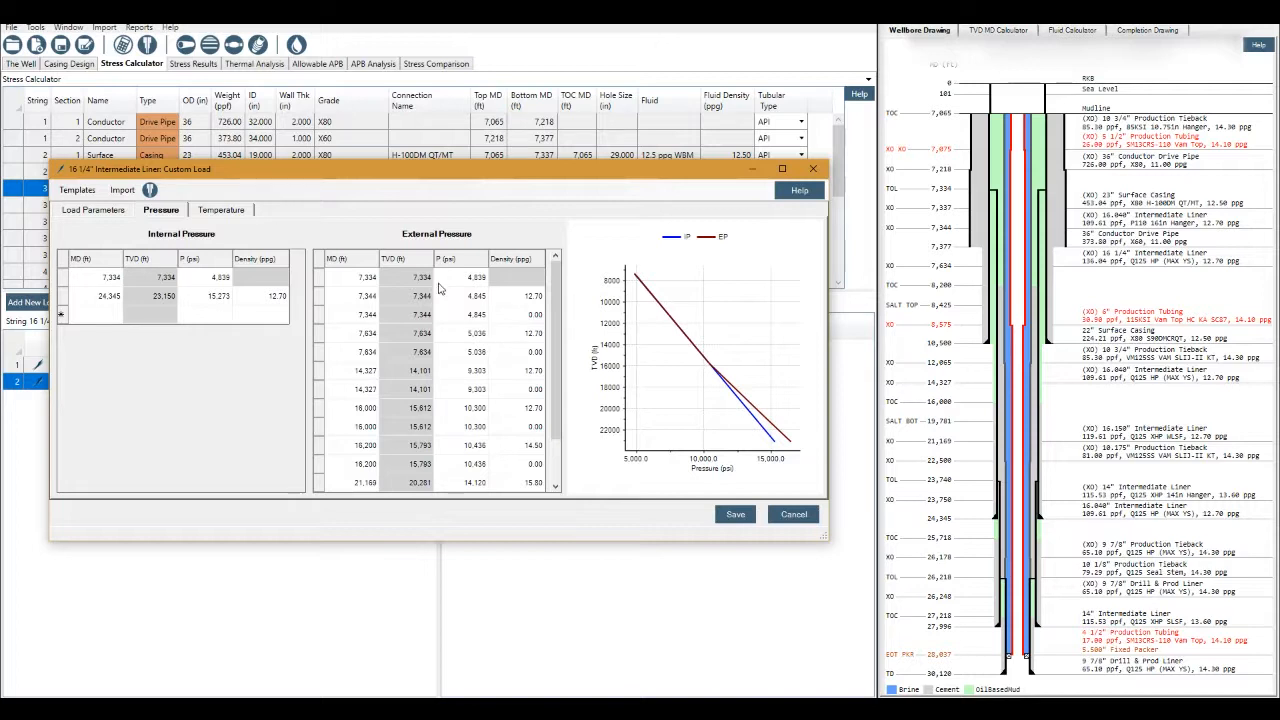
pyautogui.moveTo(463, 266)
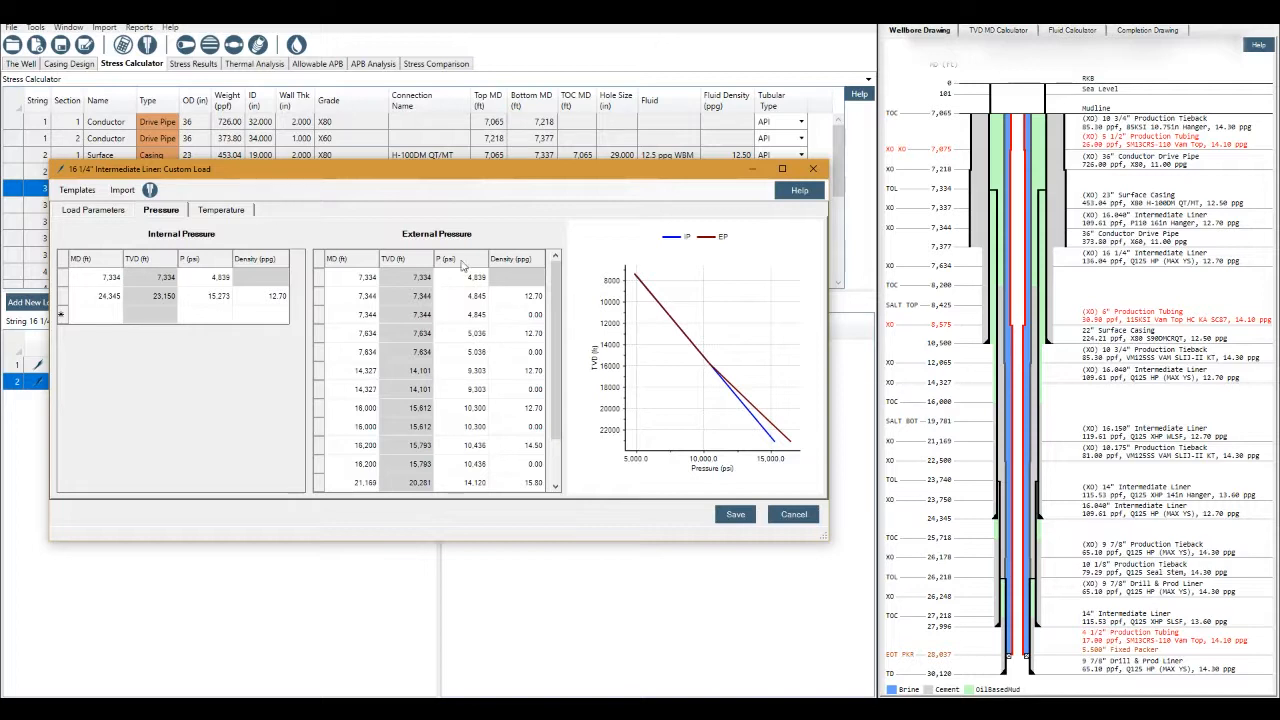
# Step: Raise the top external pressure to 5,839 psi and view the 45–178 °F temperature profile
pyautogui.click(462, 295)
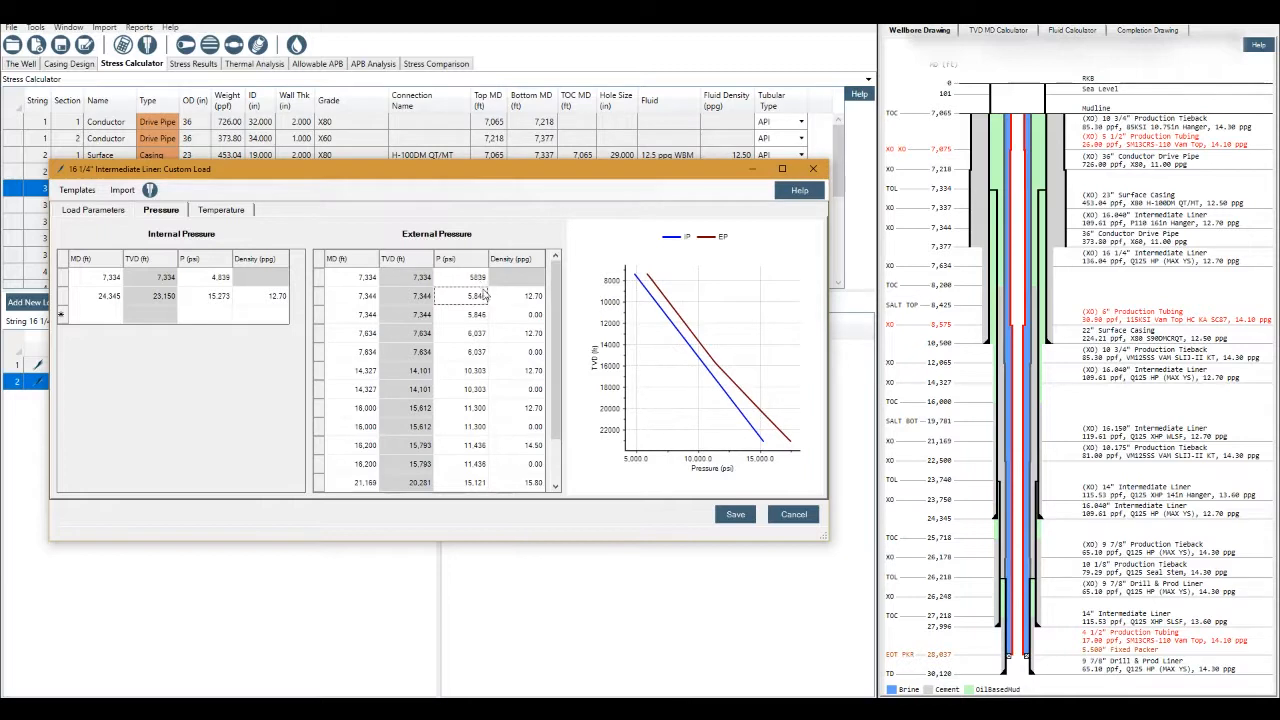
pyautogui.moveTo(793, 448)
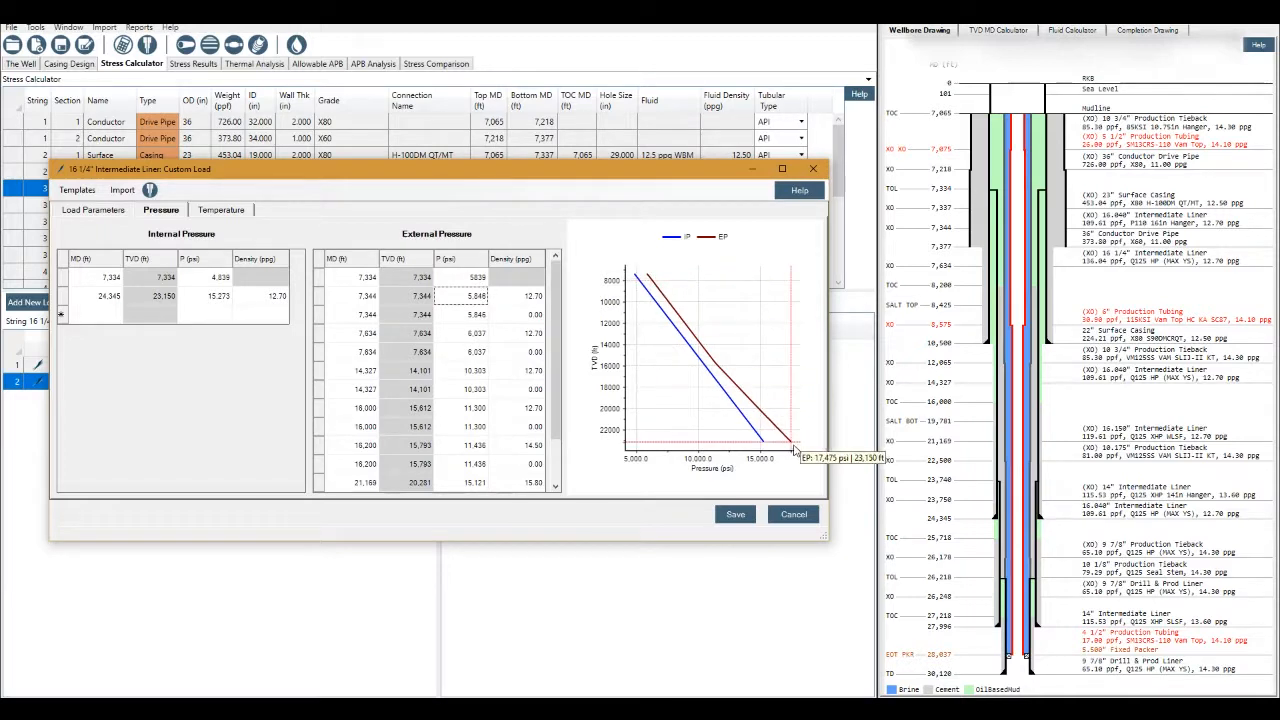
pyautogui.moveTo(658, 280)
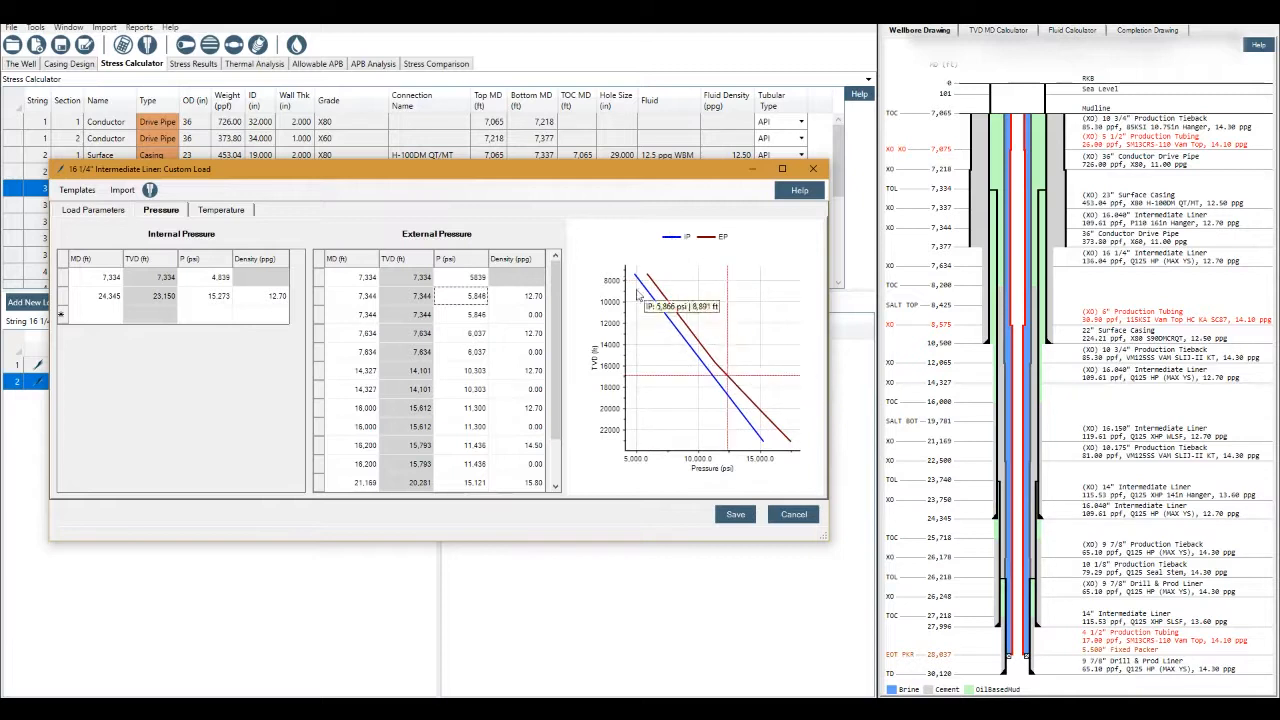
pyautogui.moveTo(725, 378)
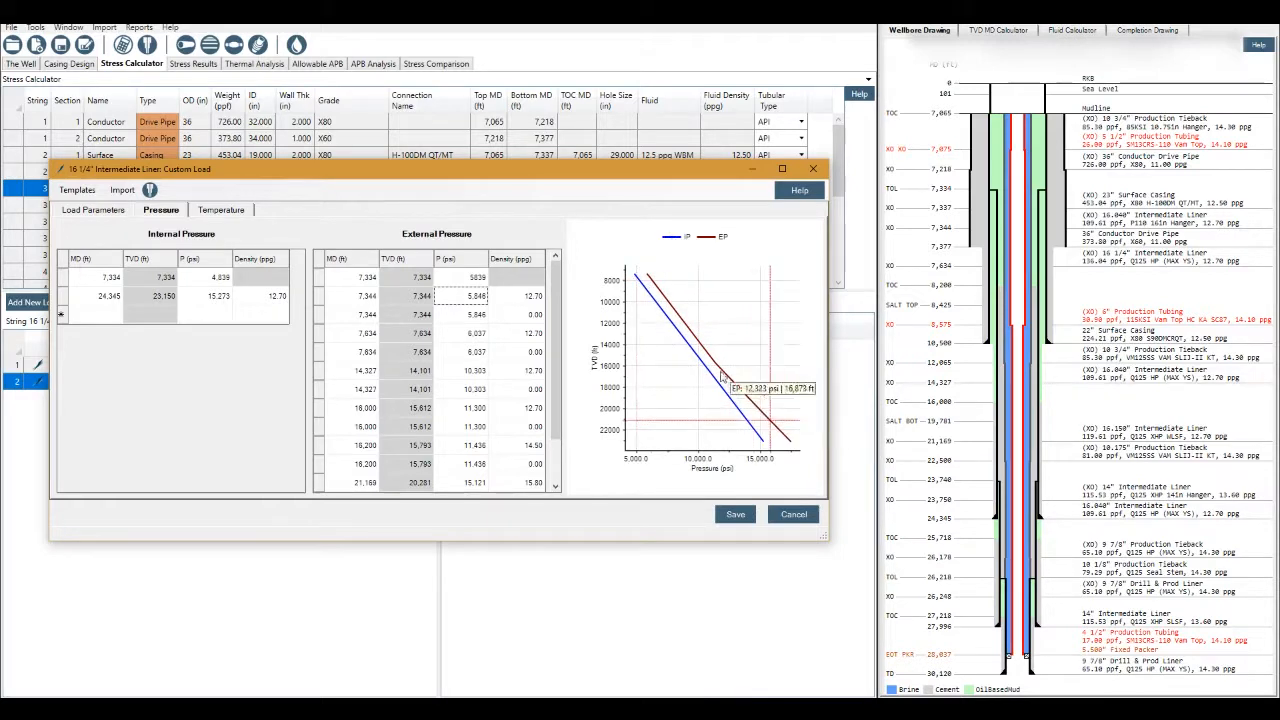
pyautogui.moveTo(700, 302)
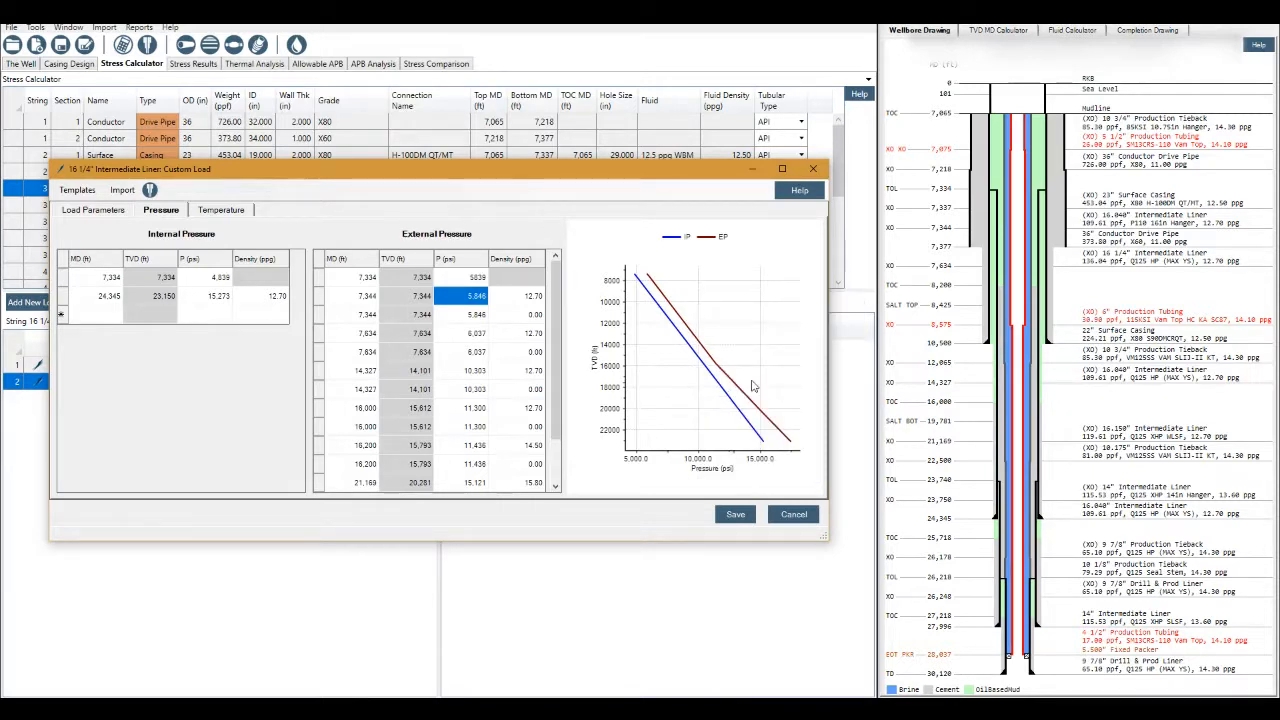
pyautogui.moveTo(651, 260)
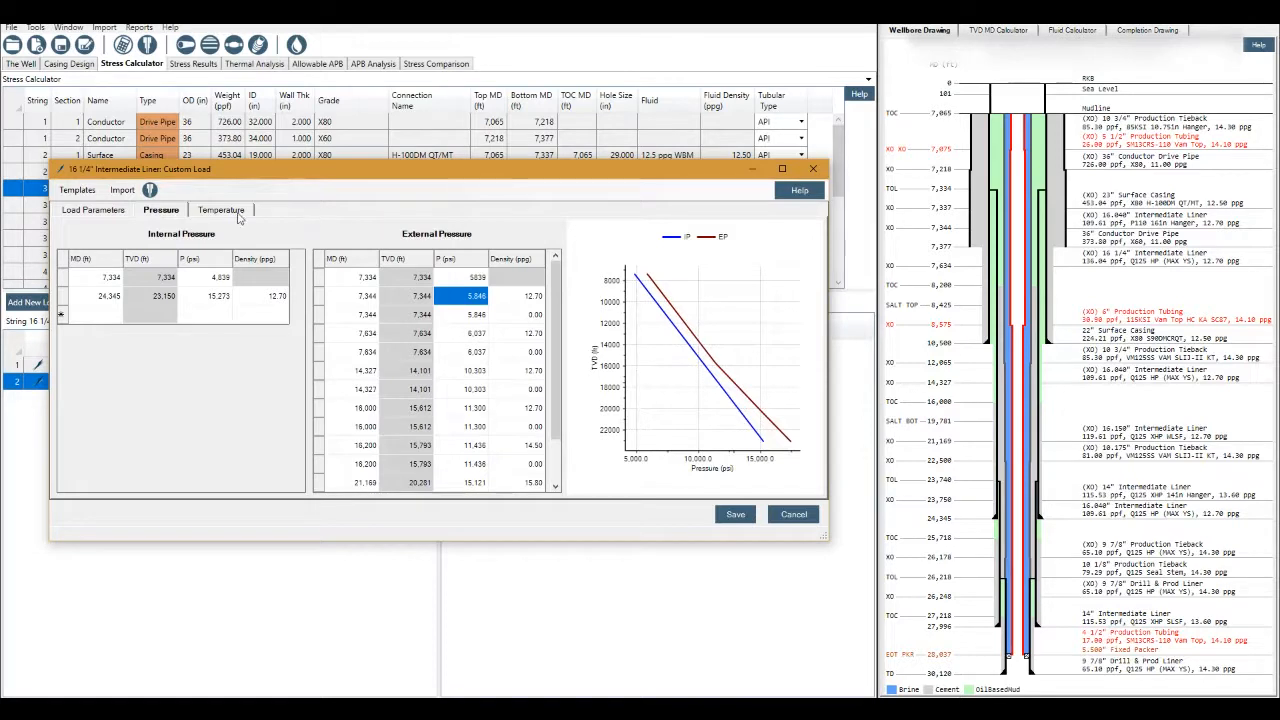
pyautogui.click(221, 210)
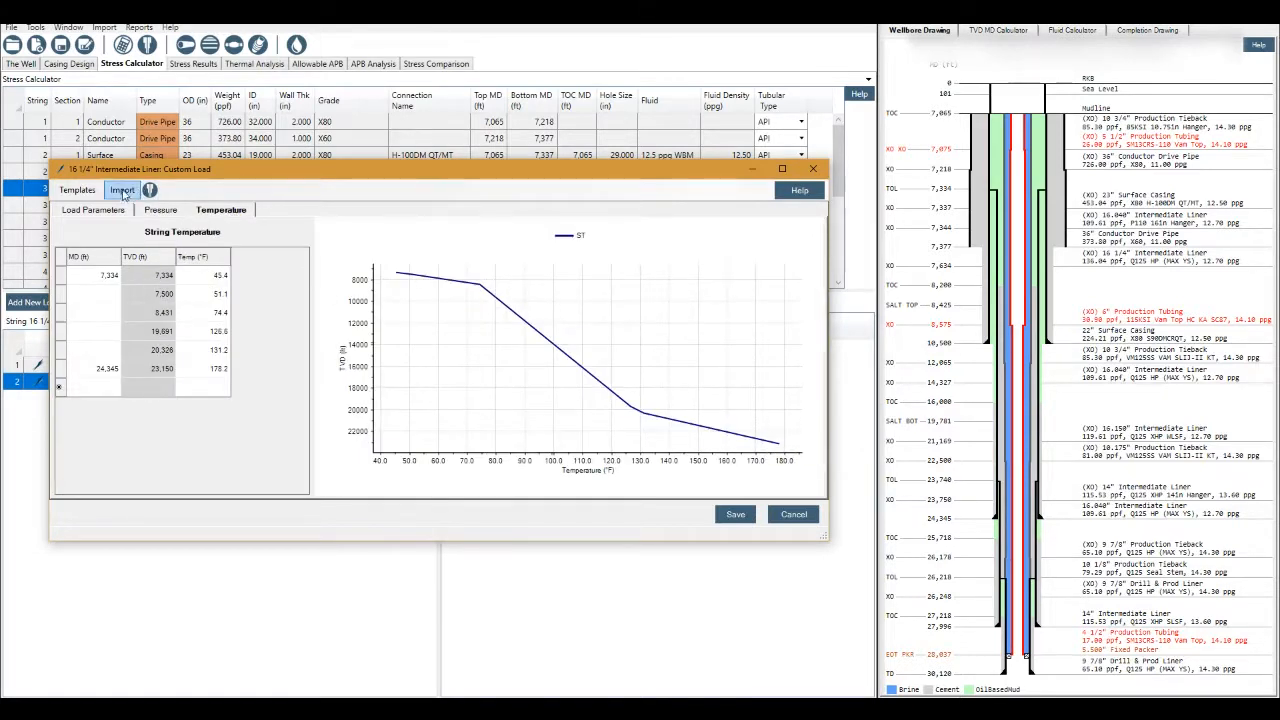
# Step: Import thermal simulator results as the string temperature profile, running the thermal case calculation
pyautogui.click(121, 190)
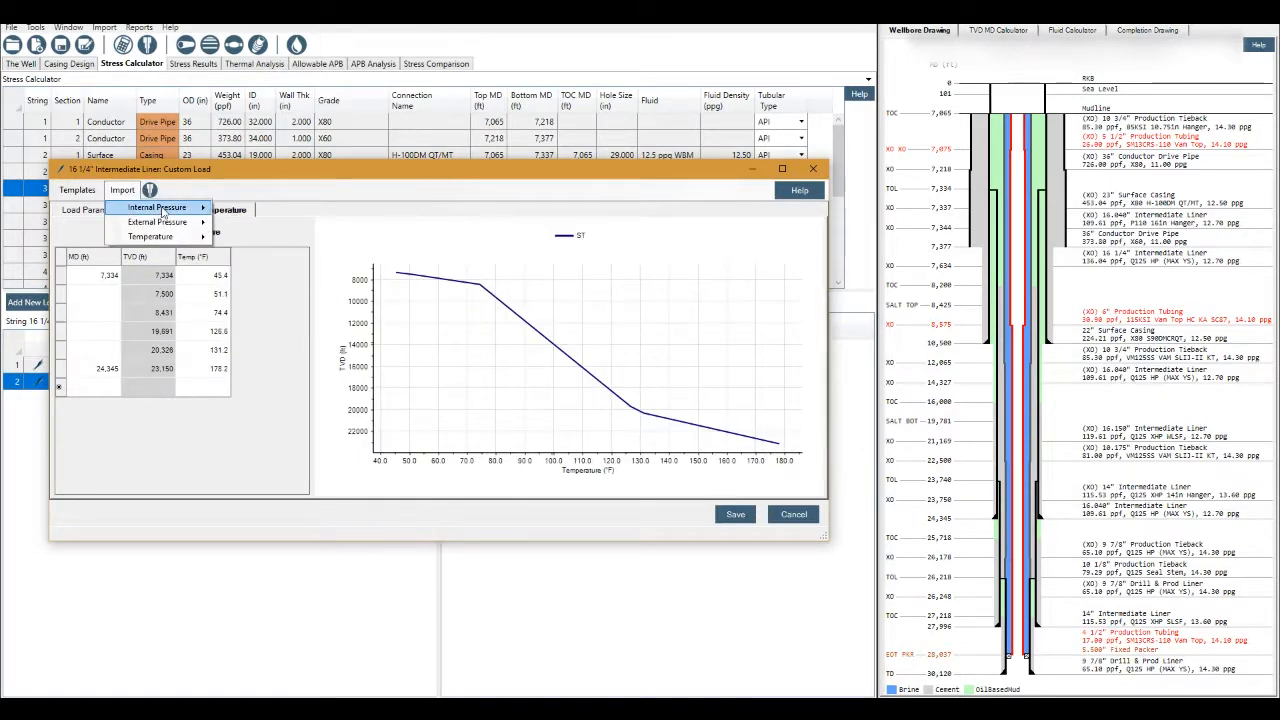
pyautogui.click(157, 207)
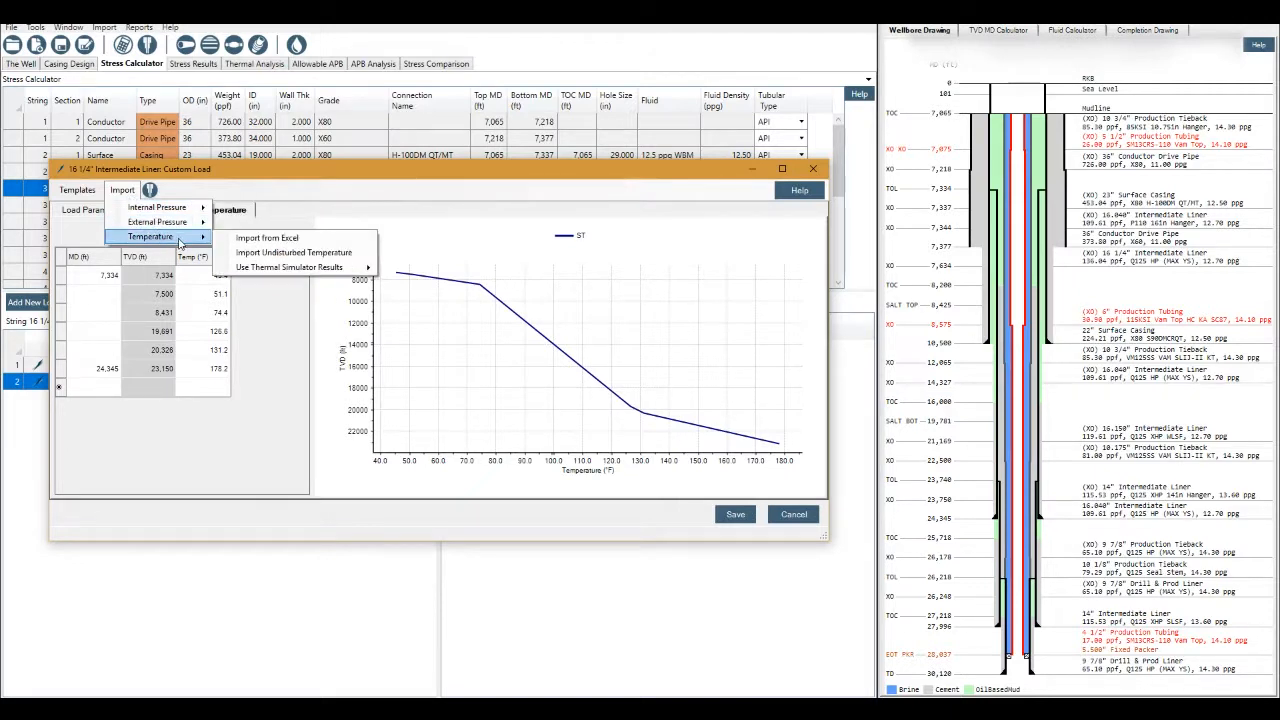
pyautogui.moveTo(267, 238)
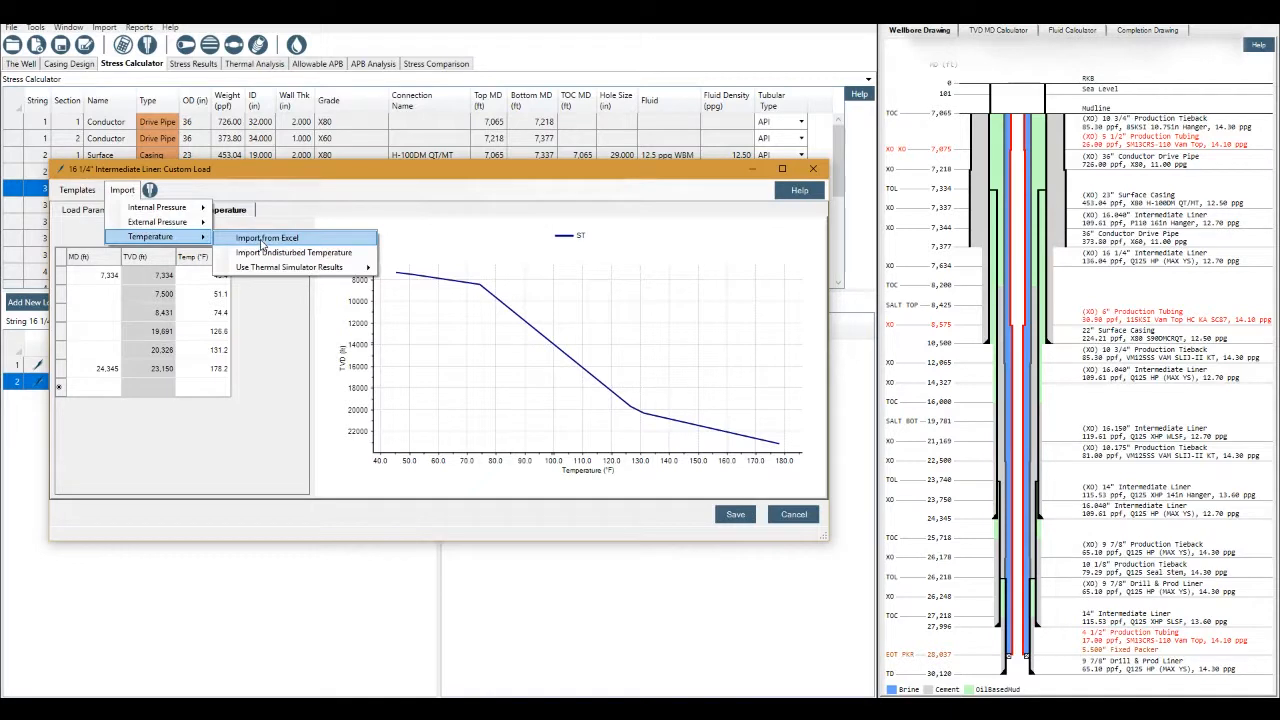
pyautogui.moveTo(289, 267)
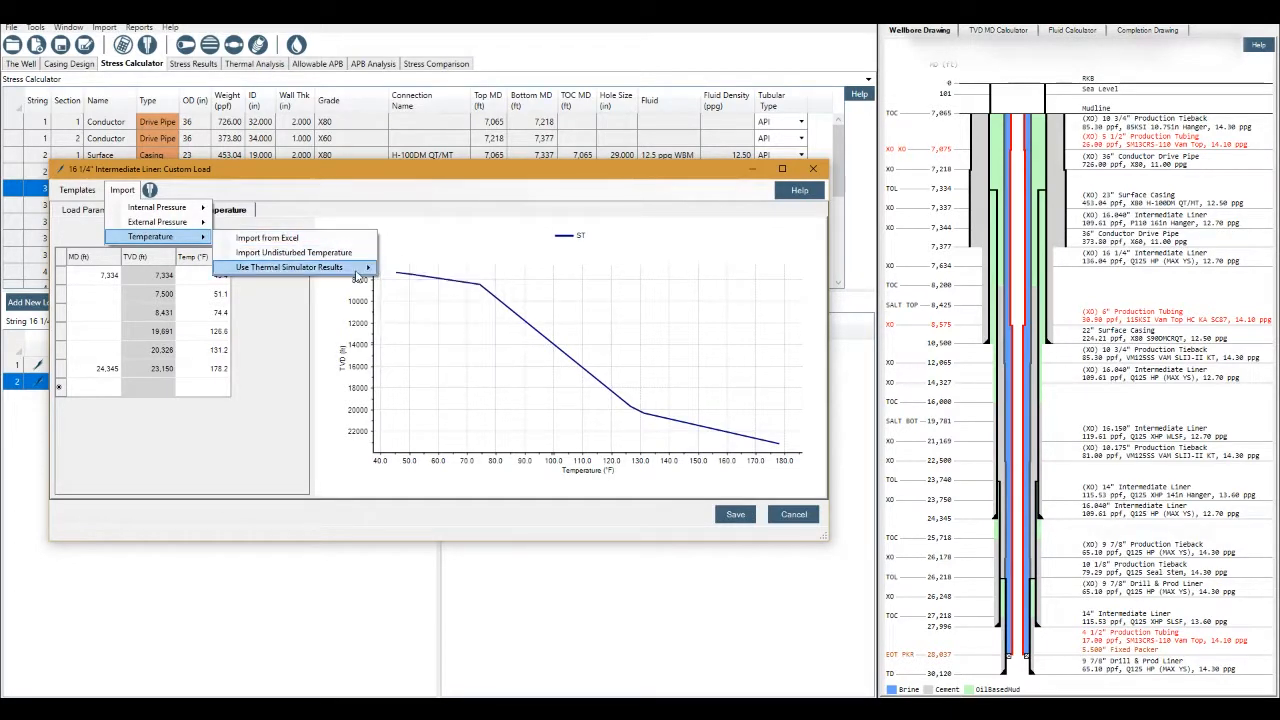
pyautogui.click(290, 267)
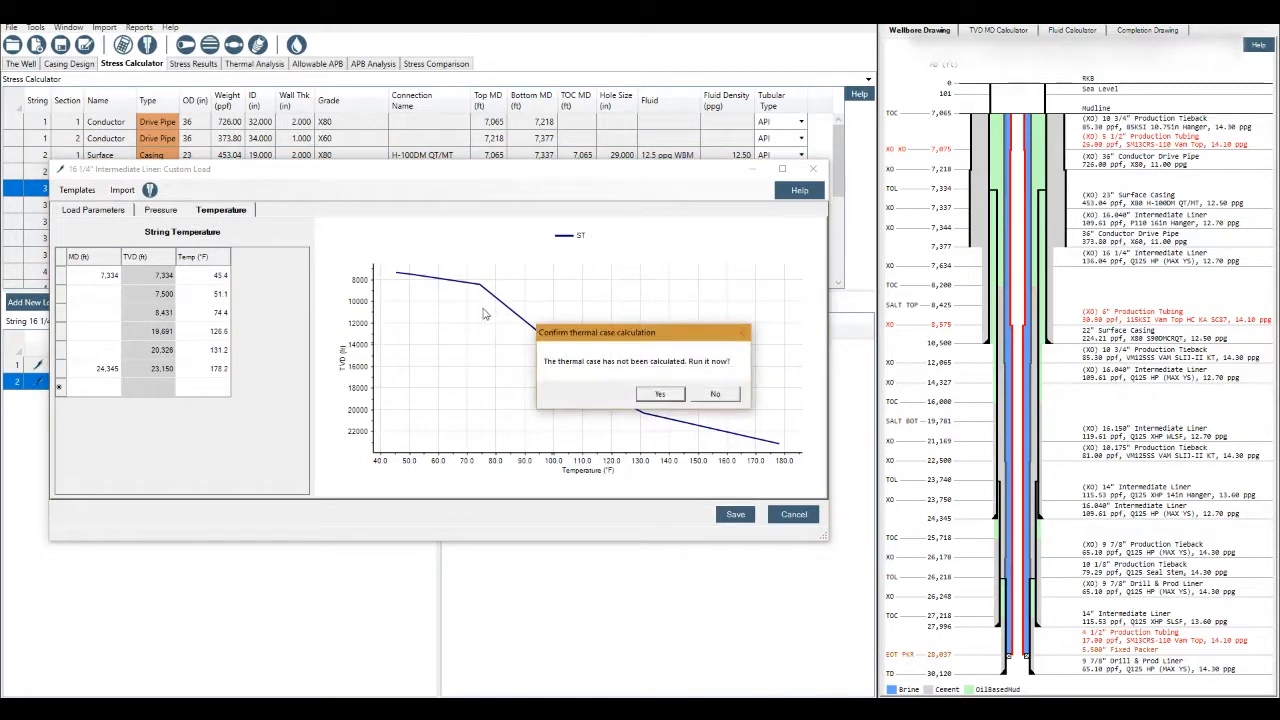
pyautogui.click(659, 393)
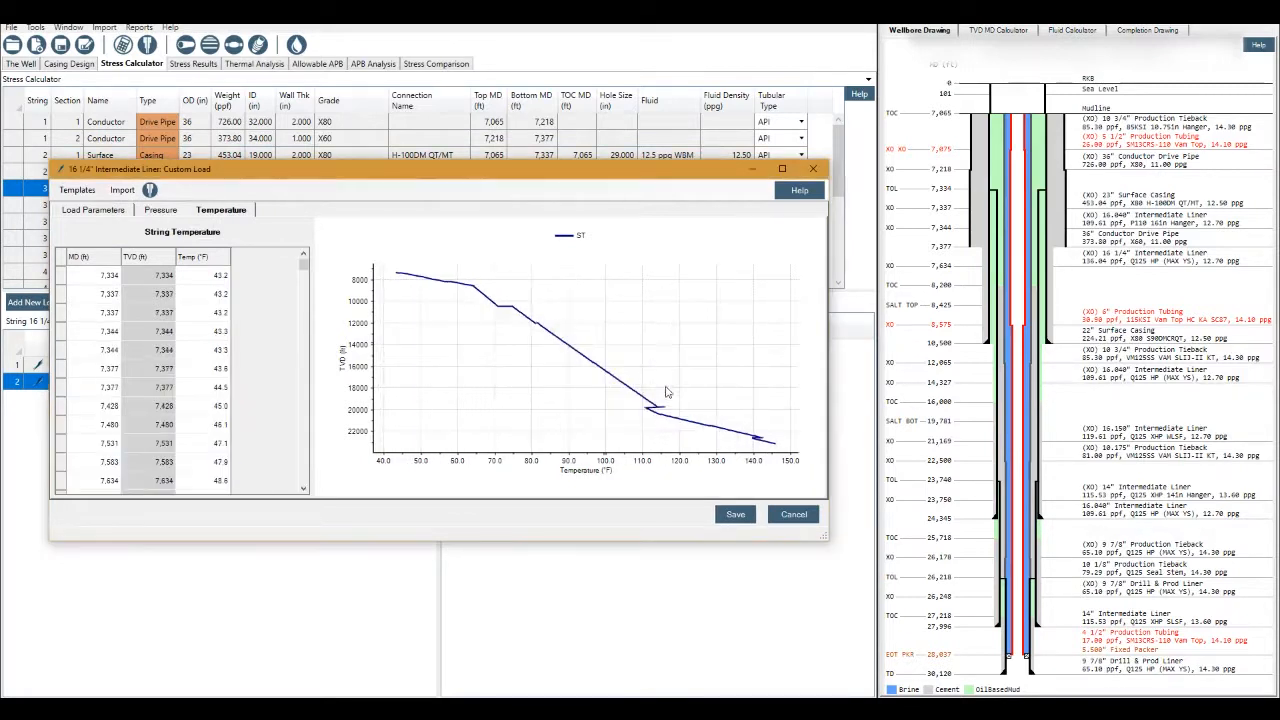
pyautogui.moveTo(520, 313)
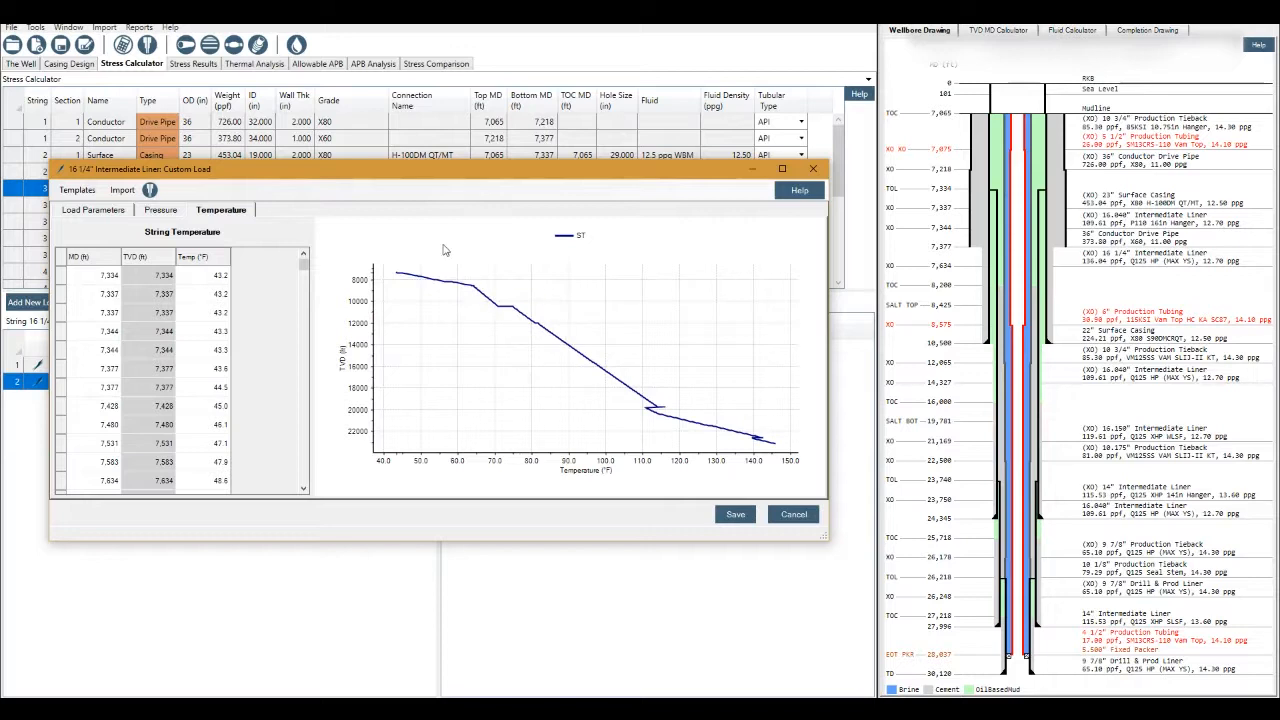
# Step: On Load Parameters, enter the internal pressure note '12.7 ppg fluid o'
pyautogui.click(93, 209)
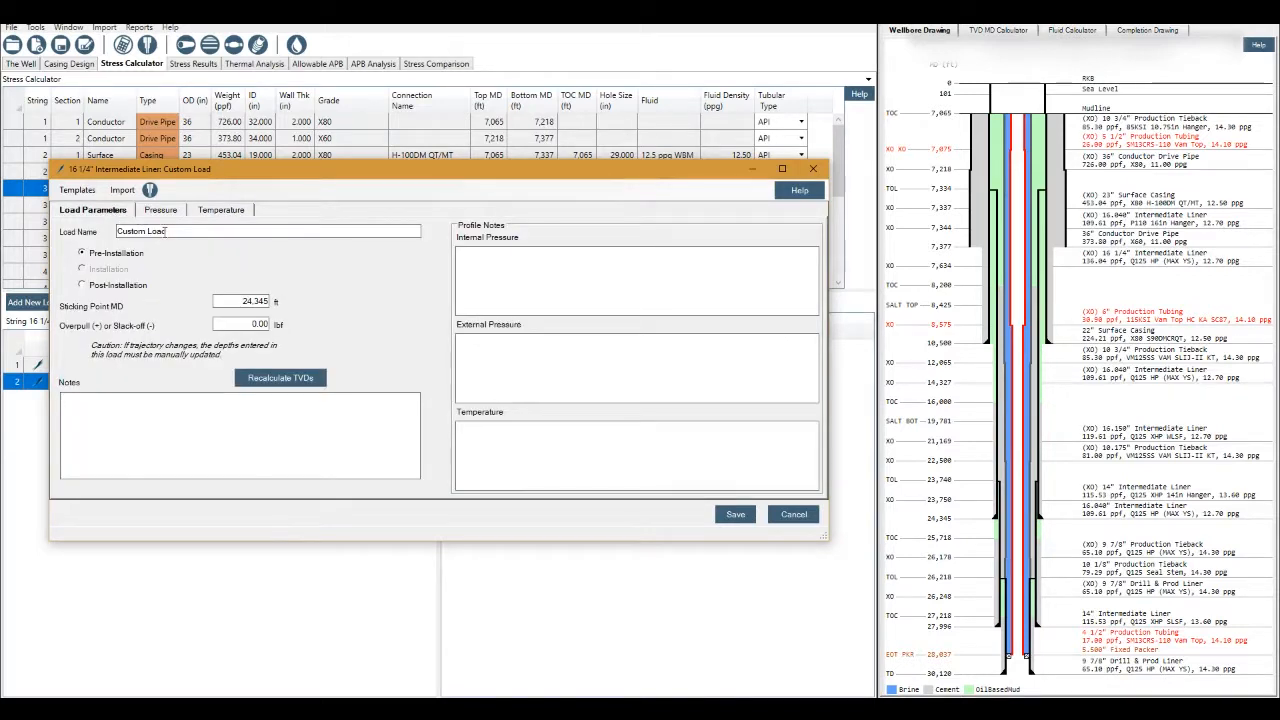
pyautogui.moveTo(286, 413)
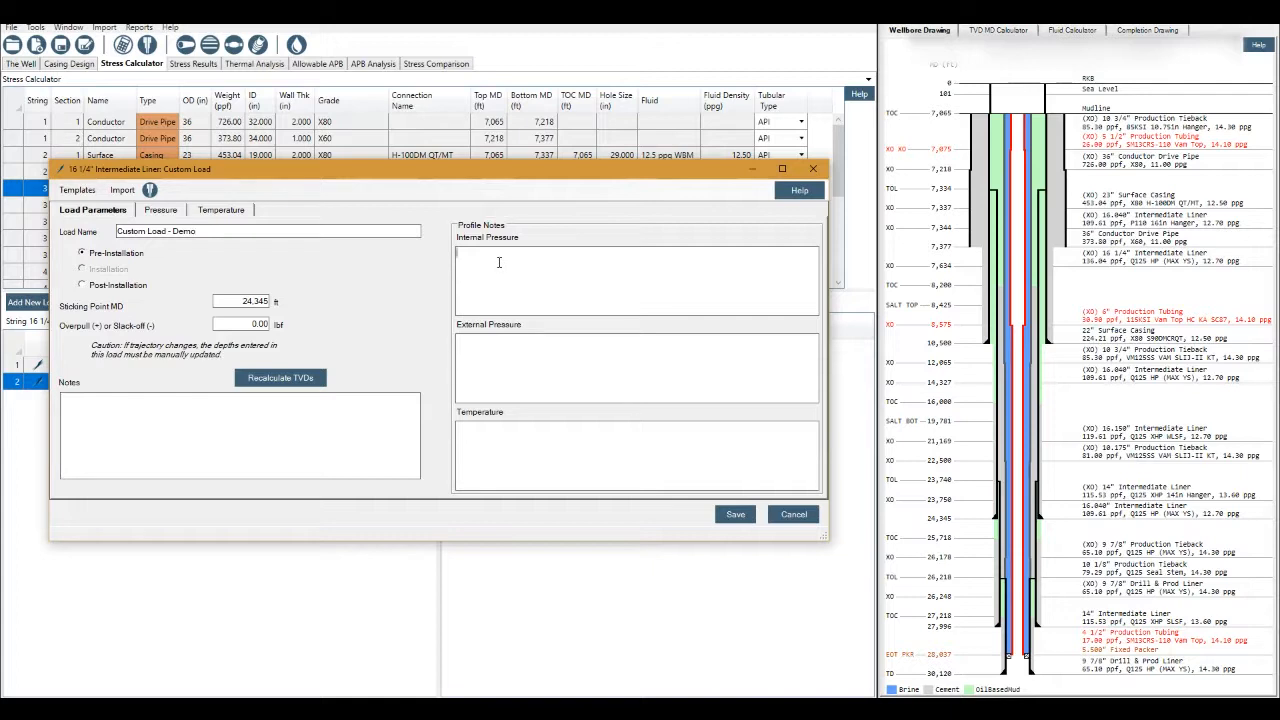
pyautogui.moveTo(505, 424)
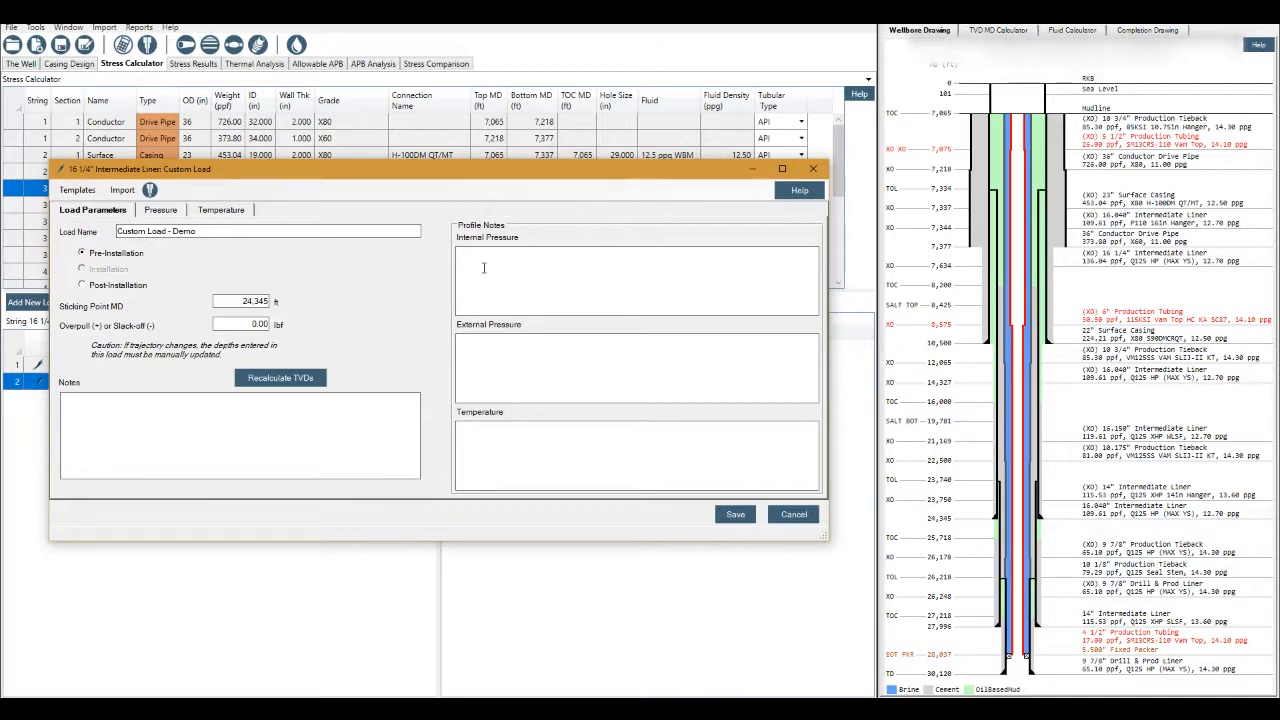
pyautogui.write('12.7')
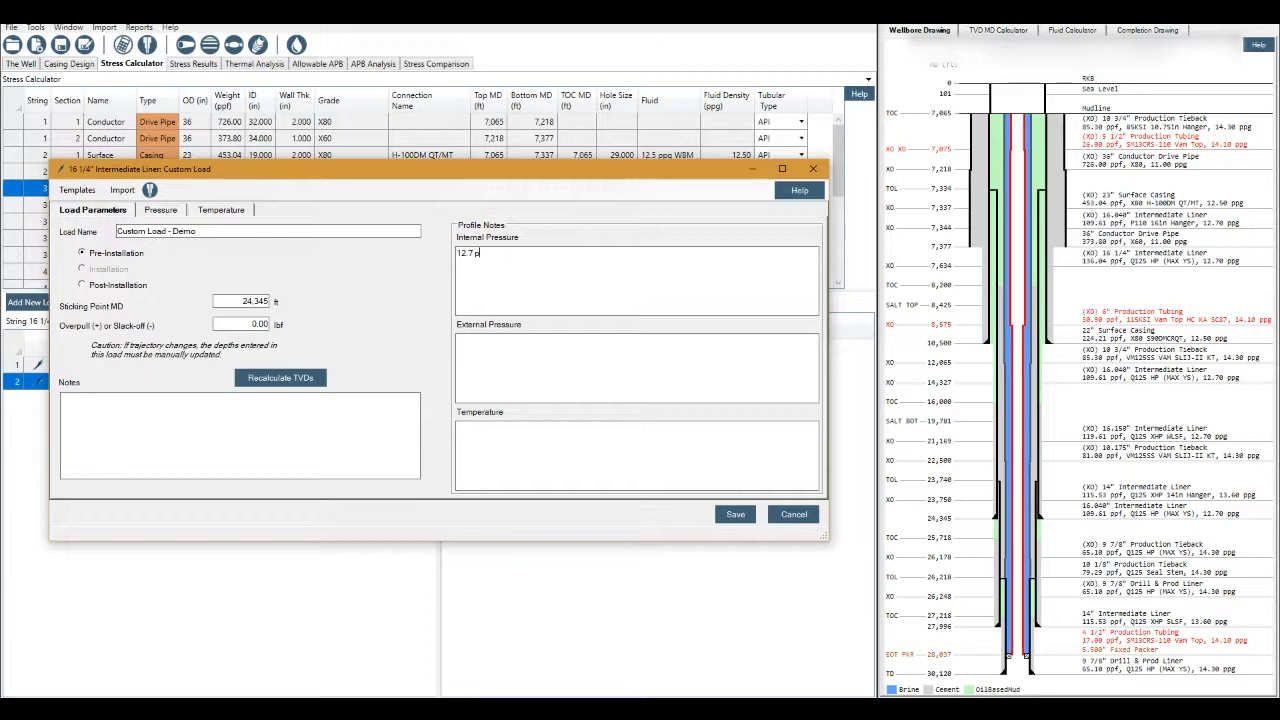
pyautogui.write('pg fluid')
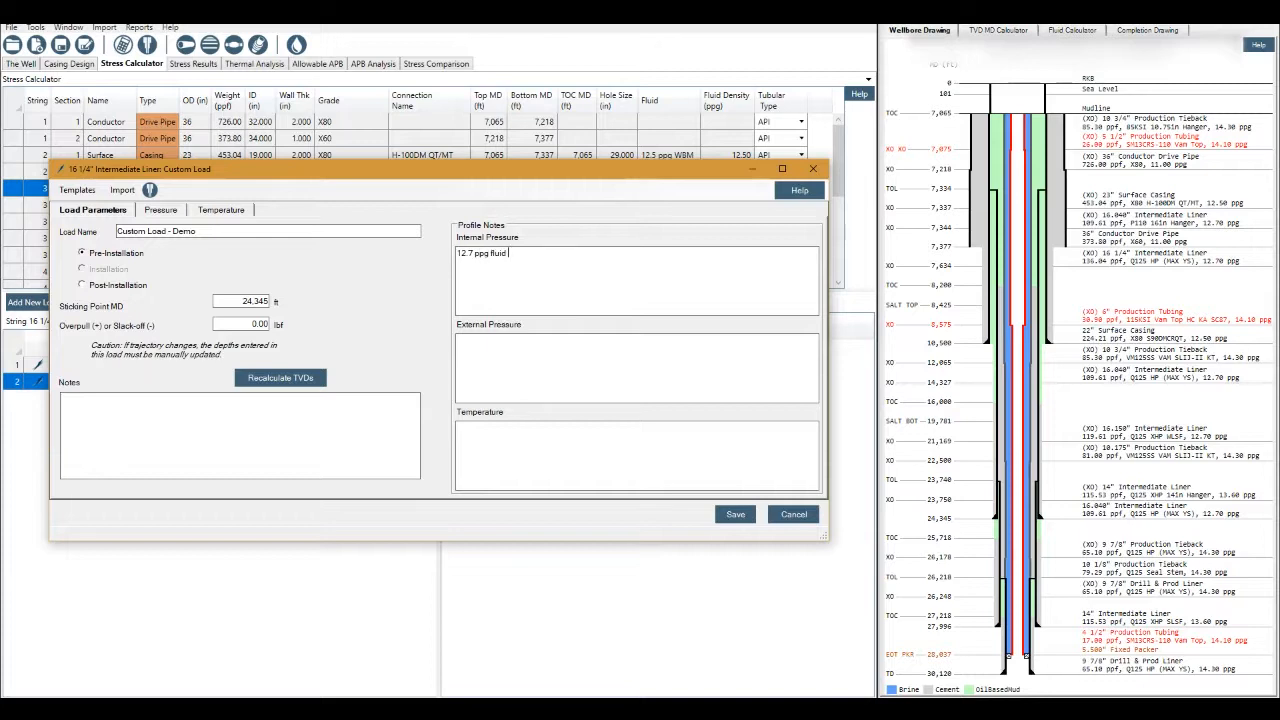
pyautogui.write('o')
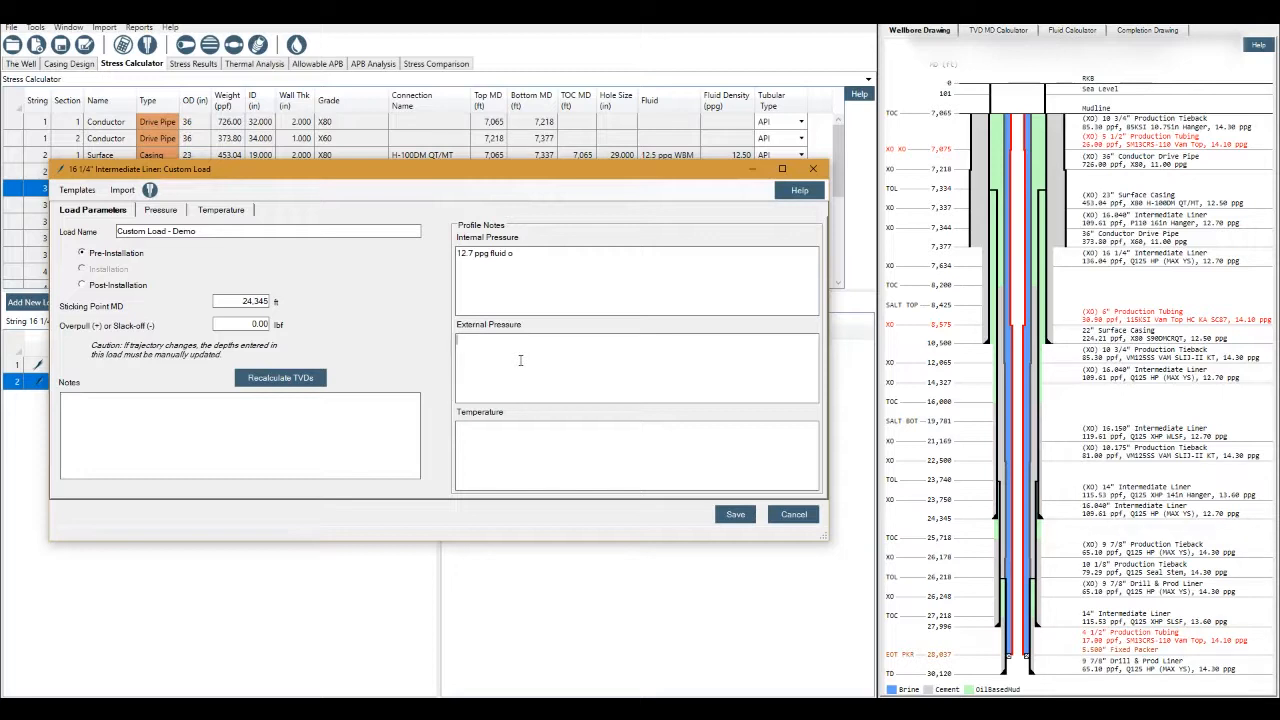
pyautogui.moveTo(517, 442)
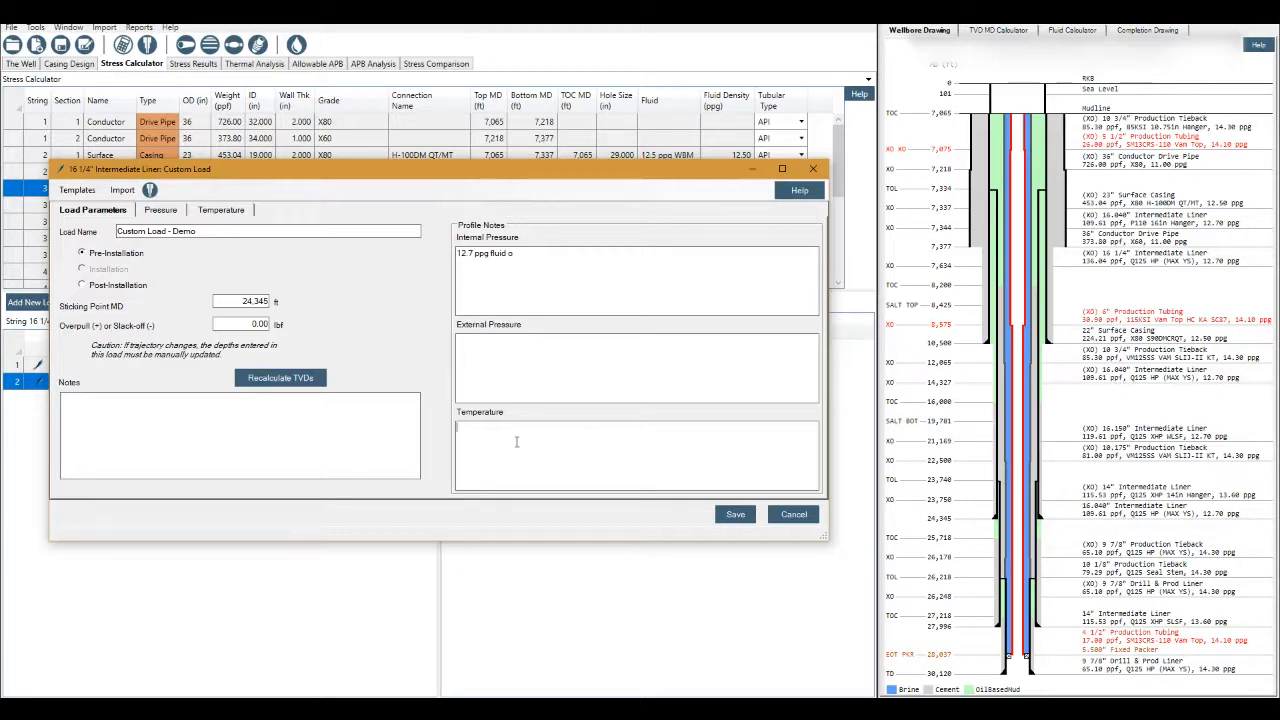
# Step: Review the imported temperature profile, then add the temperature note 'Well Kill'
pyautogui.click(221, 209)
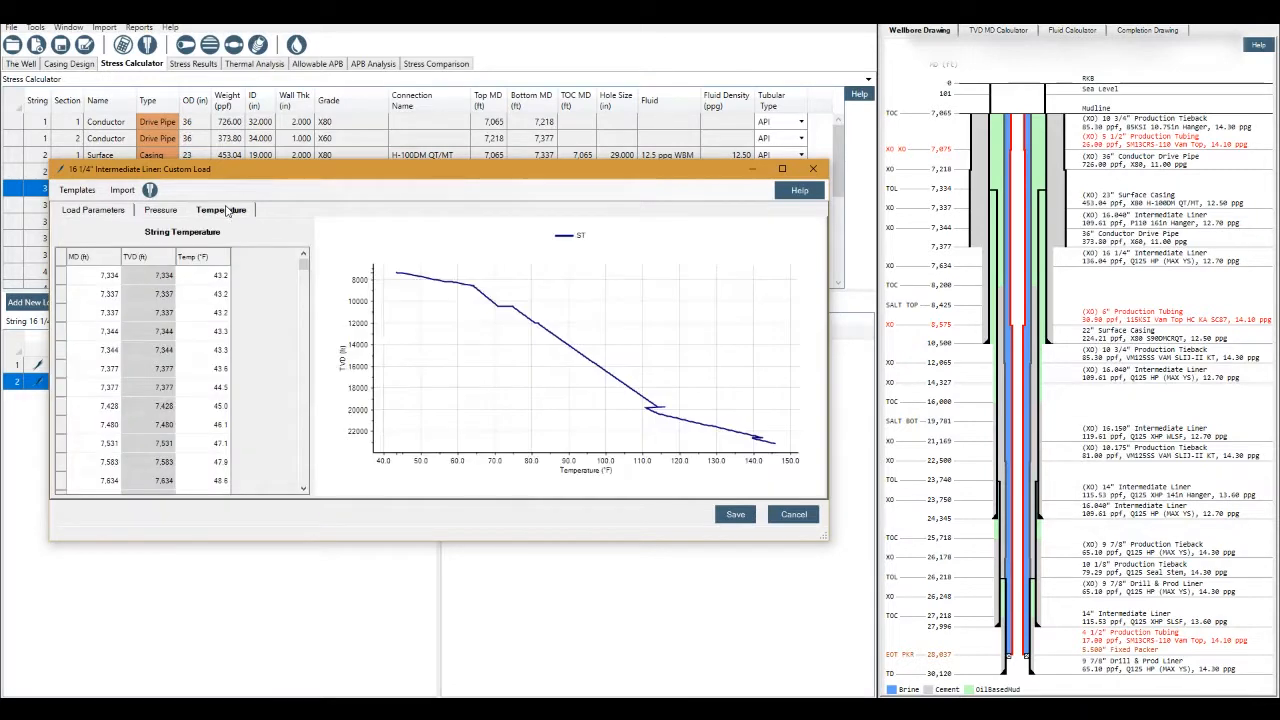
pyautogui.moveTo(417, 341)
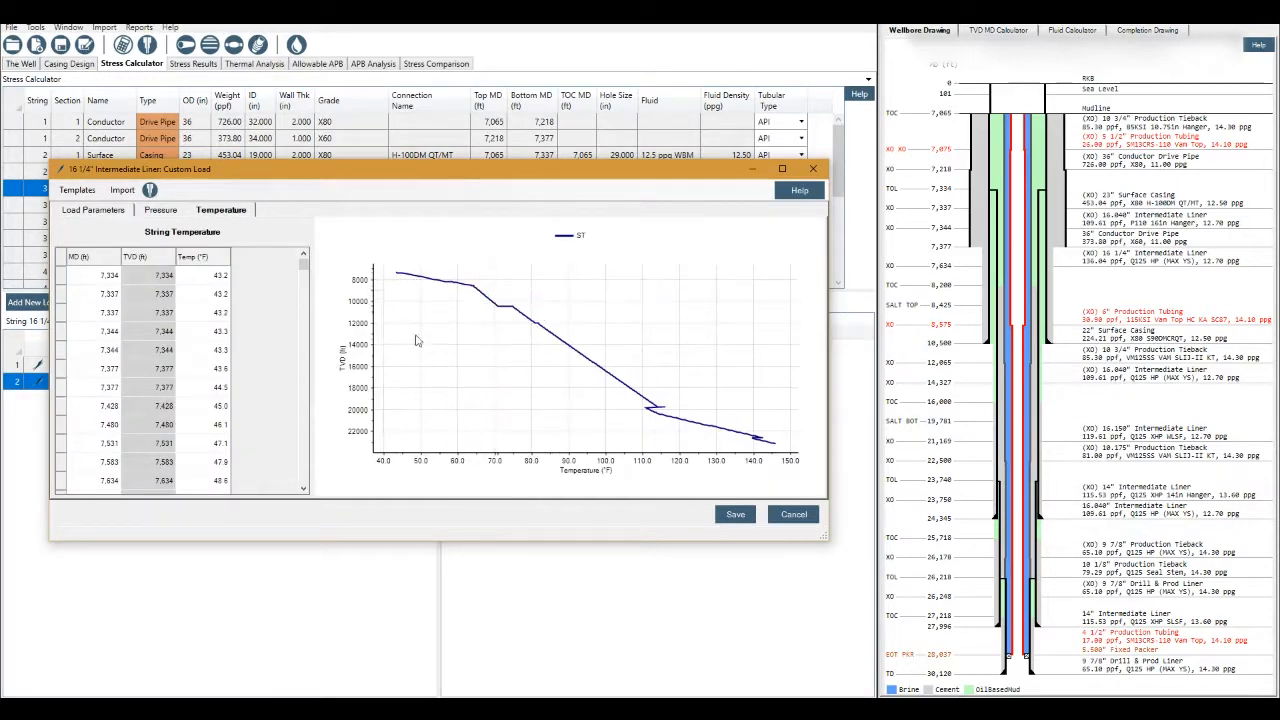
pyautogui.click(93, 209)
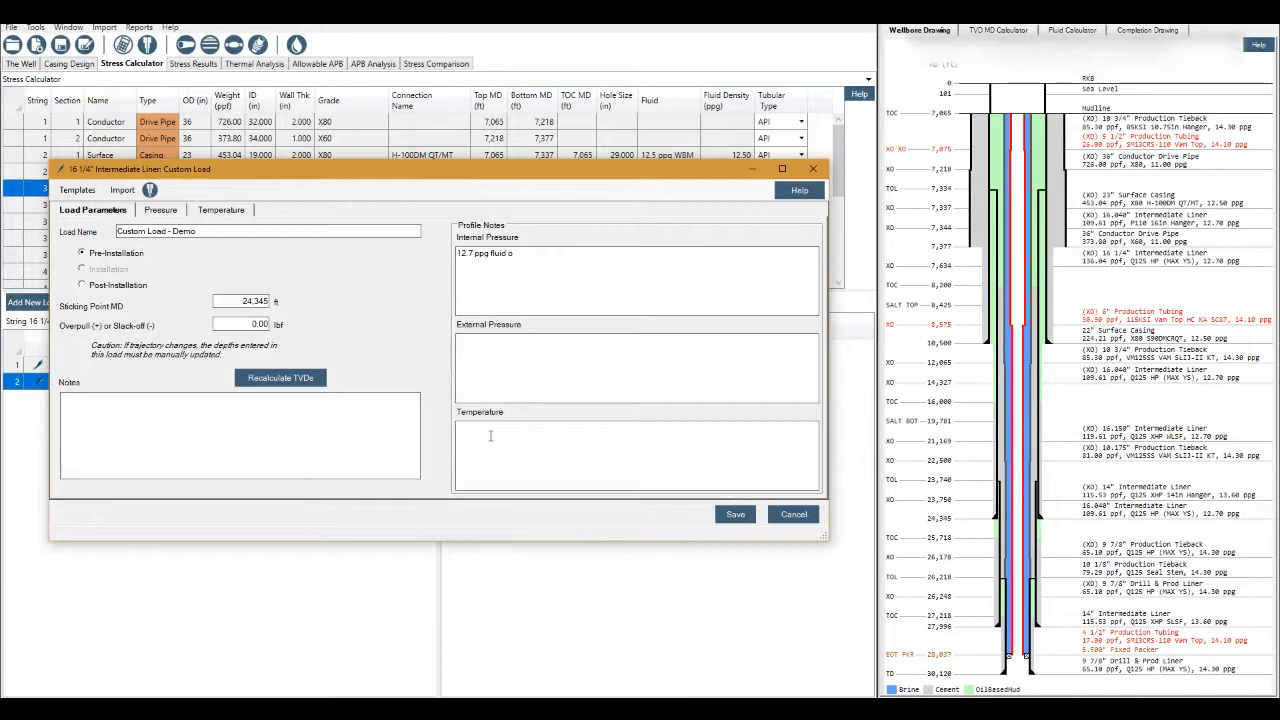
pyautogui.write('Well Kill')
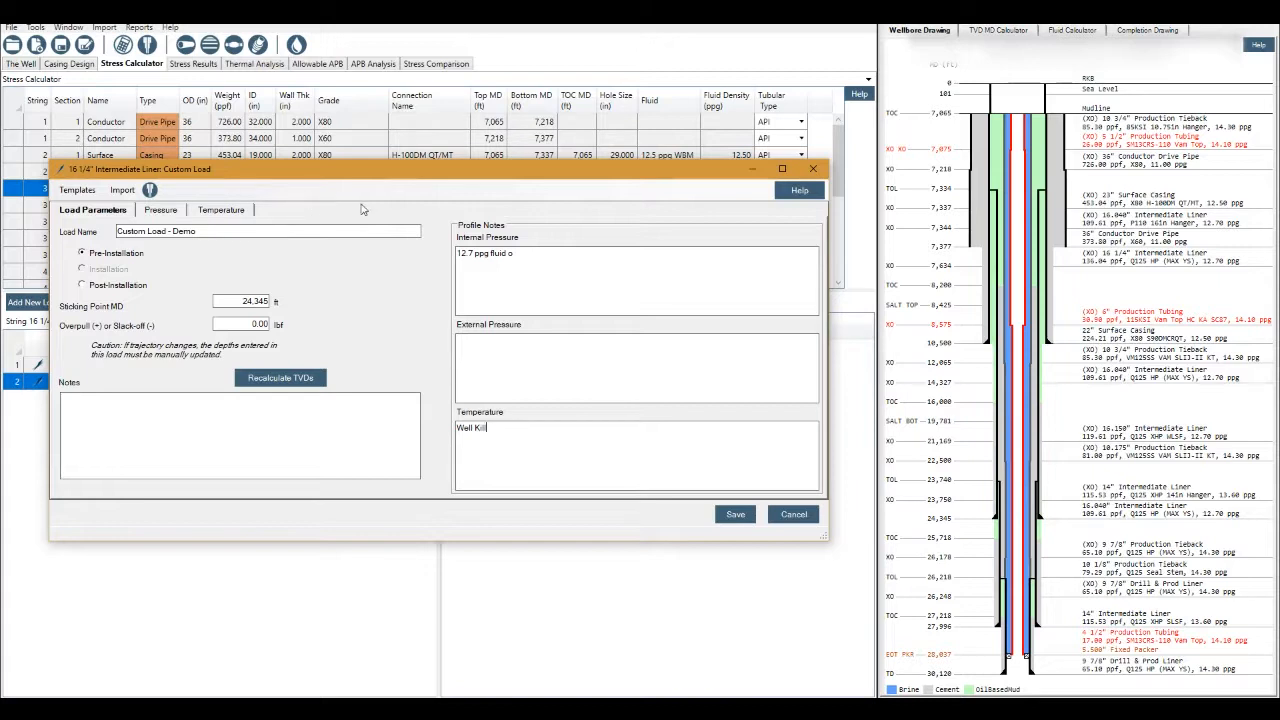
pyautogui.moveTo(149, 190)
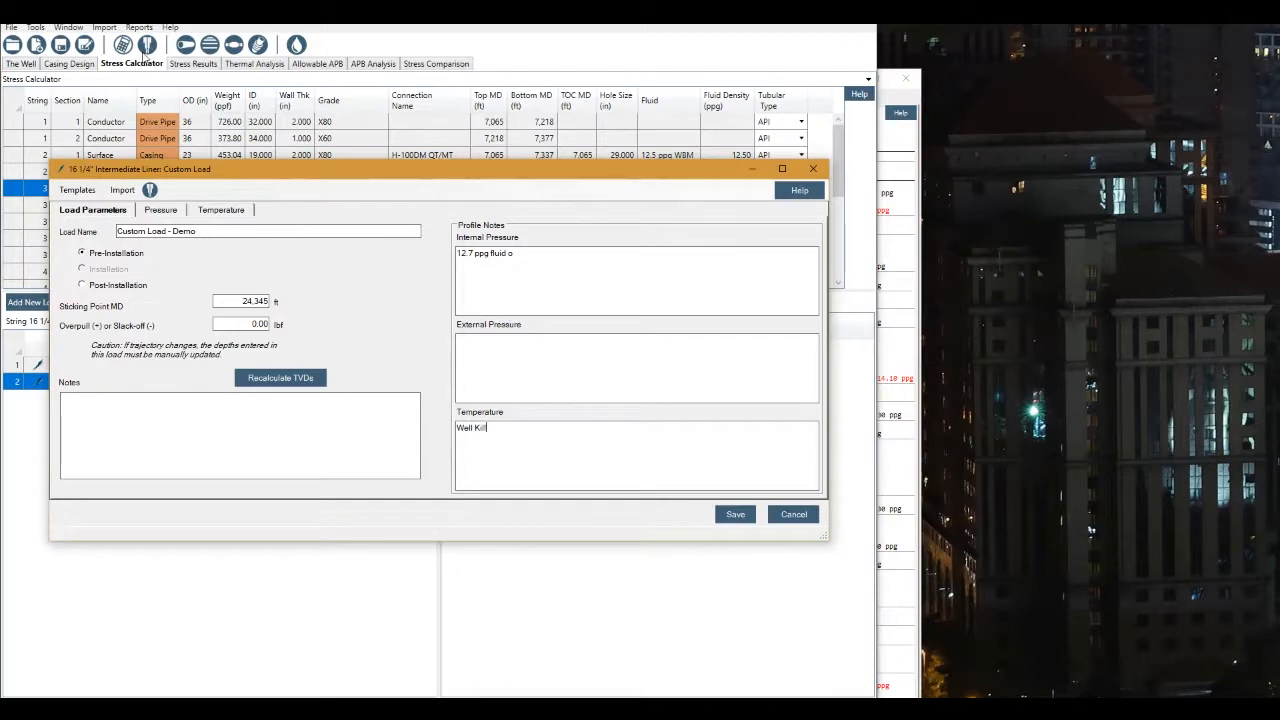
pyautogui.moveTo(150, 190)
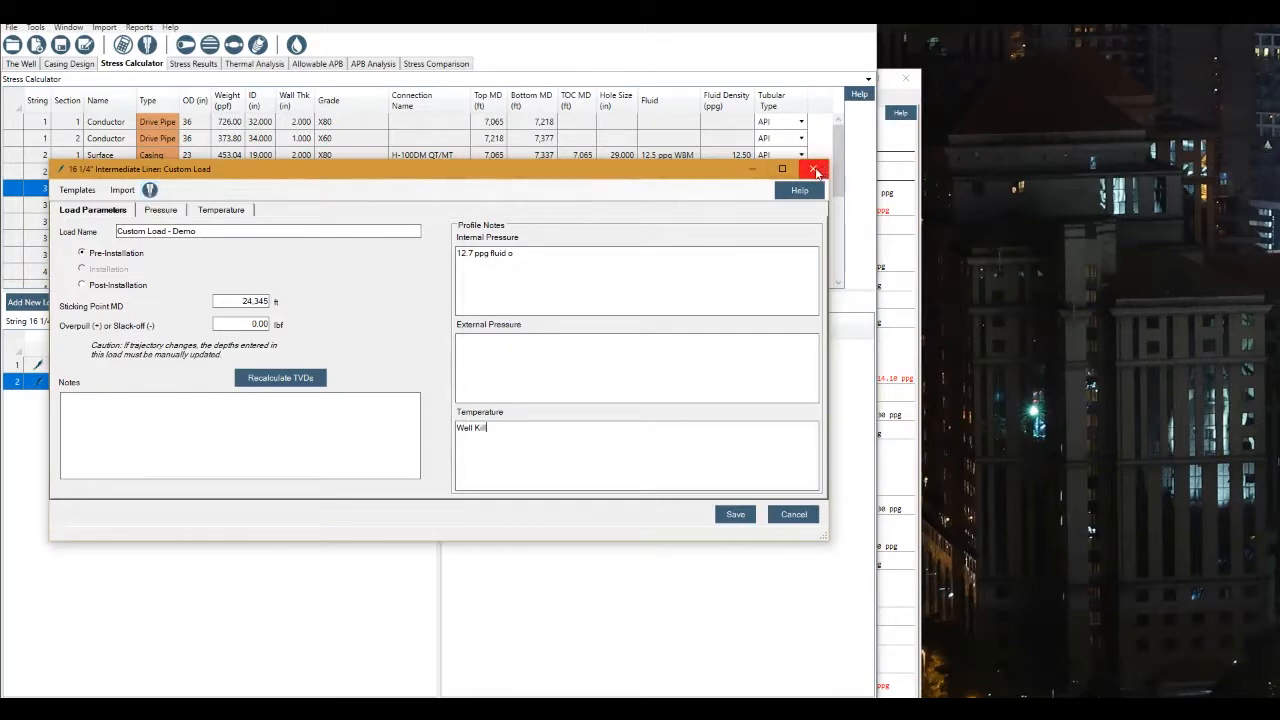
# Step: Close Custom Load - Demo without saving, then start a new load for the liner
pyautogui.click(815, 168)
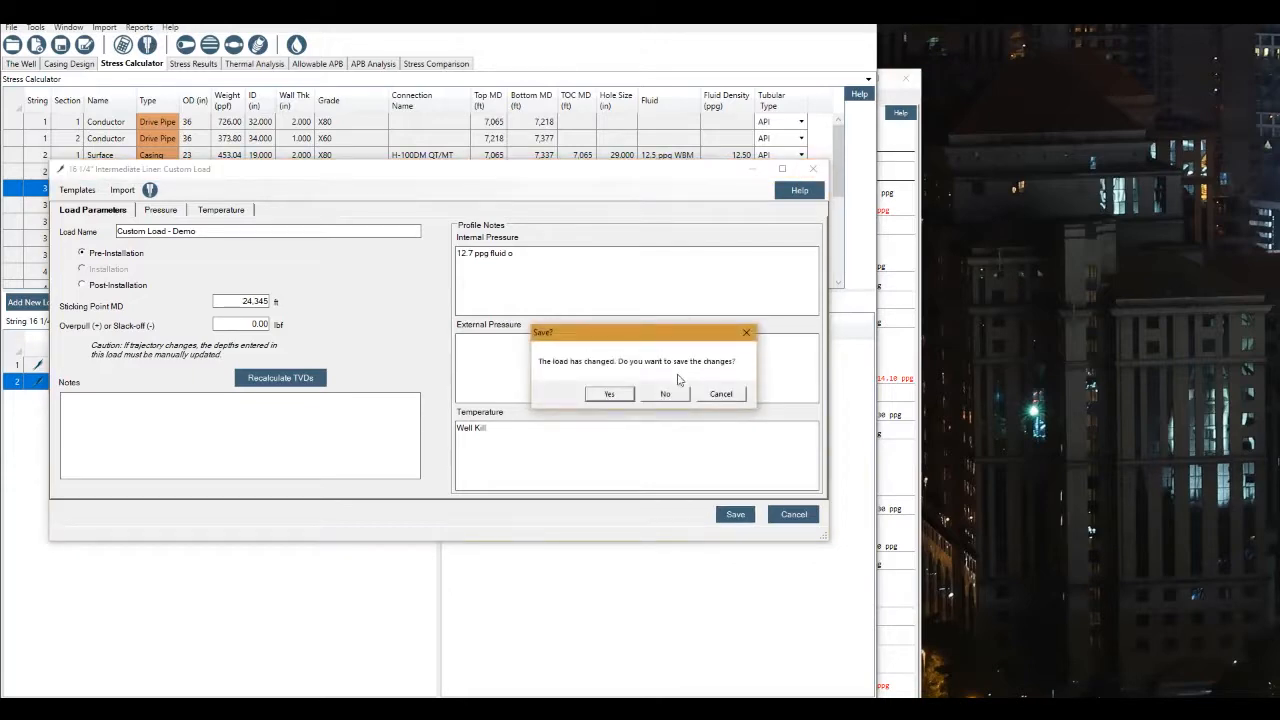
pyautogui.click(665, 393)
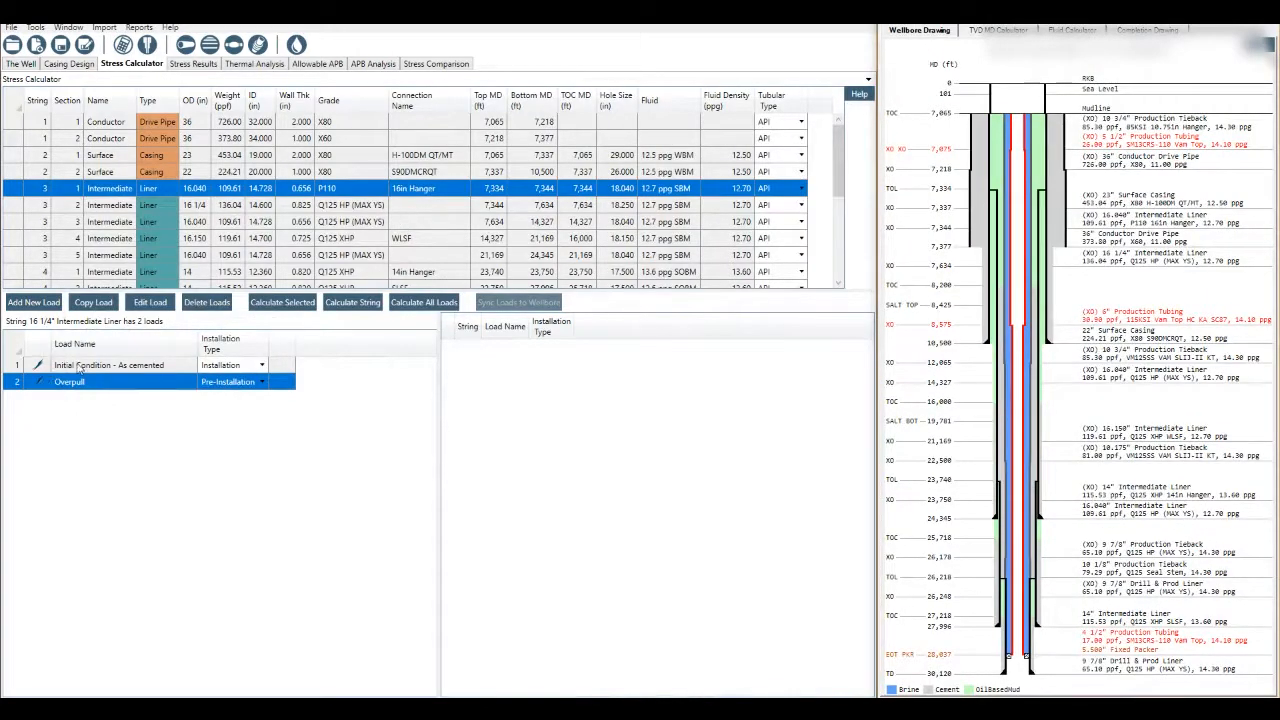
pyautogui.moveTo(356, 411)
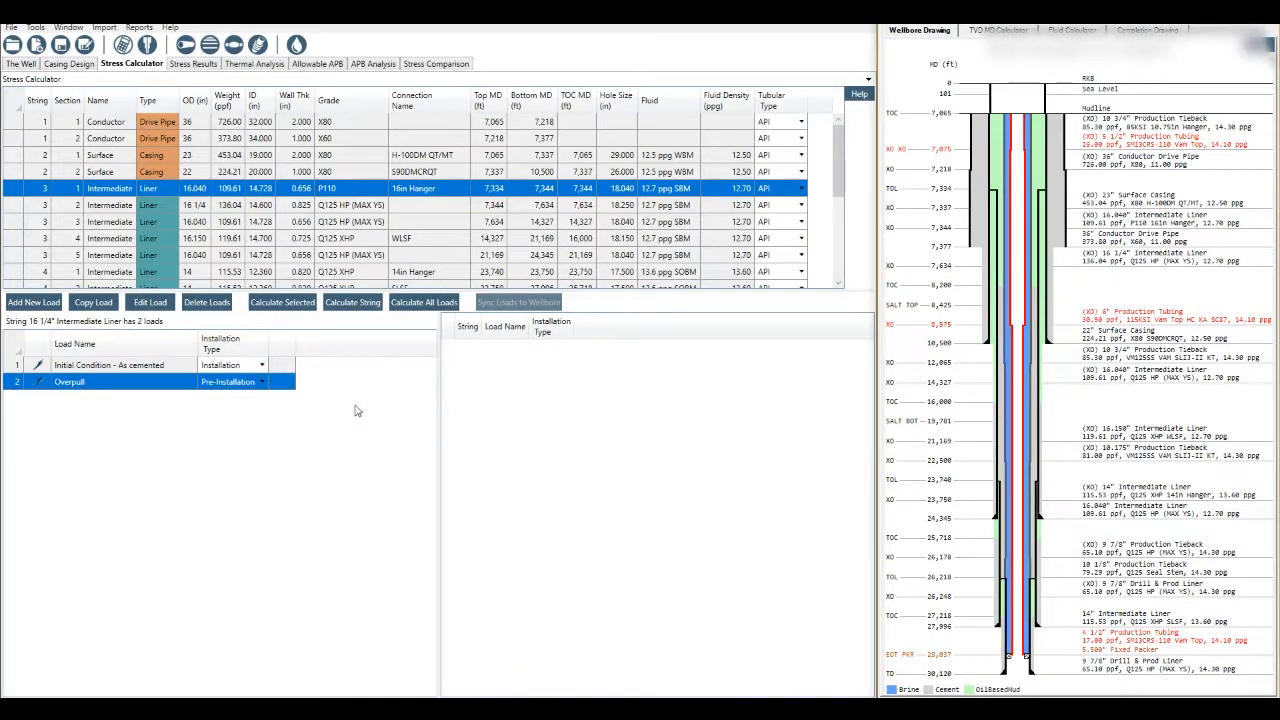
pyautogui.scroll(-3)
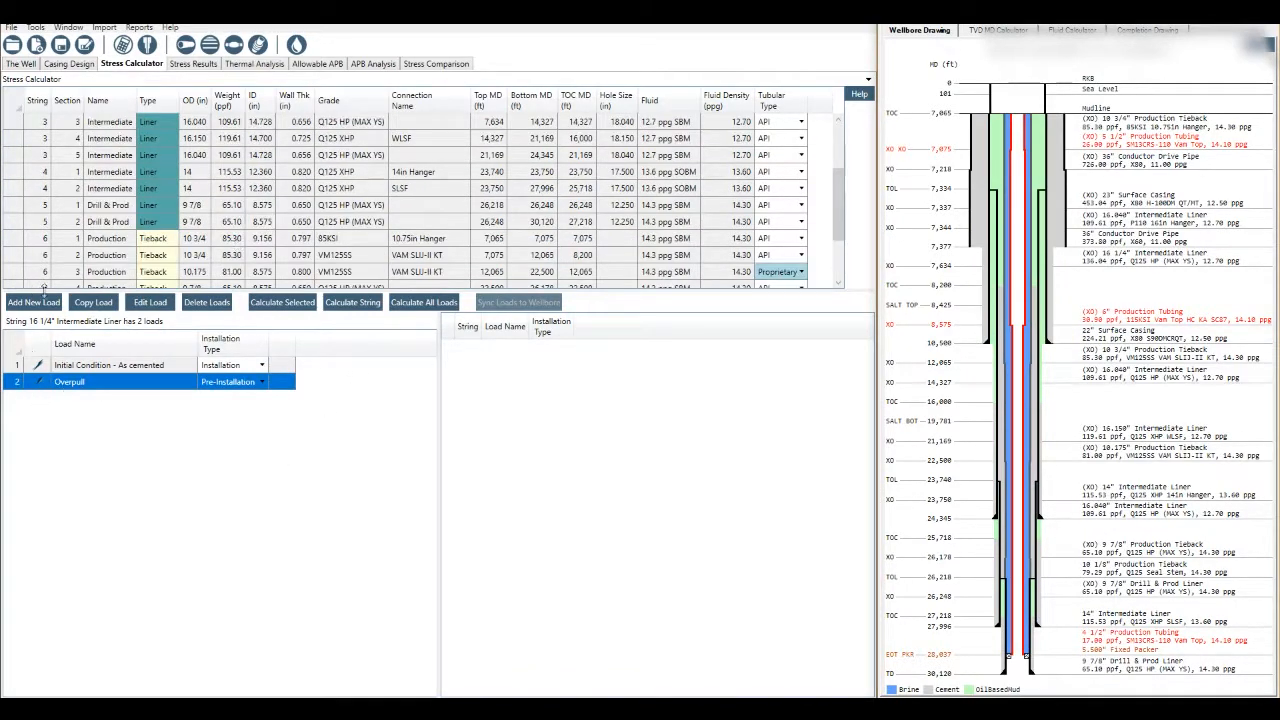
pyautogui.click(33, 302)
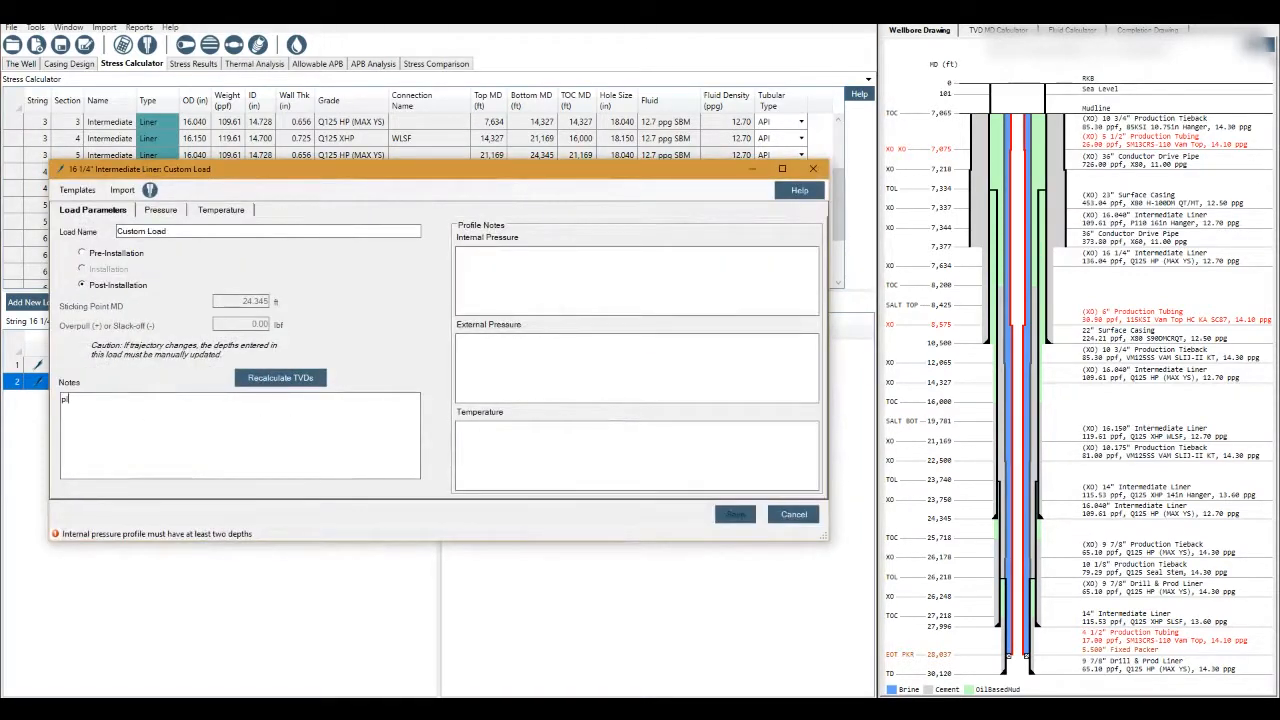
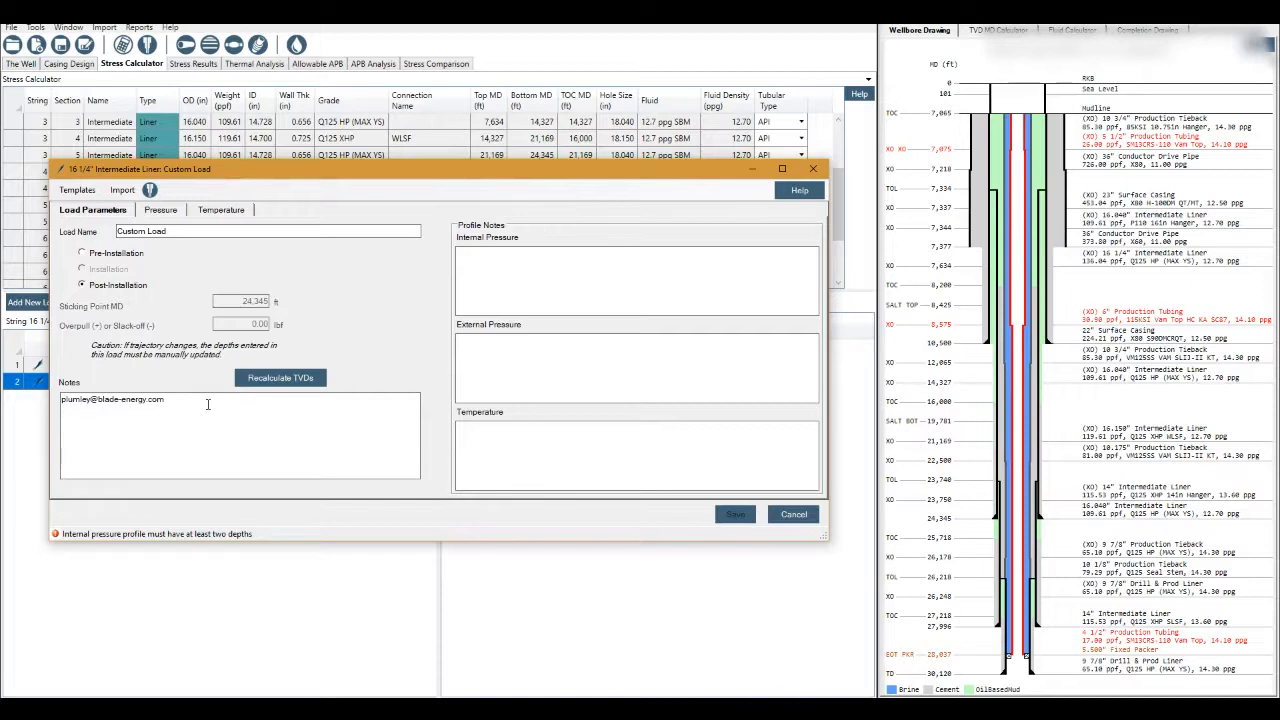
pyautogui.write('EMAIL')
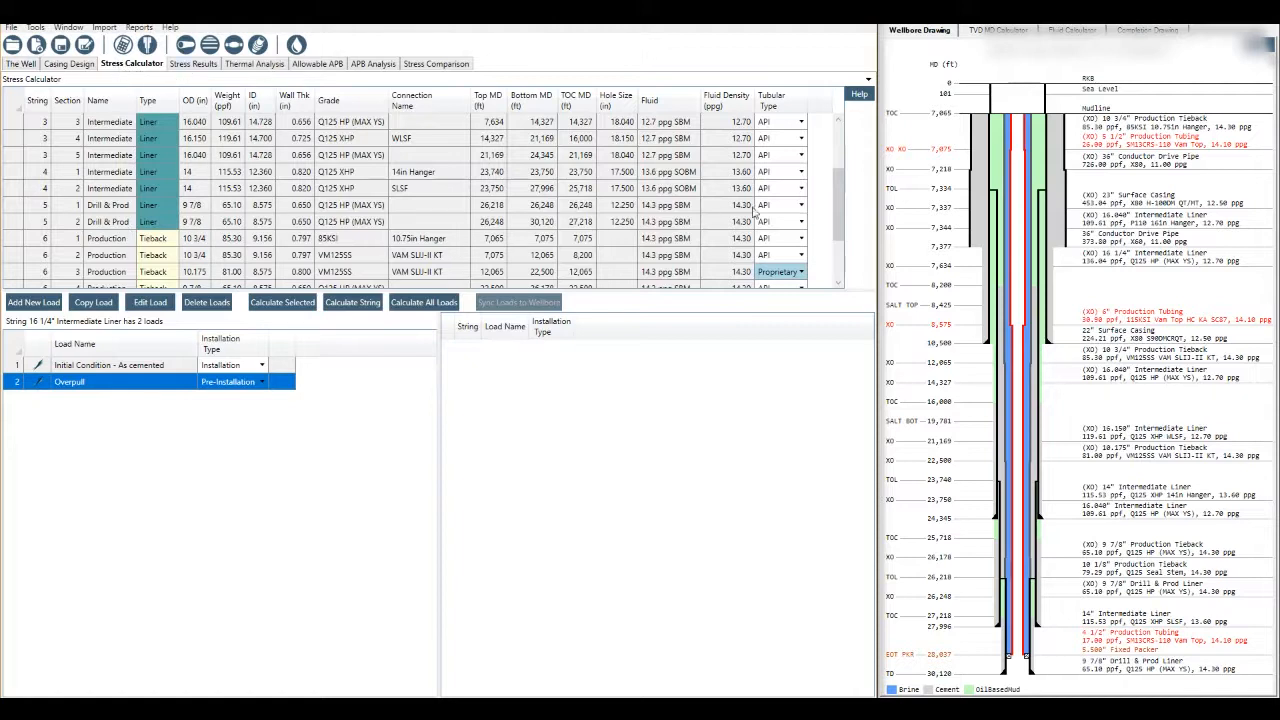
# Step: Scroll the string table down to the production tieback and tubing strings
pyautogui.scroll(-3)
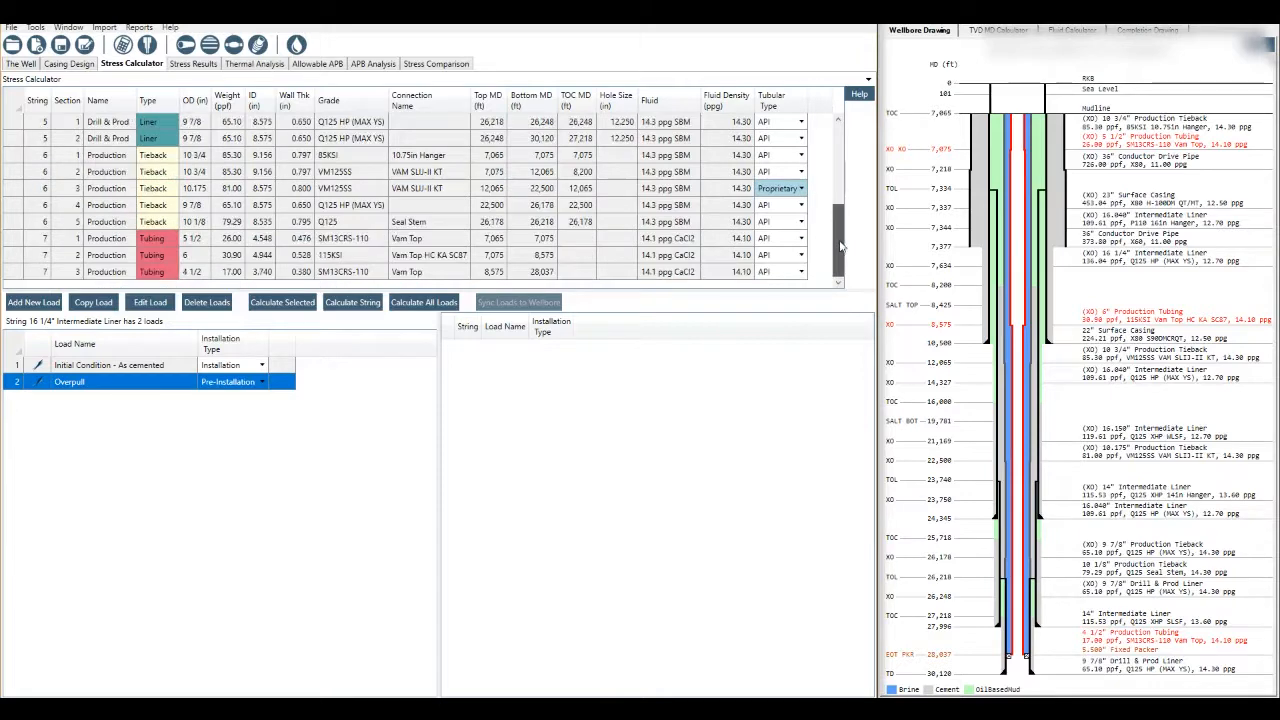